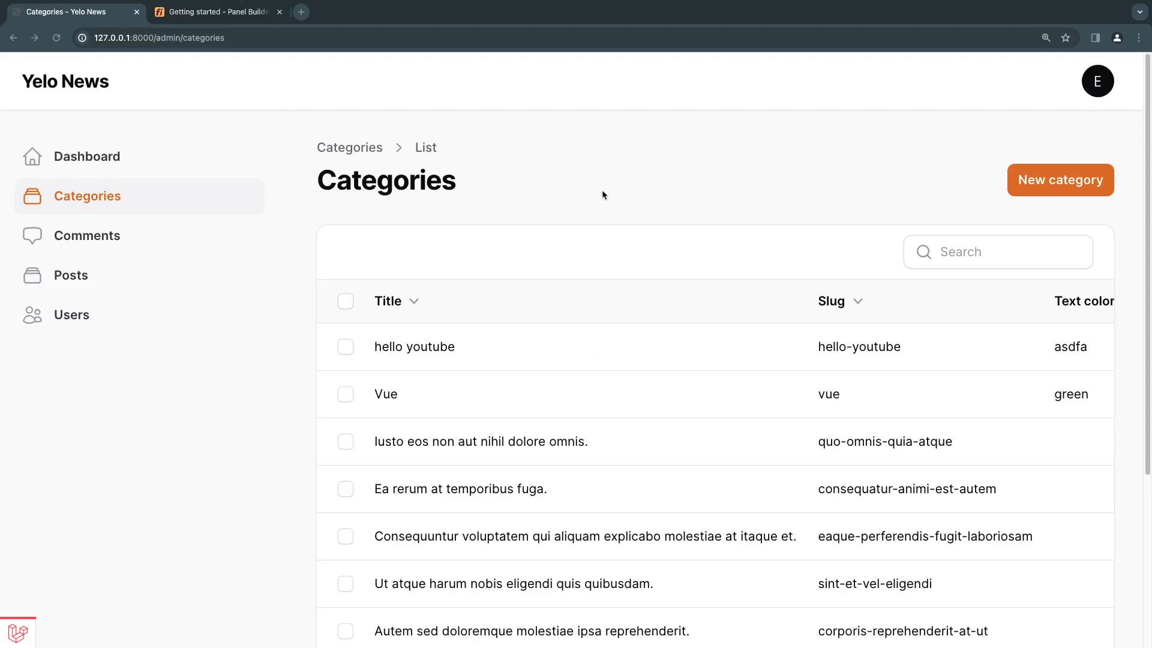
mouse_move(637, 187)
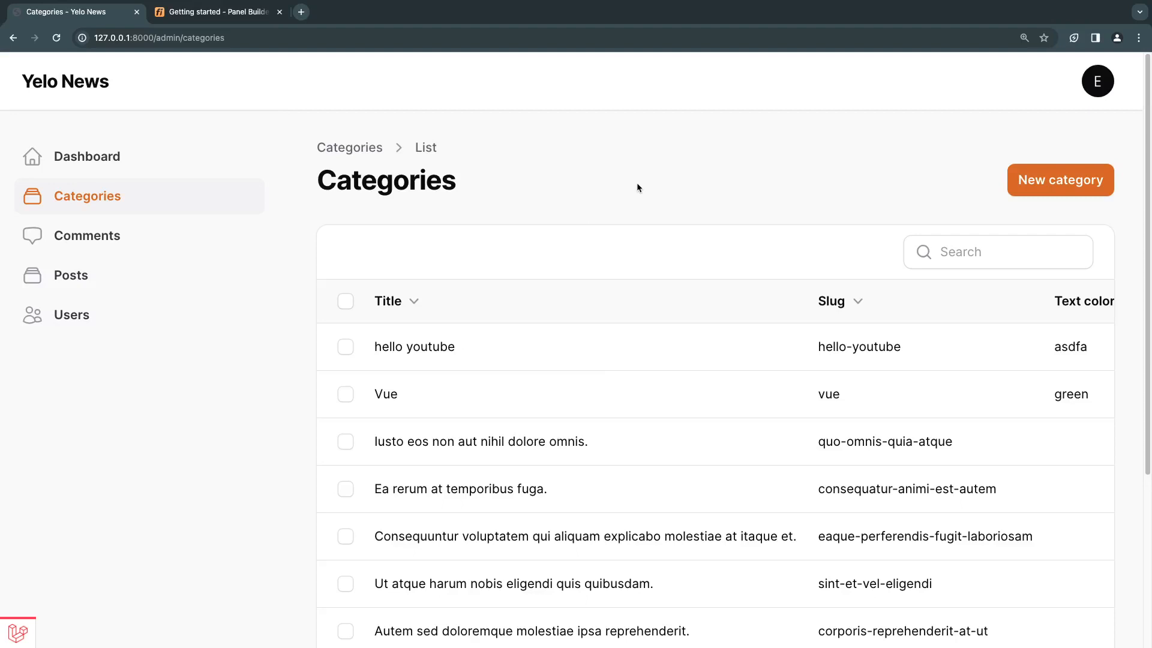
mouse_move(626, 184)
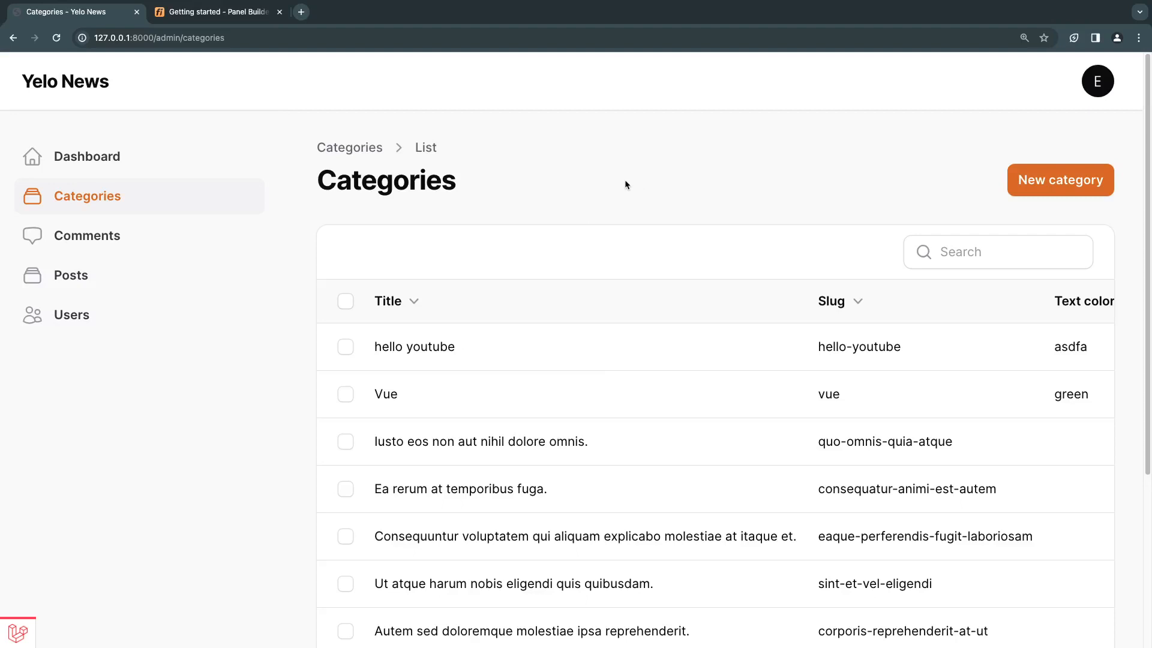
mouse_move(88, 196)
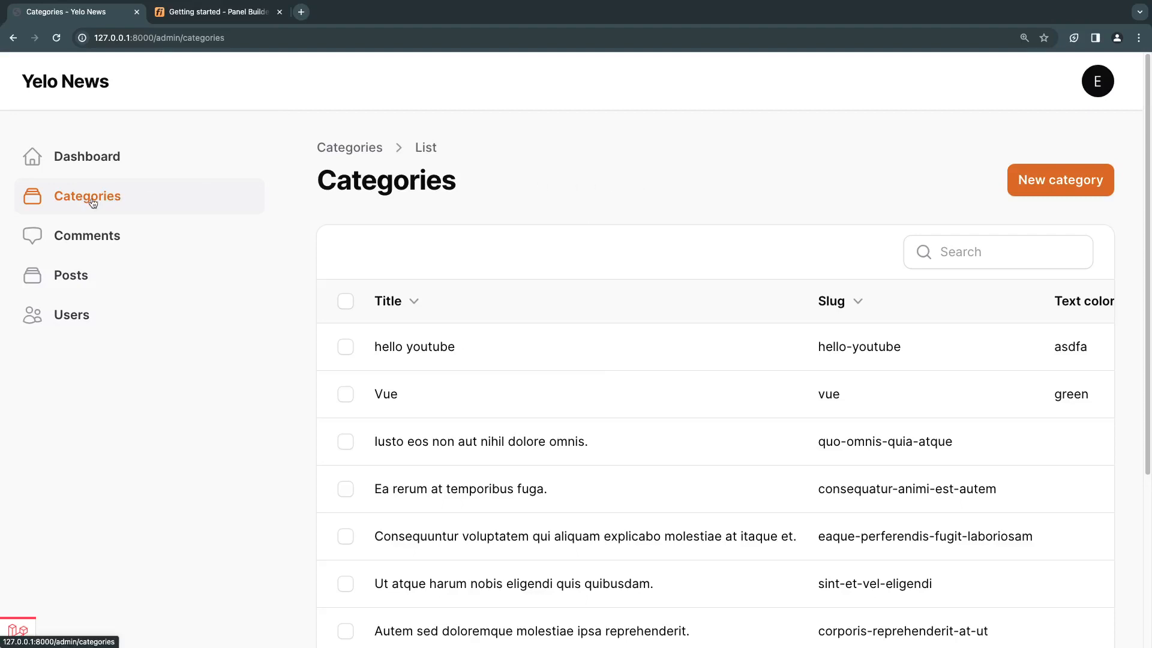
mouse_move(507, 191)
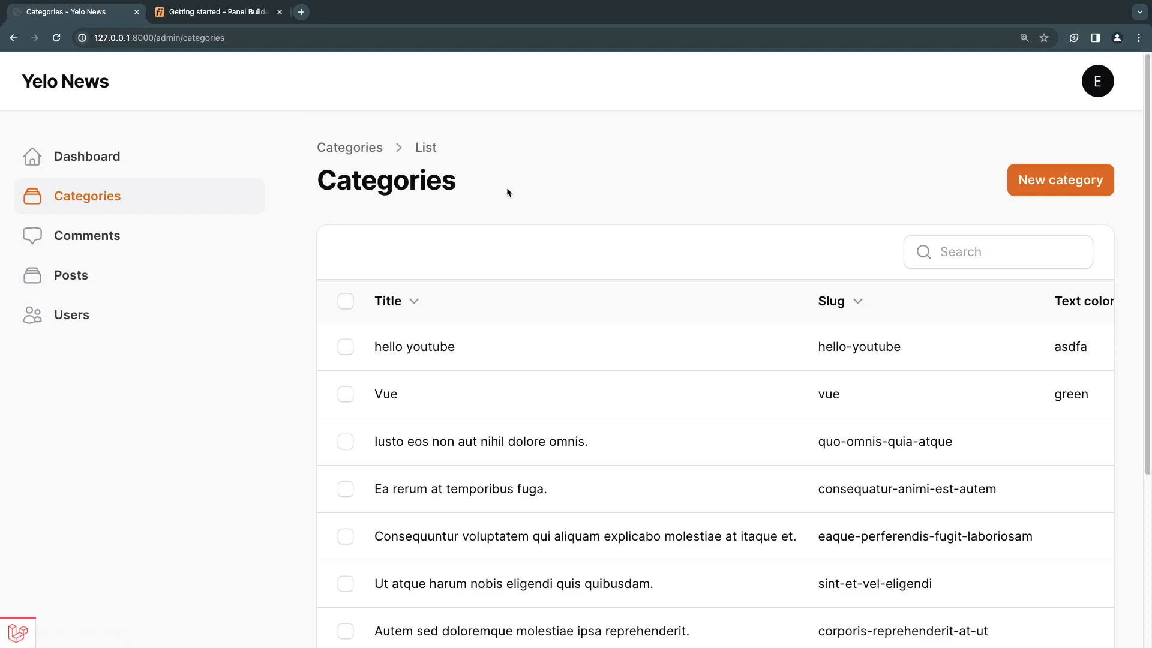
mouse_move(87, 195)
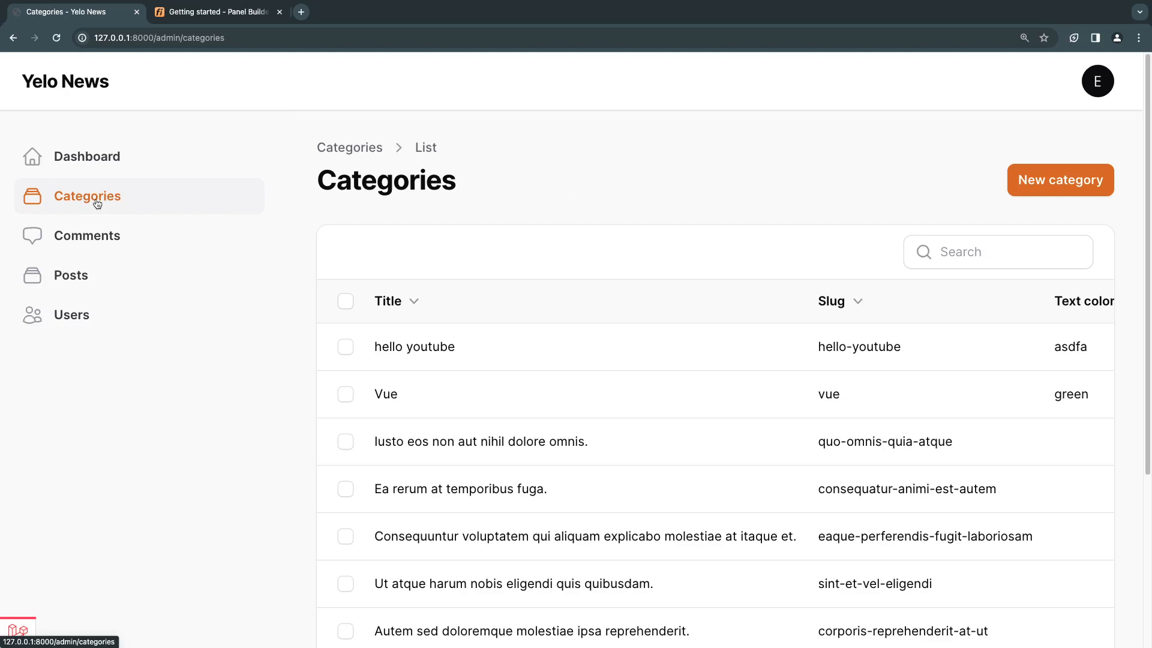
mouse_move(88, 204)
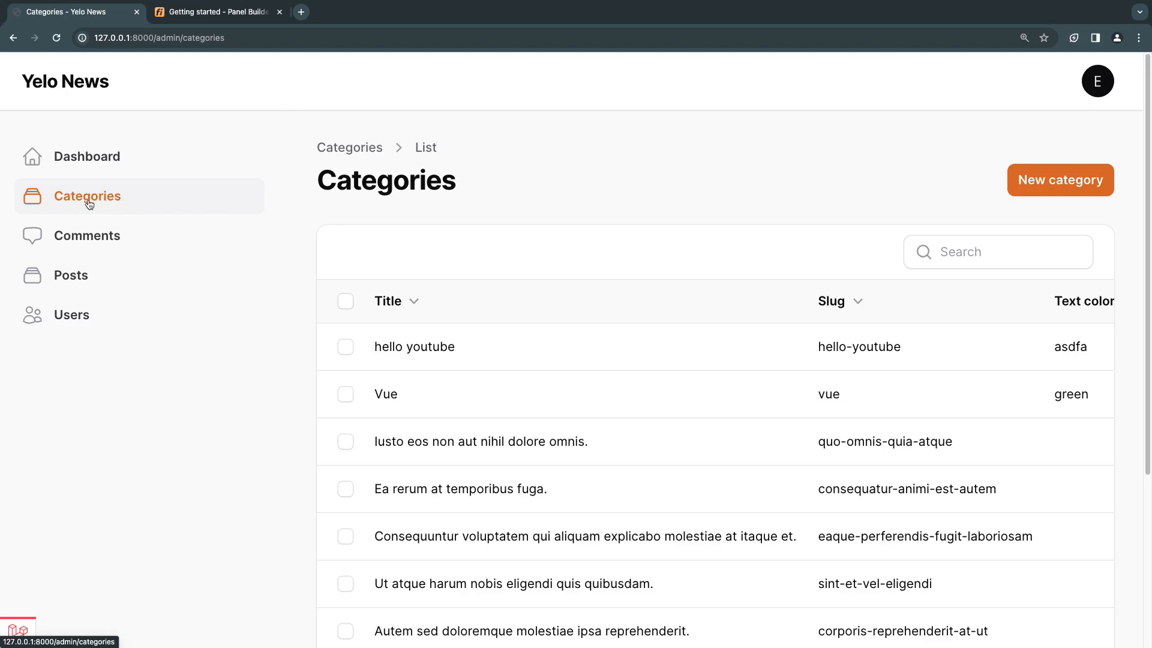
mouse_move(117, 197)
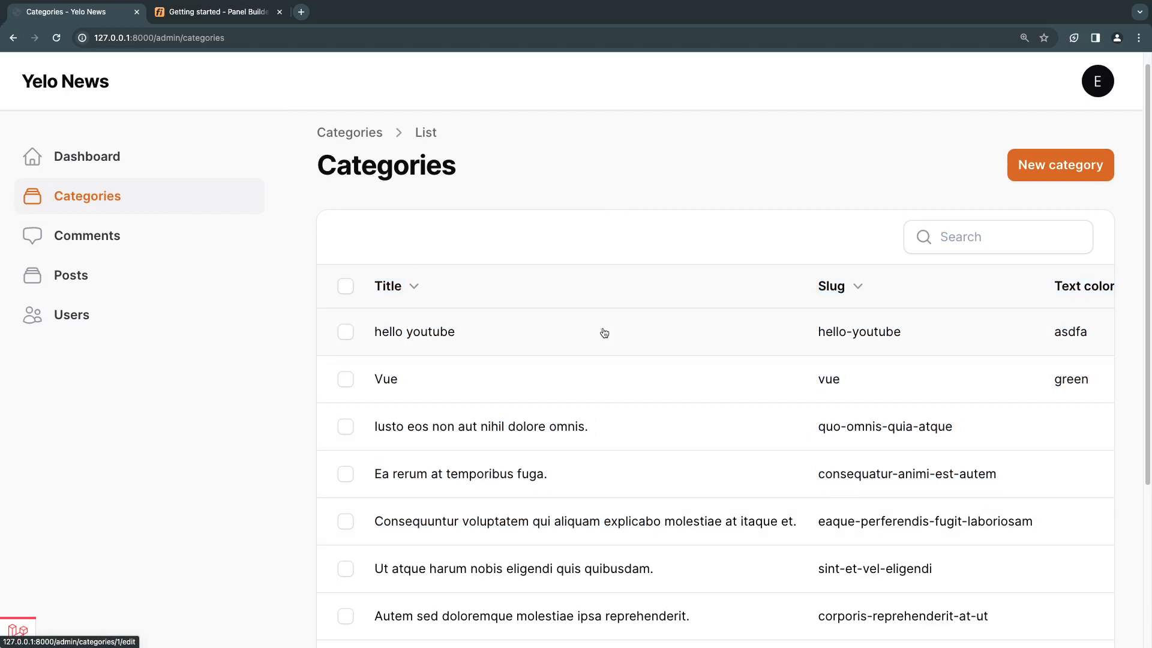
Check bulk actions for the hello youtube category, then expand Filament/Resources in the yelonews Explorer
scroll(right, 3)
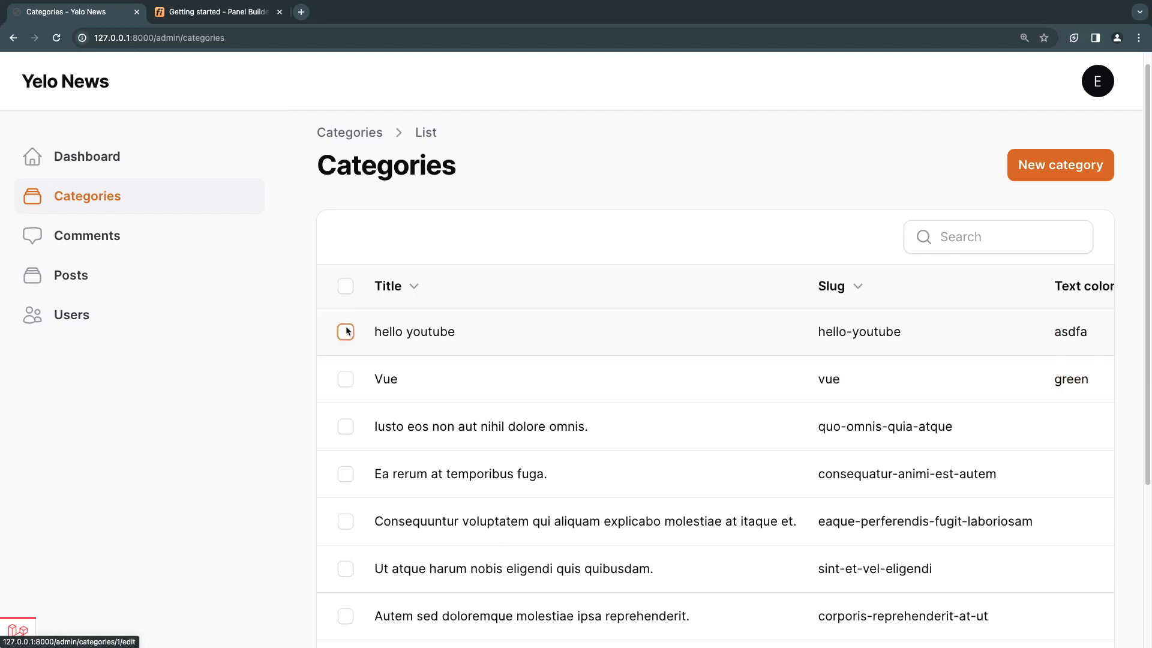
click(345, 331)
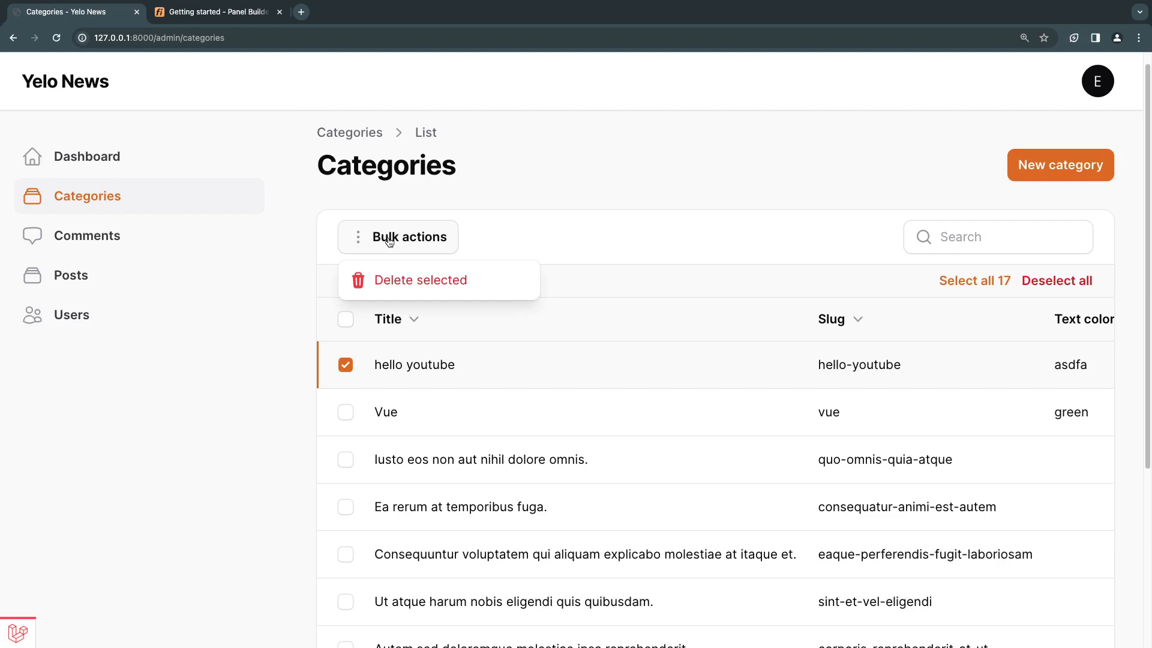
click(397, 237)
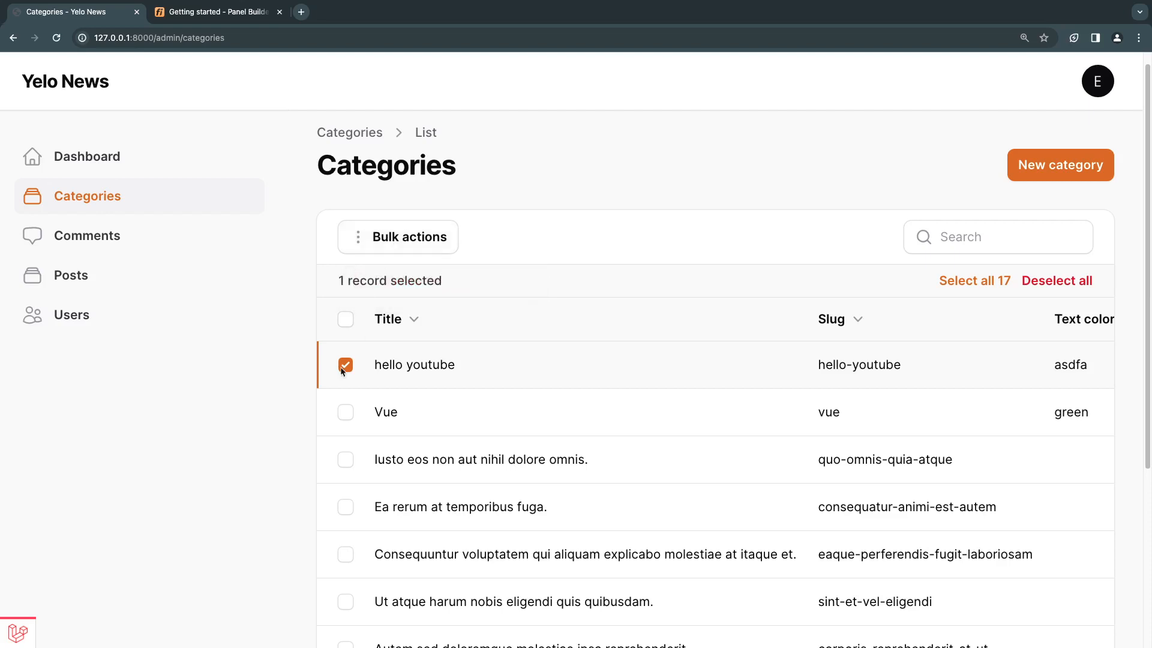
click(345, 364)
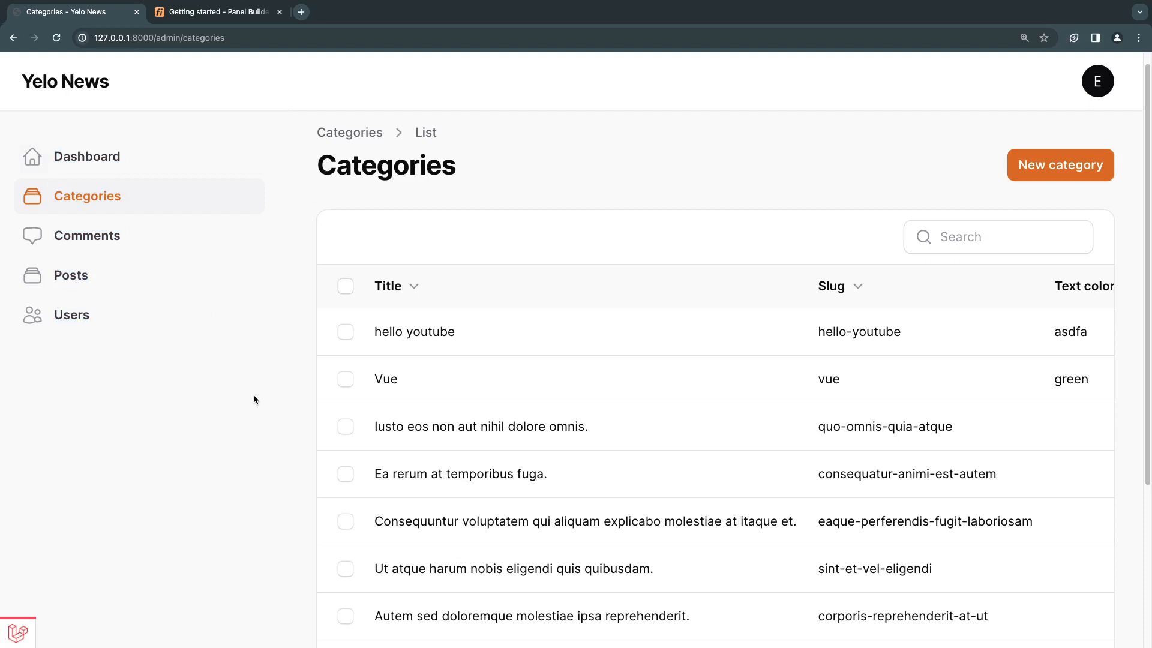
mouse_move(118, 151)
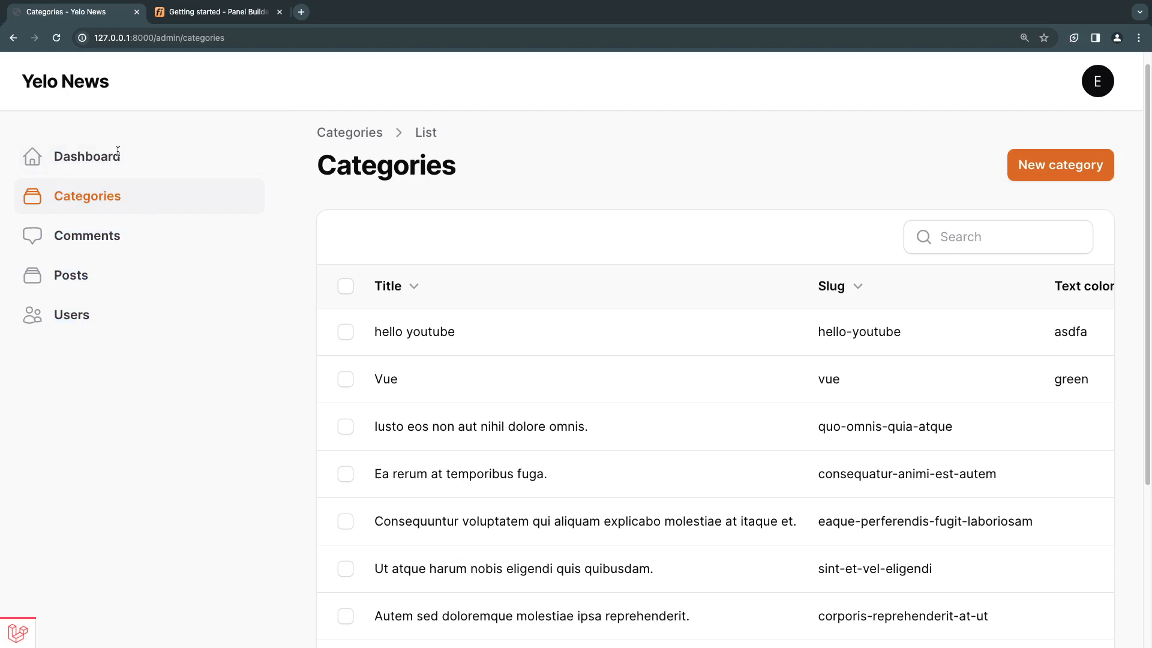
mouse_move(226, 371)
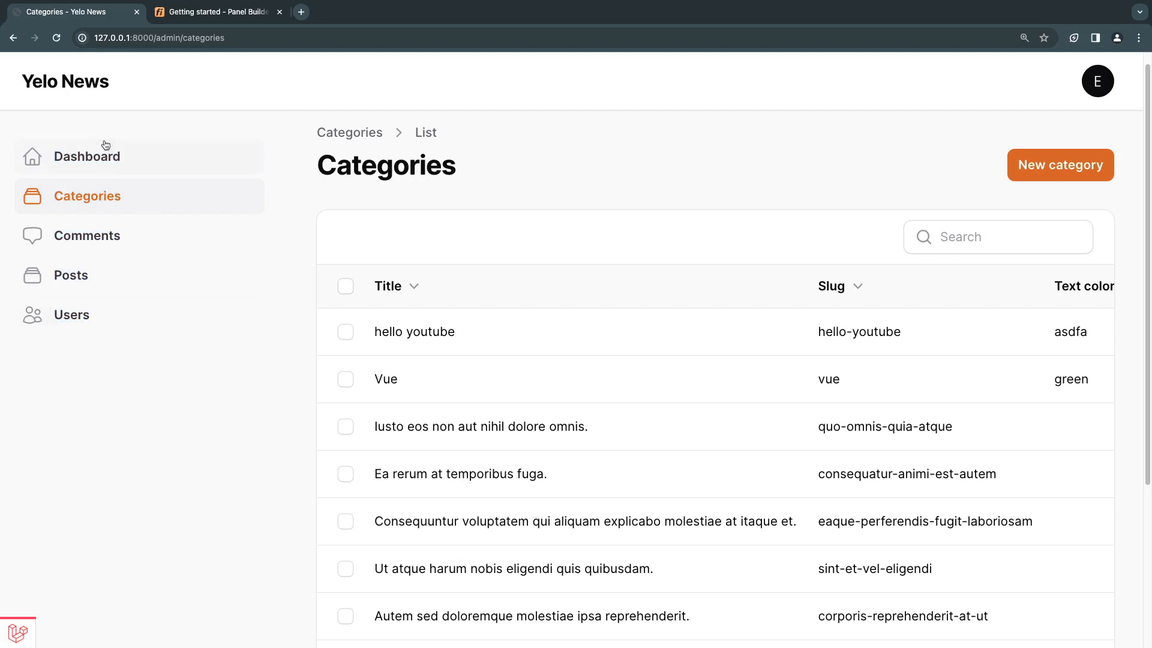
mouse_move(100, 132)
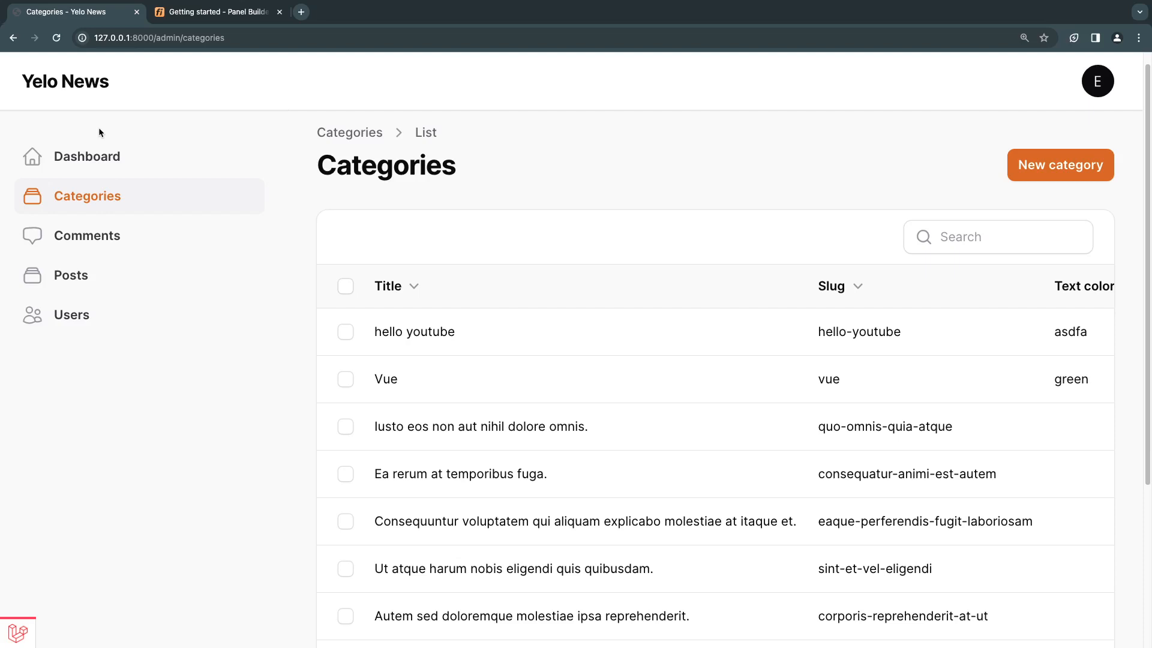
mouse_move(321, 165)
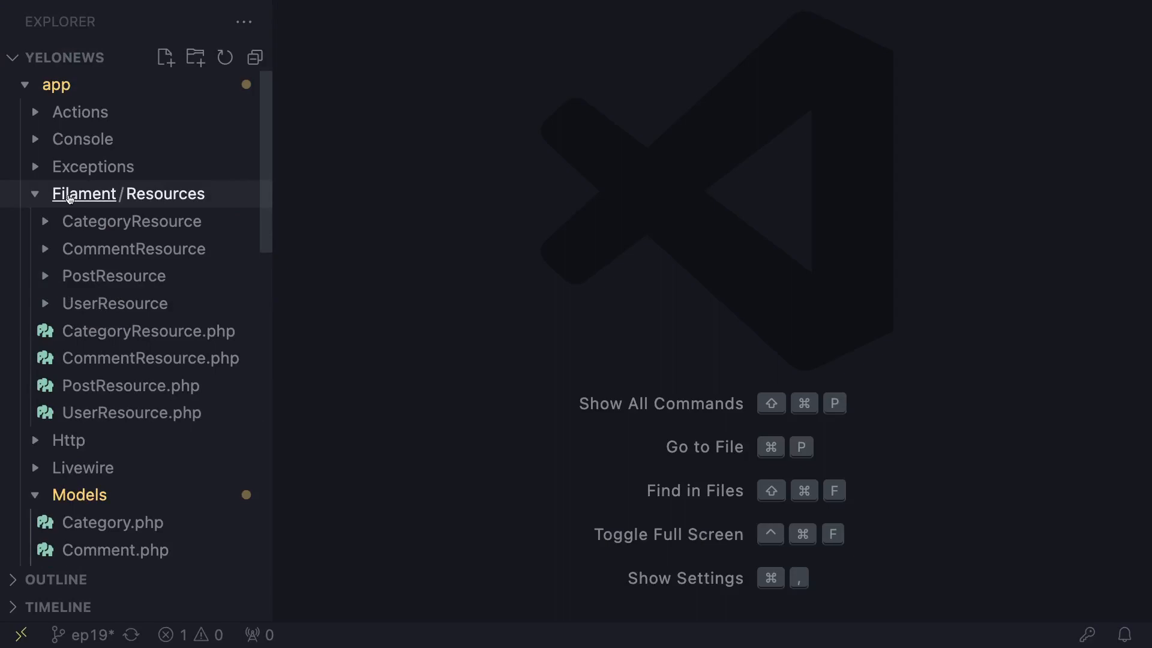
click(147, 331)
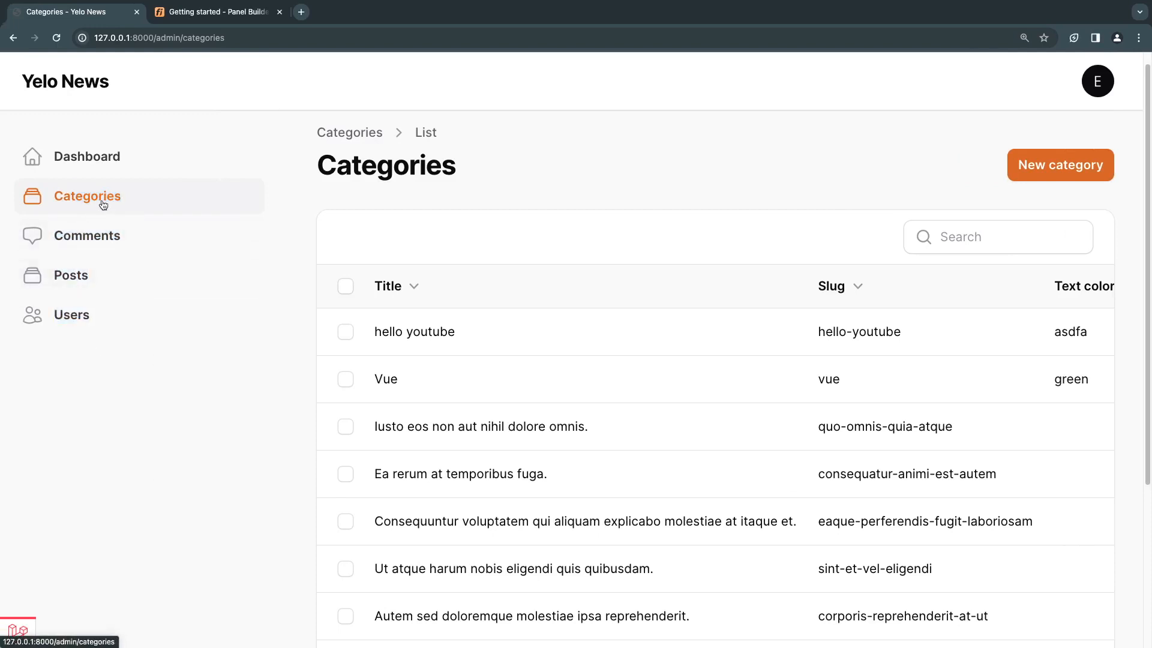
mouse_move(75, 202)
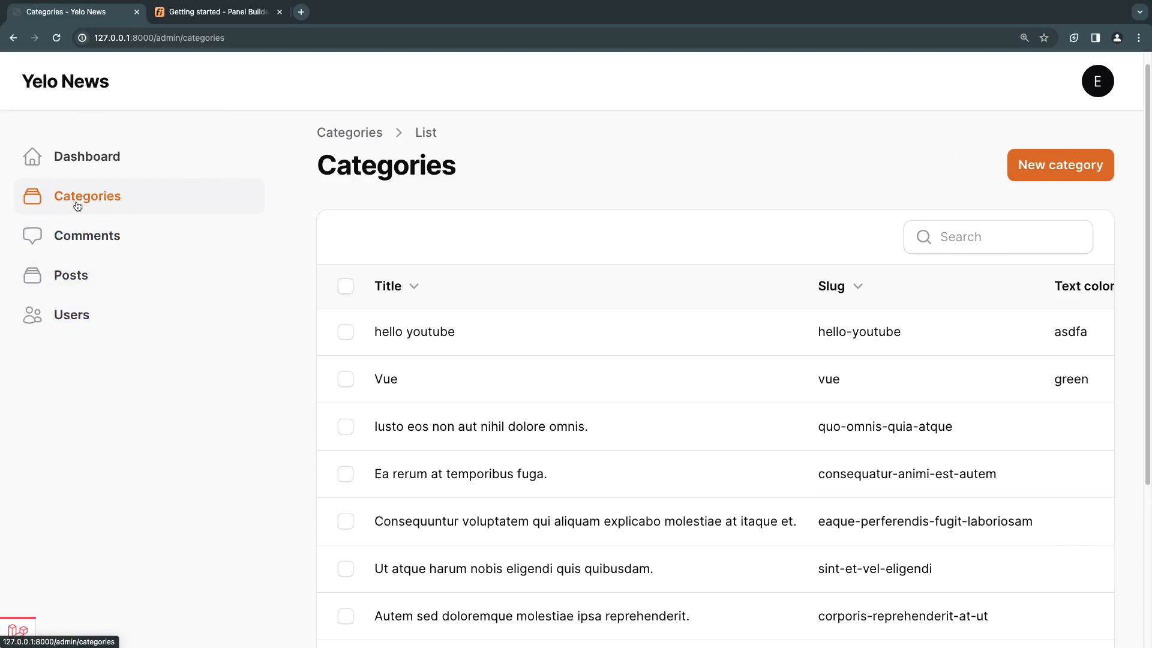
mouse_move(99, 205)
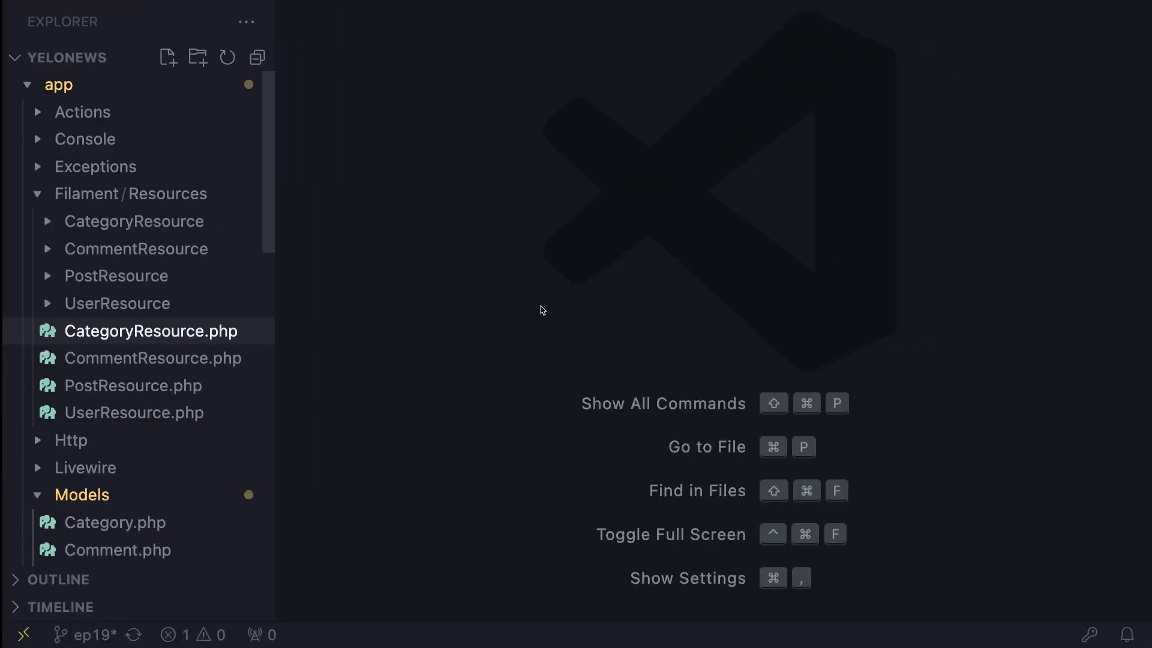
Run php artisan make:policy CategoryPolicy --model=Category in the integrated terminal
key(ctrl+`)
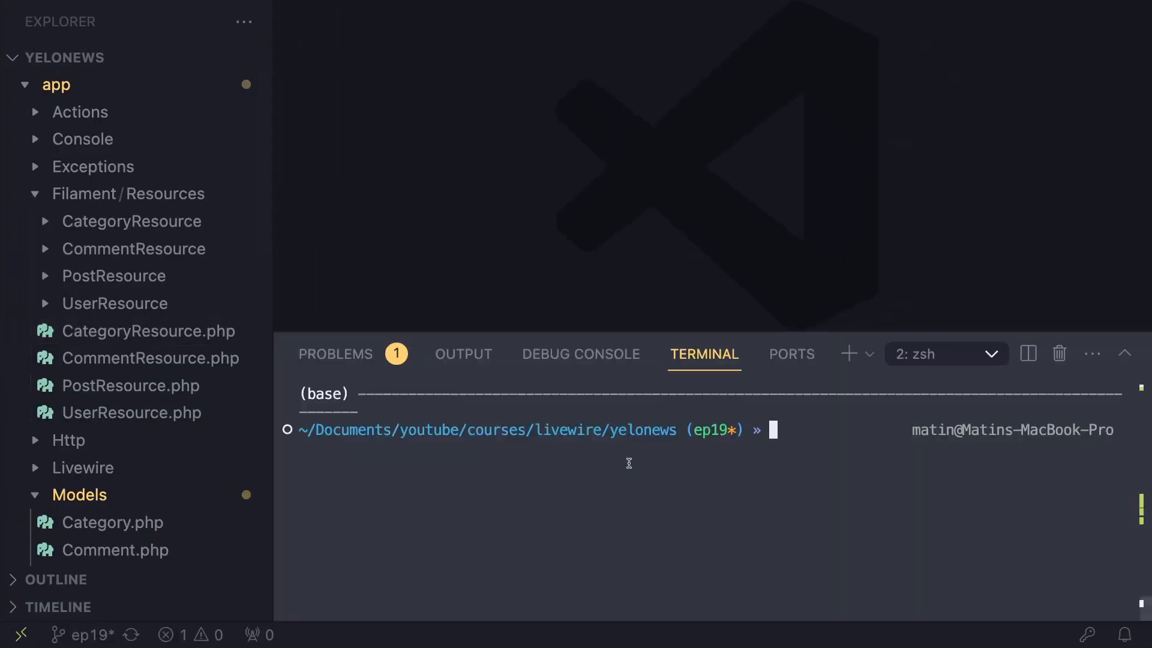
text(php art)
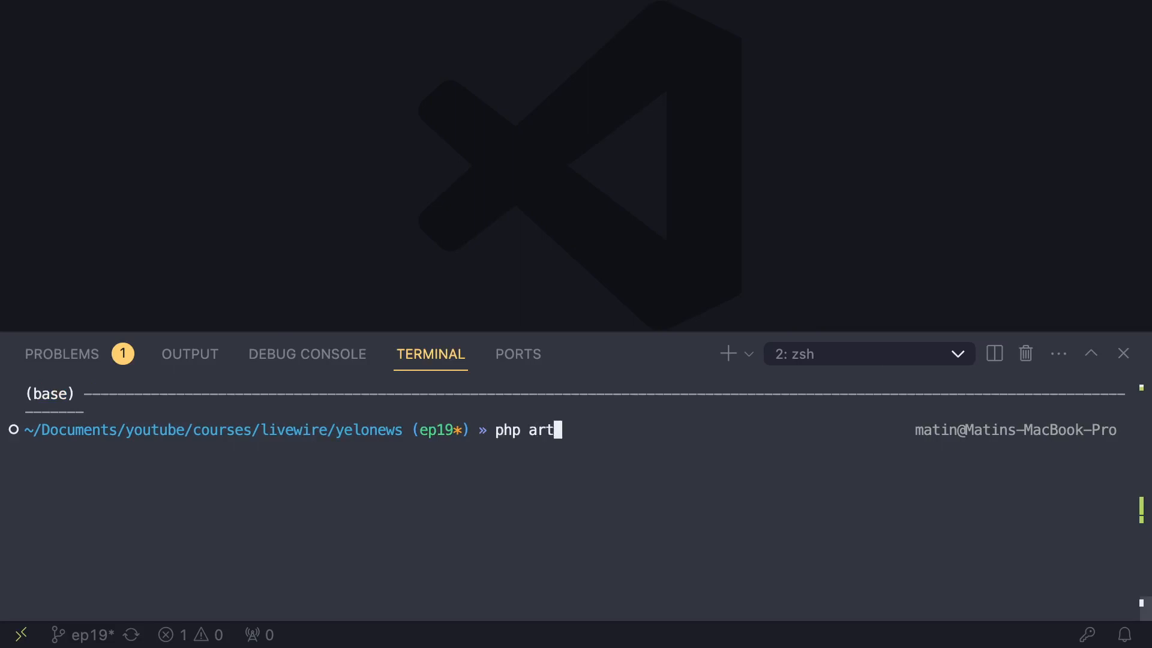
text(isan make:polic)
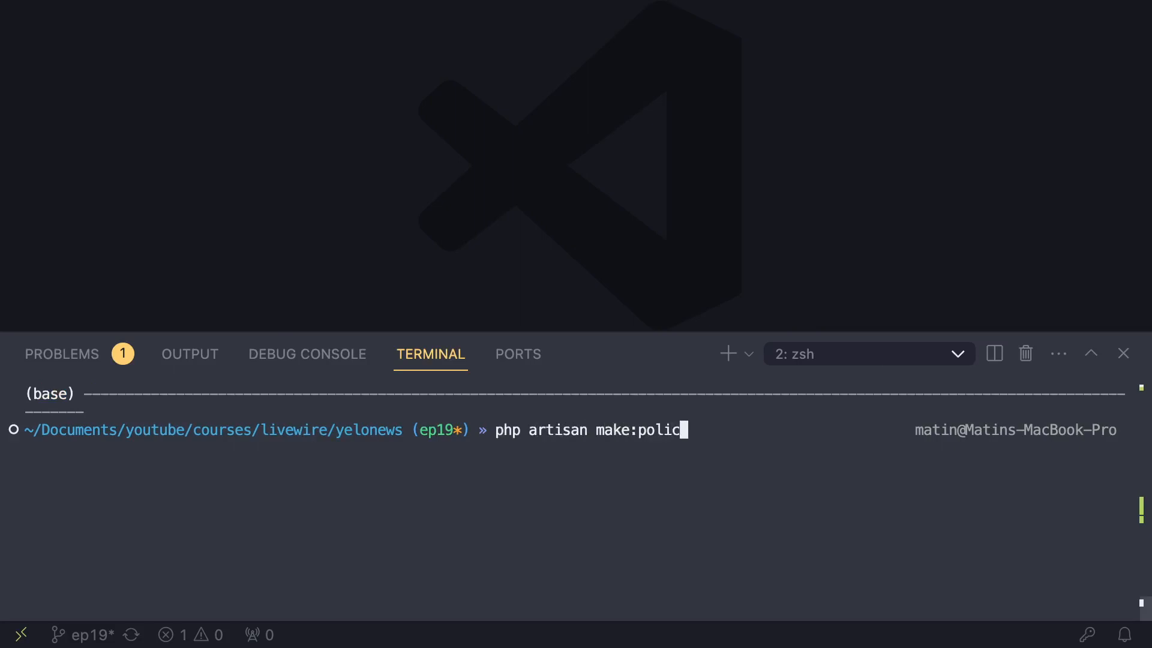
text(y)
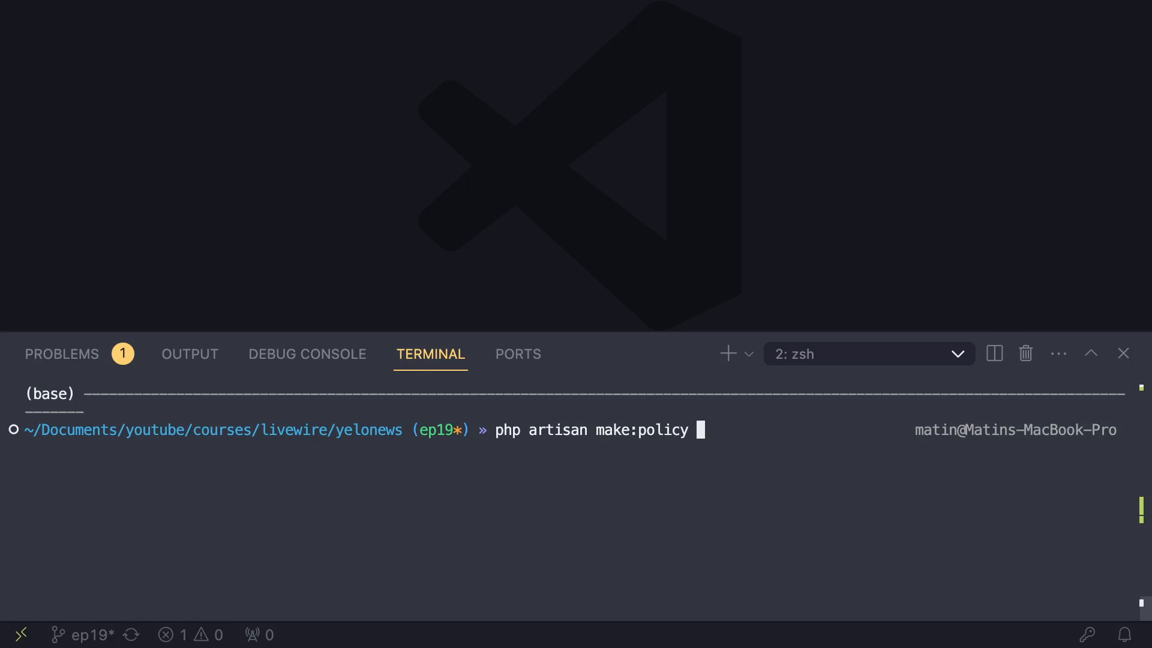
text(C)
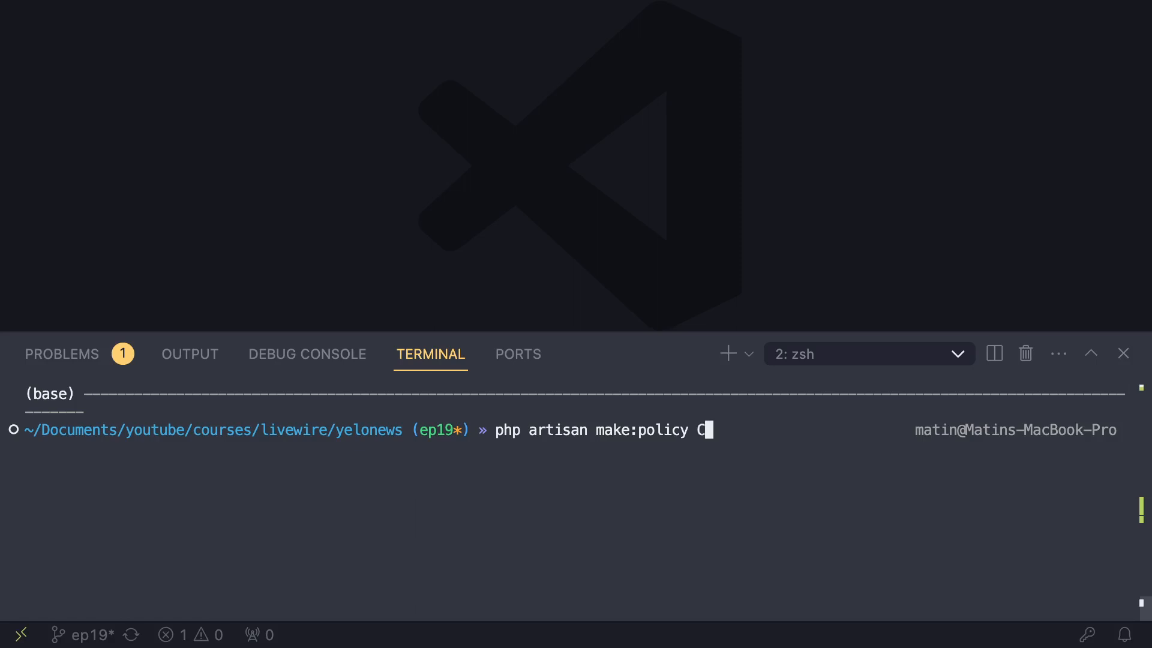
text(ategoryPo)
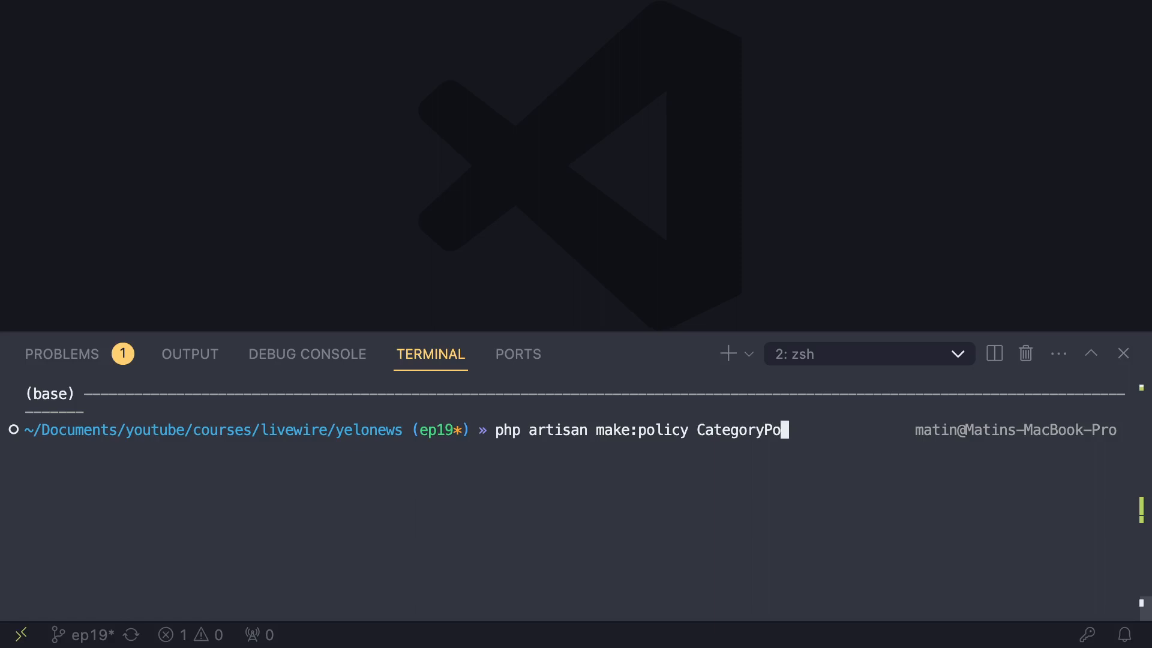
text(licy --)
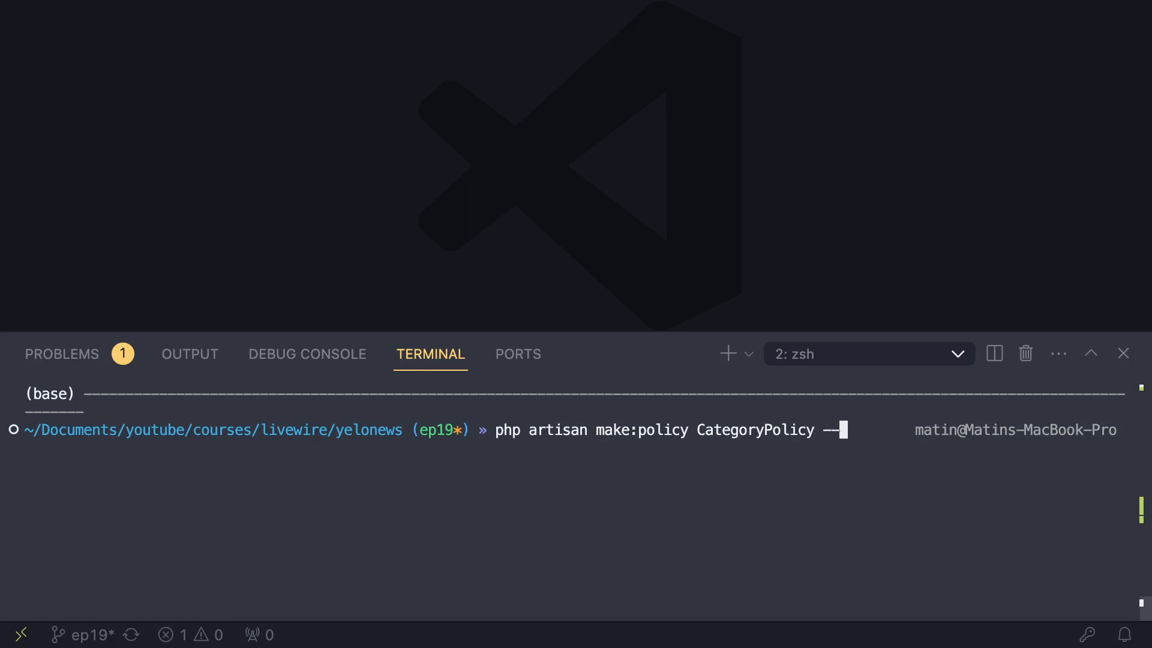
text(model=P)
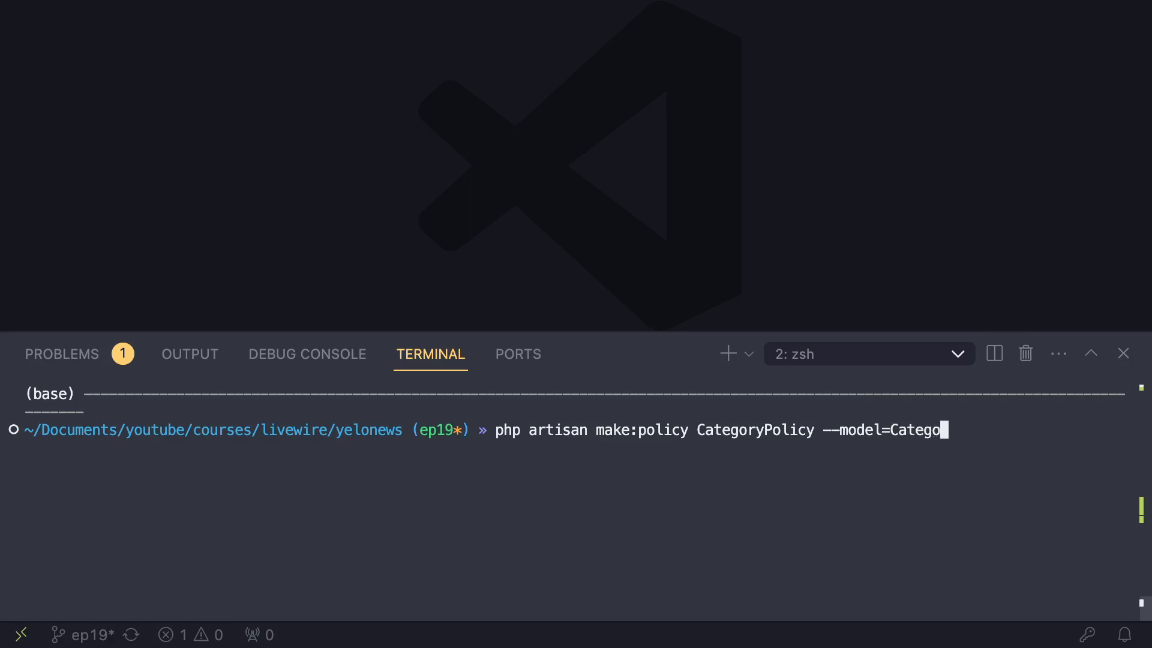
text(ry)
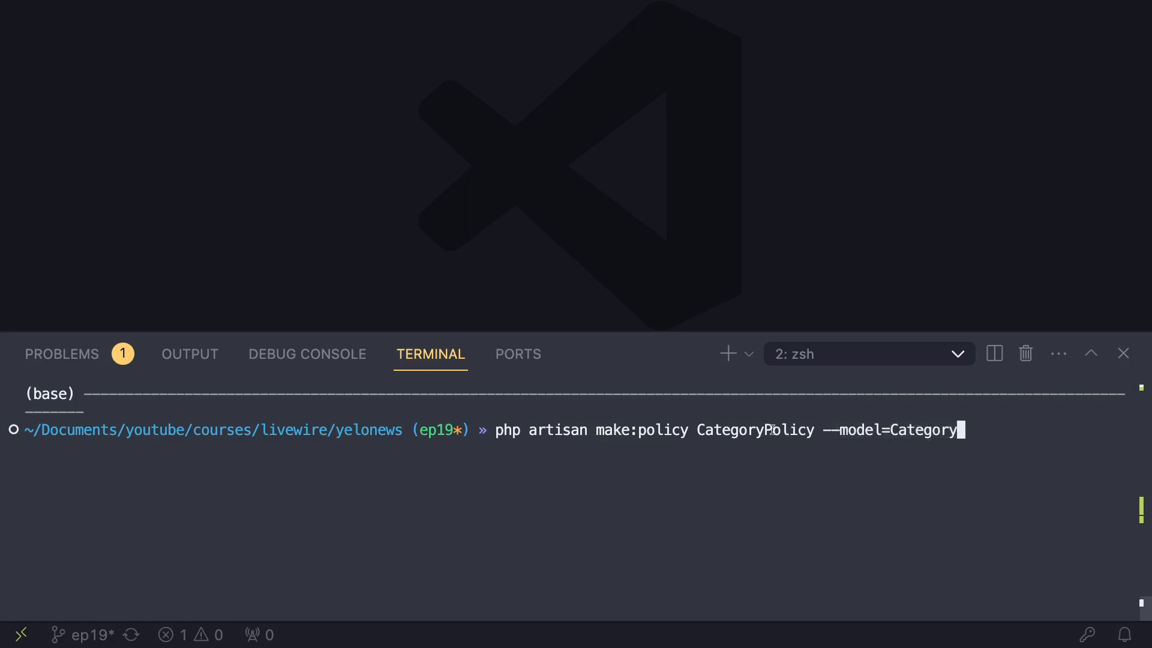
Open the newly created app/Policies/CategoryPolicy.php from the terminal output
double_click(748, 430)
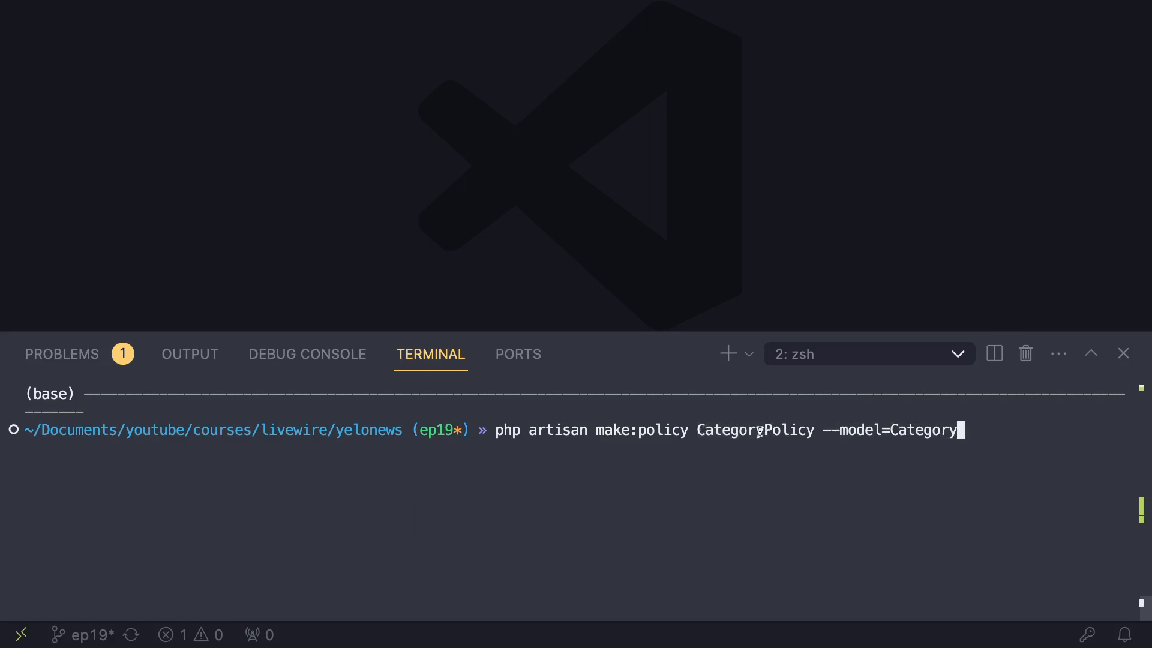
double_click(782, 429)
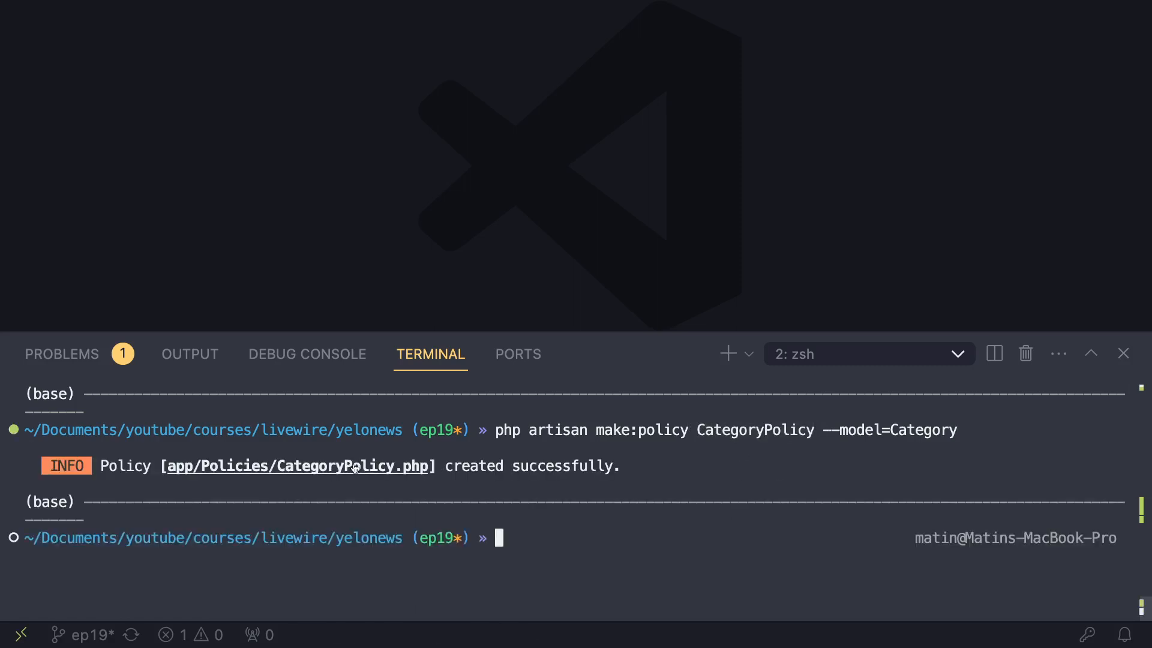
click(296, 466)
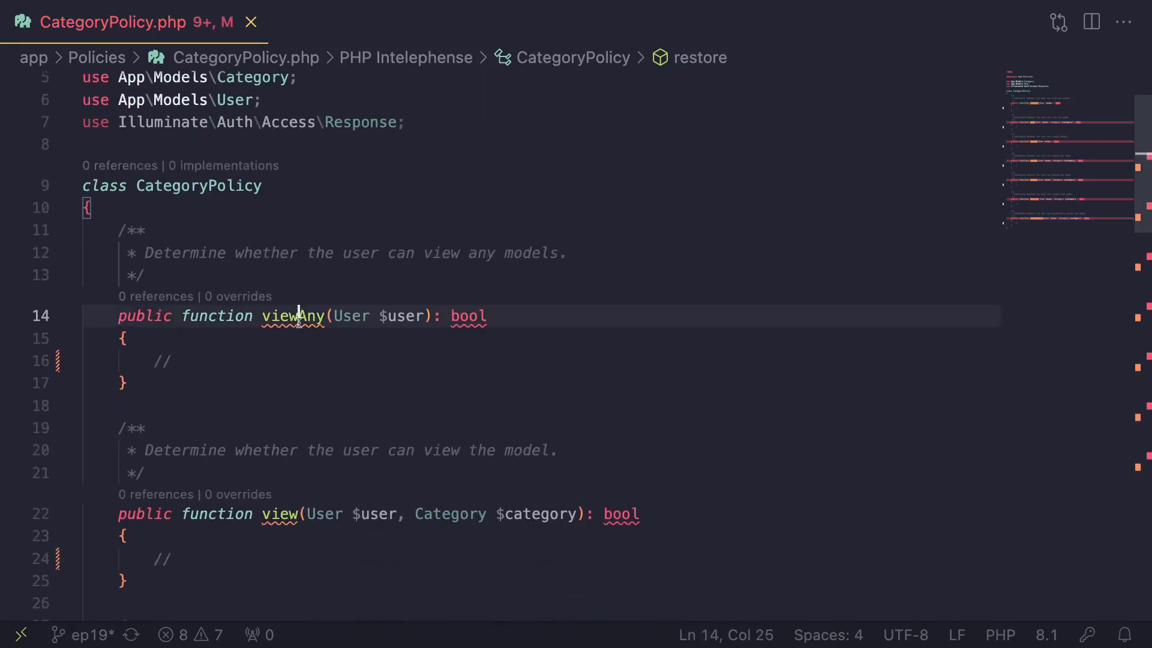
Scroll through CategoryPolicy's empty methods from viewAny down to forceDelete
double_click(292, 316)
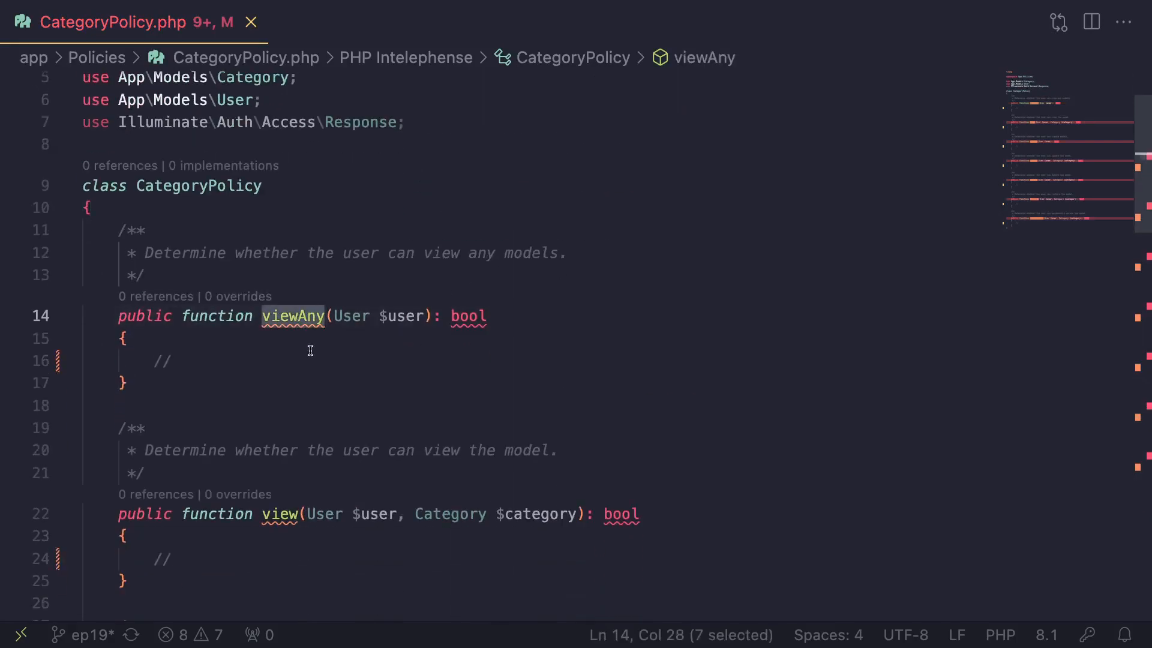
scroll(down, 3)
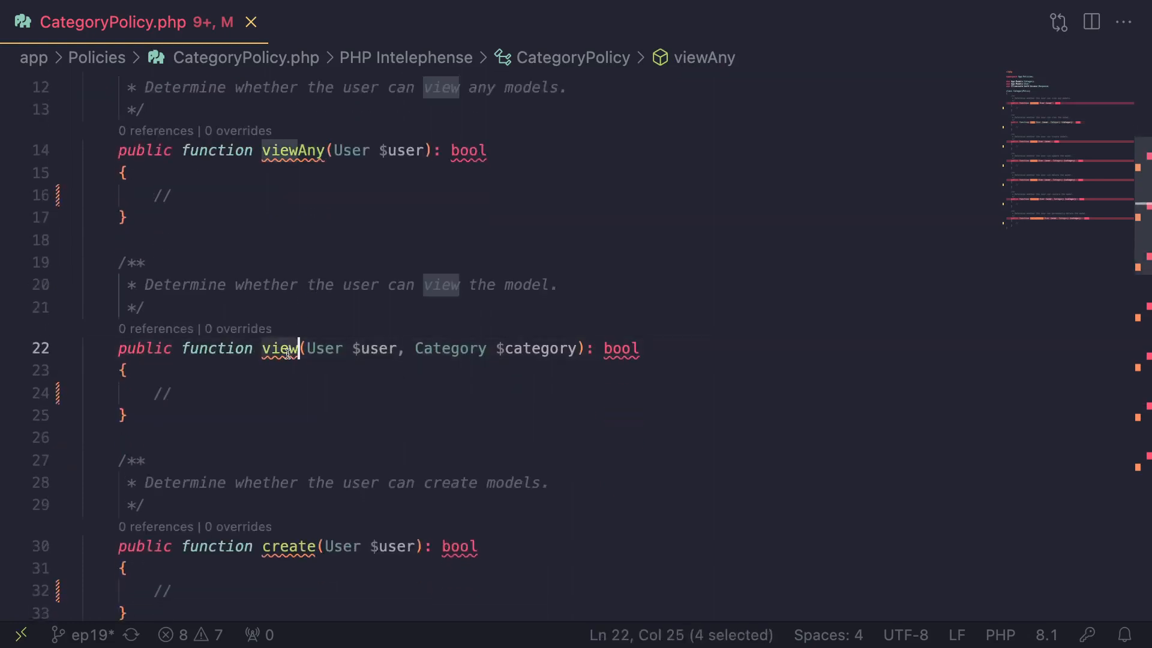
scroll(down, 3)
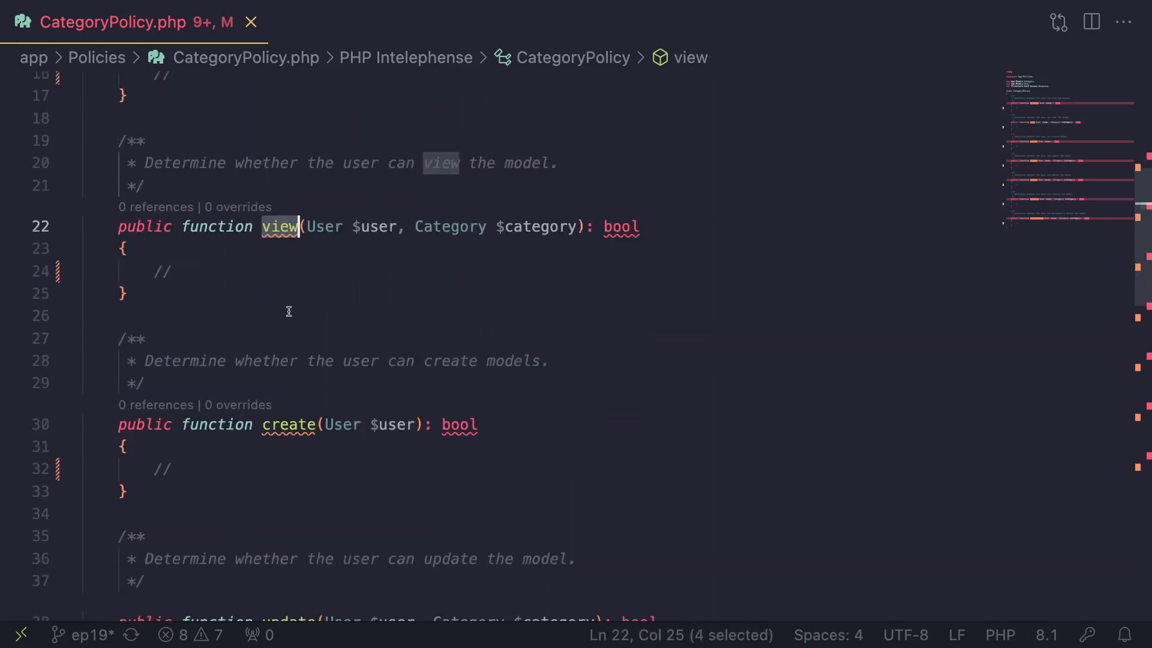
scroll(down, 3)
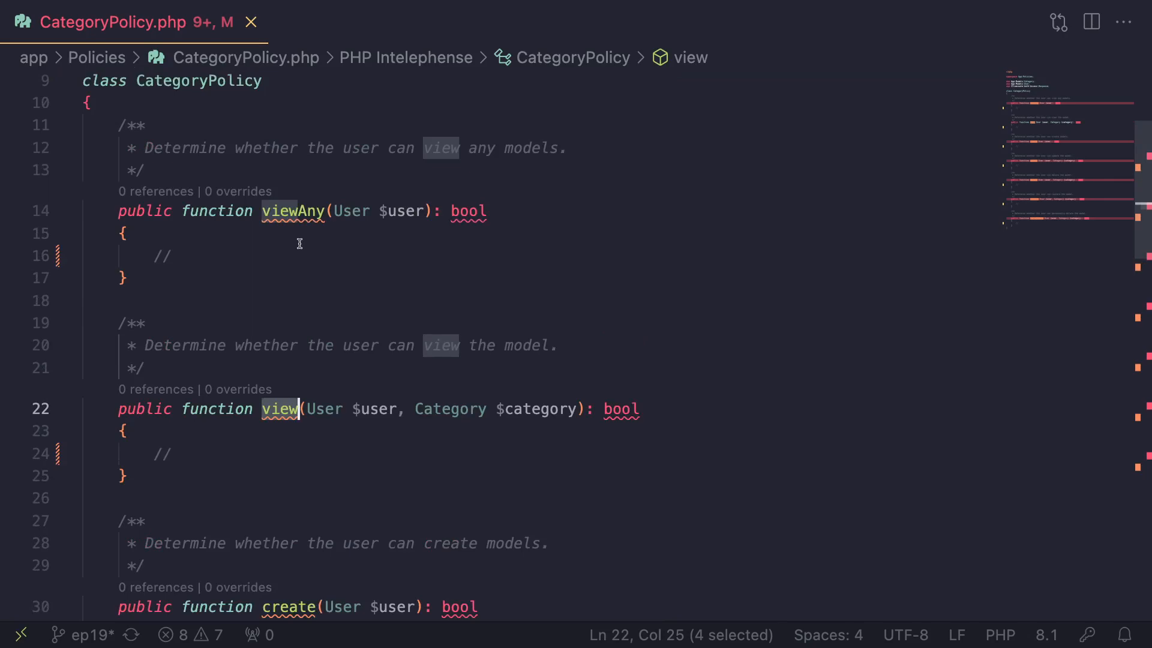
mouse_move(293, 211)
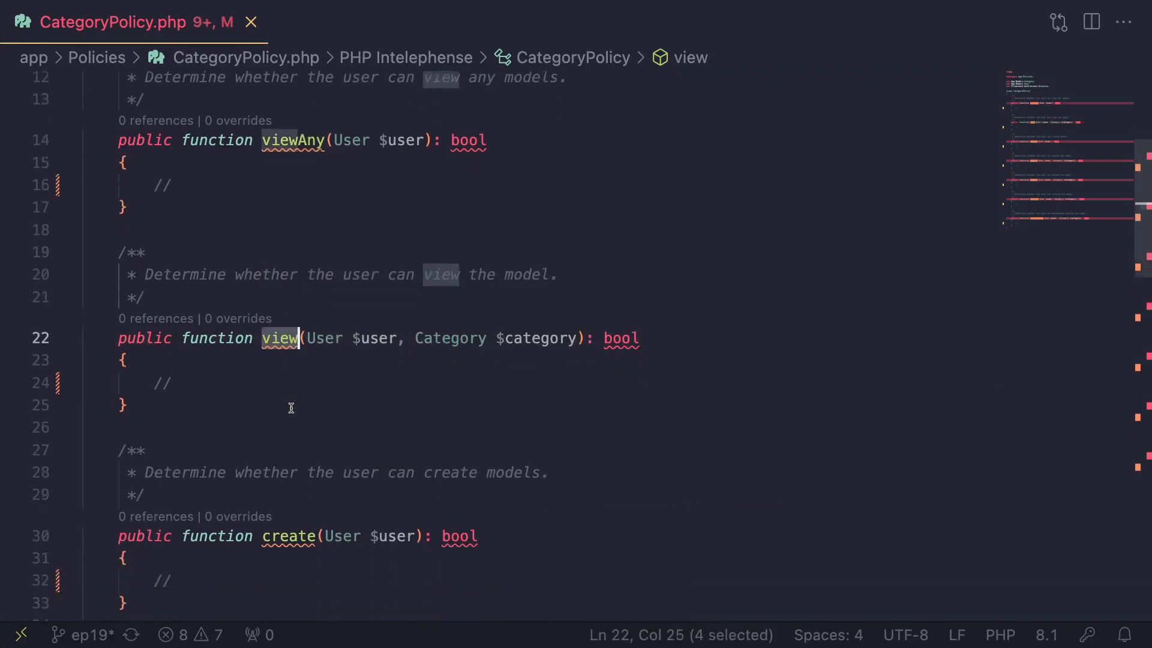
mouse_move(321, 338)
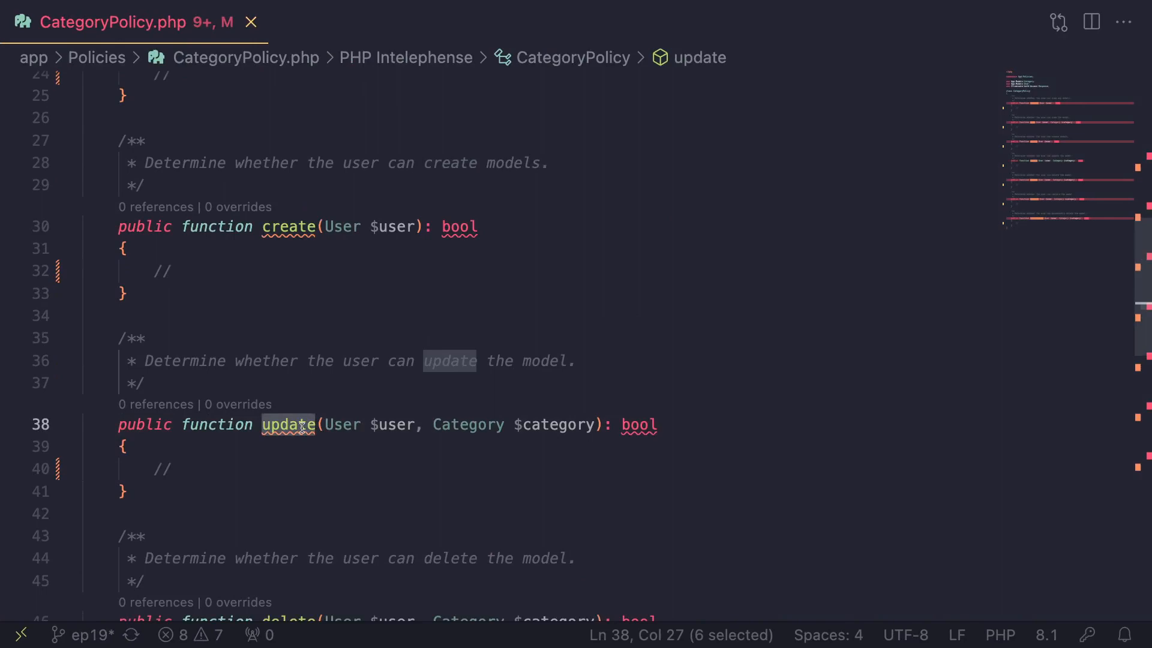
scroll(down, 3)
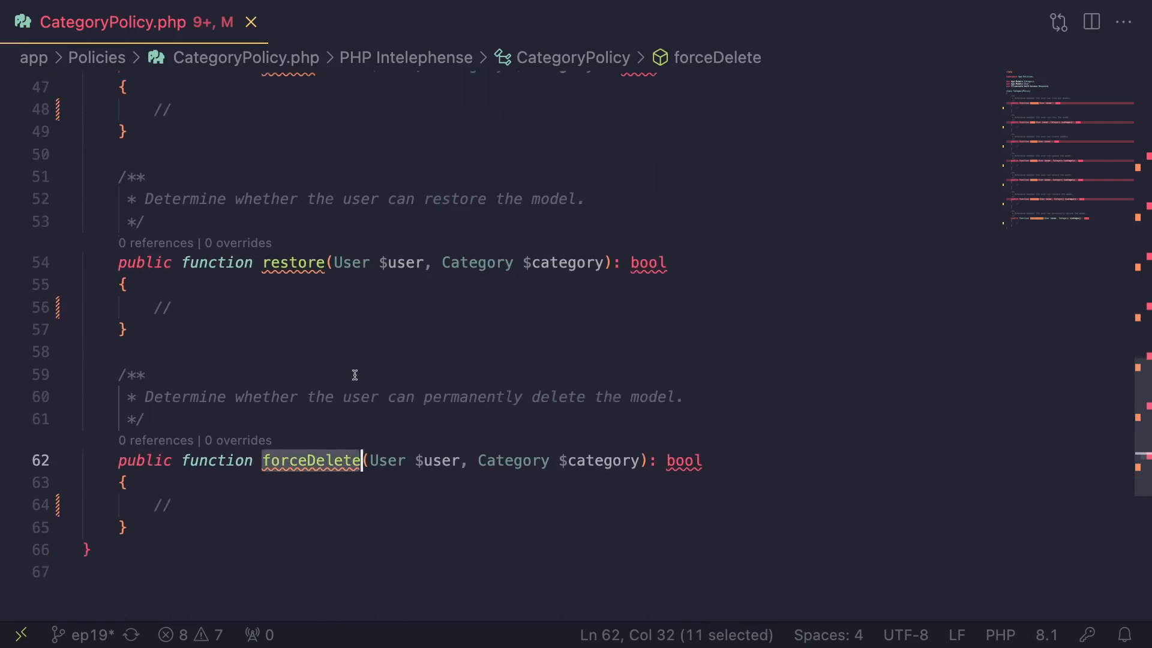
click(353, 374)
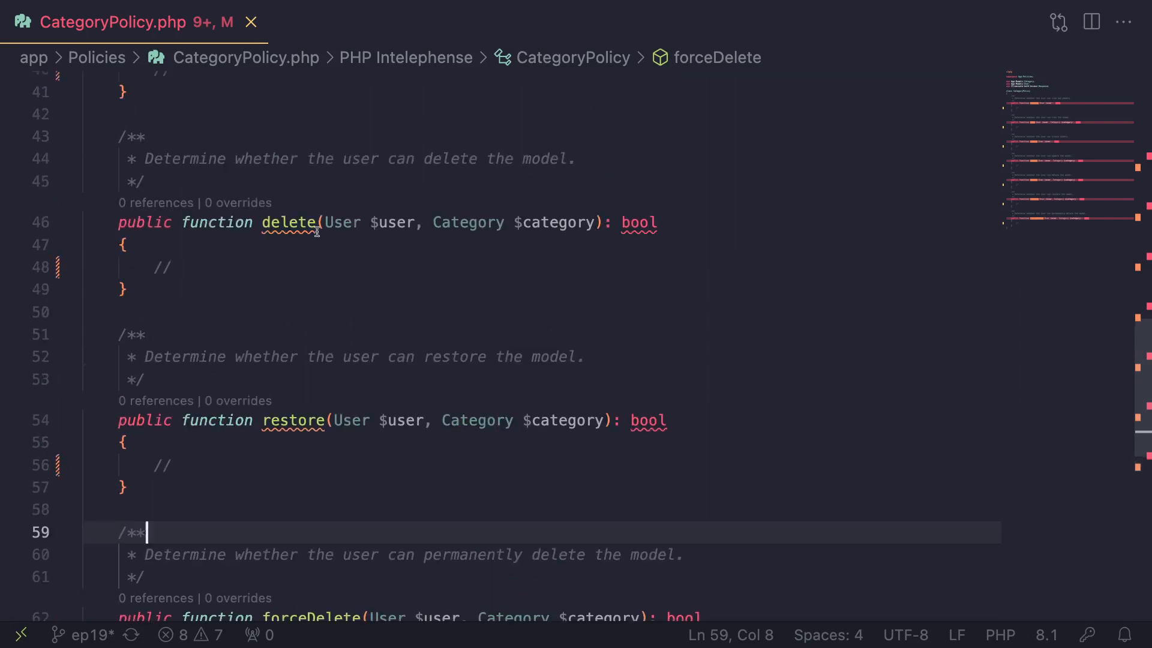
Rename pasted methods with an Any suffix, remove the Category $category parameter, then go to Filament docs
scroll(down, 3)
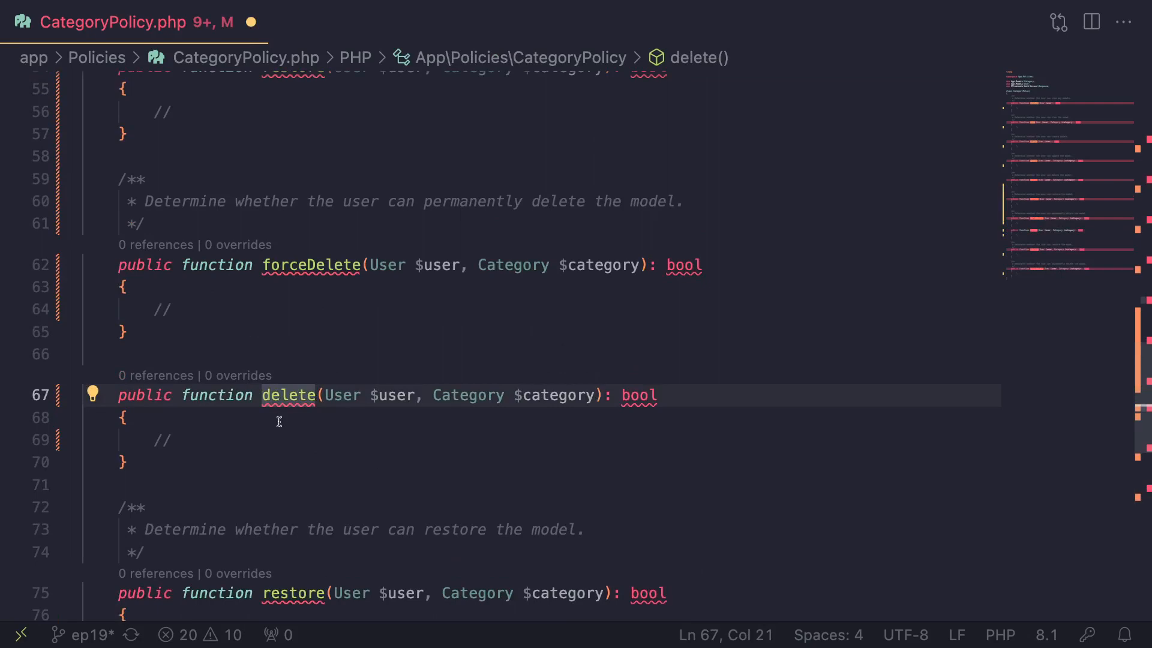
text(Any)
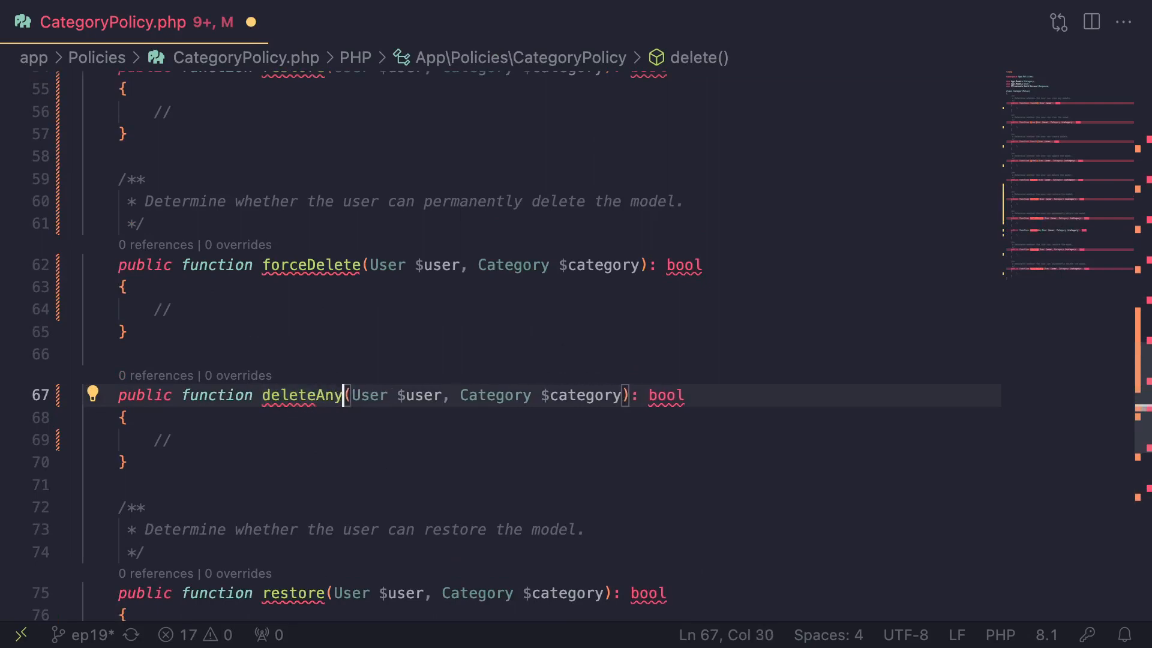
double_click(496, 395)
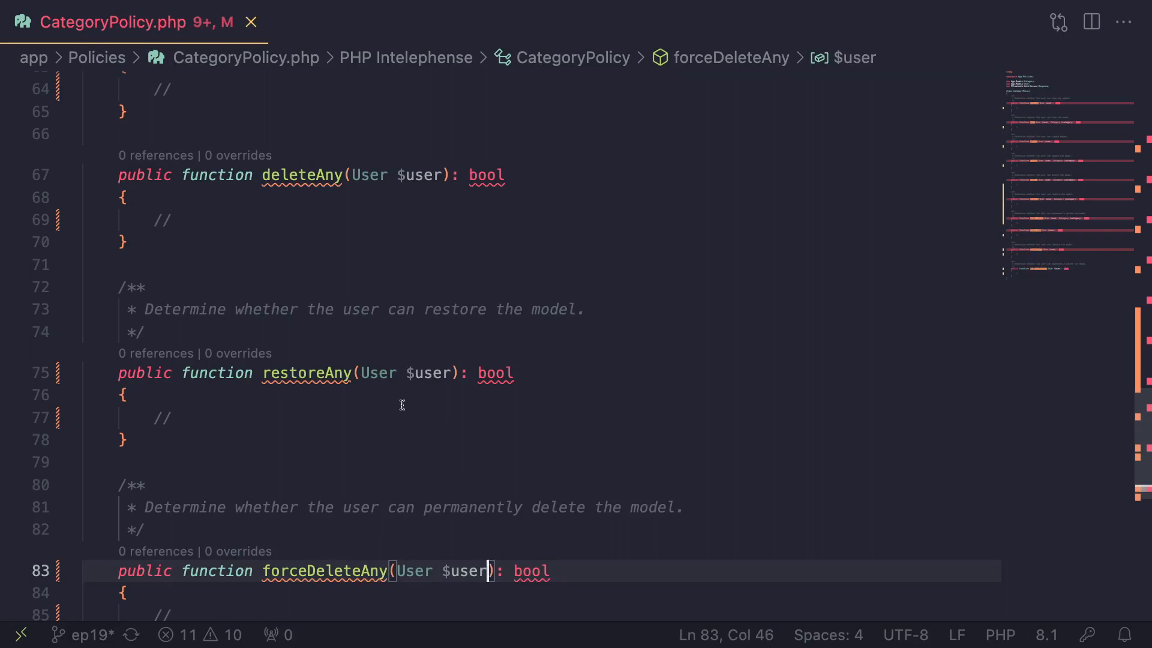
click(213, 12)
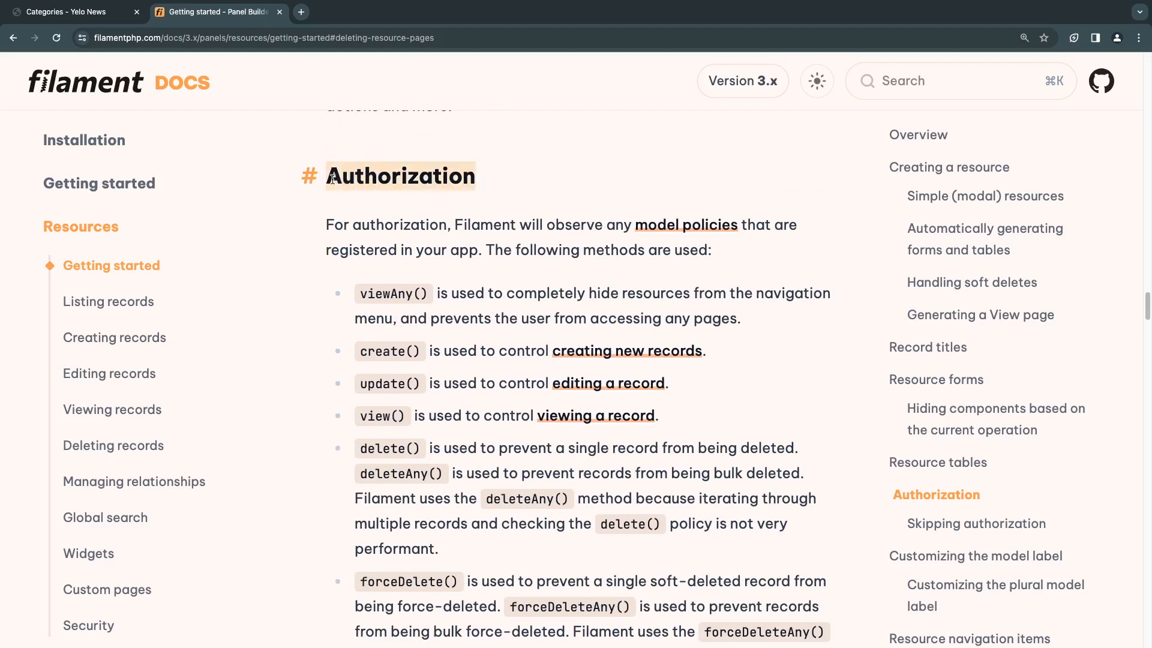
Find restoreAny in the Filament Authorization docs' policy-method list
scroll(down, 3)
text(a)
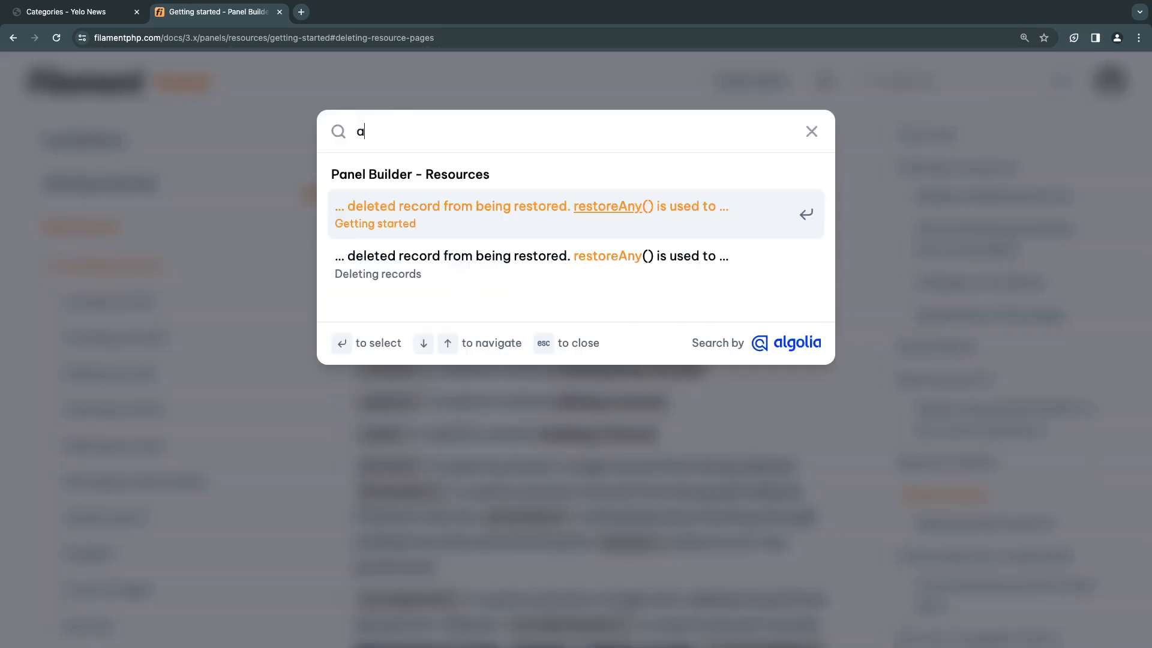
click(811, 130)
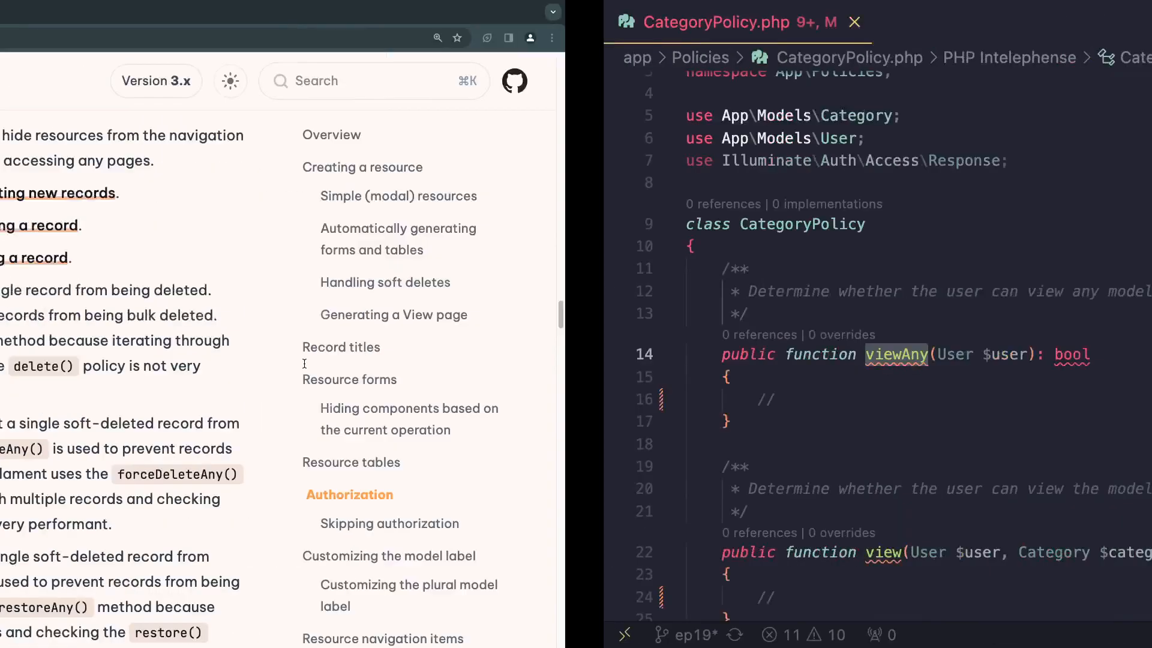
Replace viewAny's comment with an unfinished return and select its User parameter type
click(214, 399)
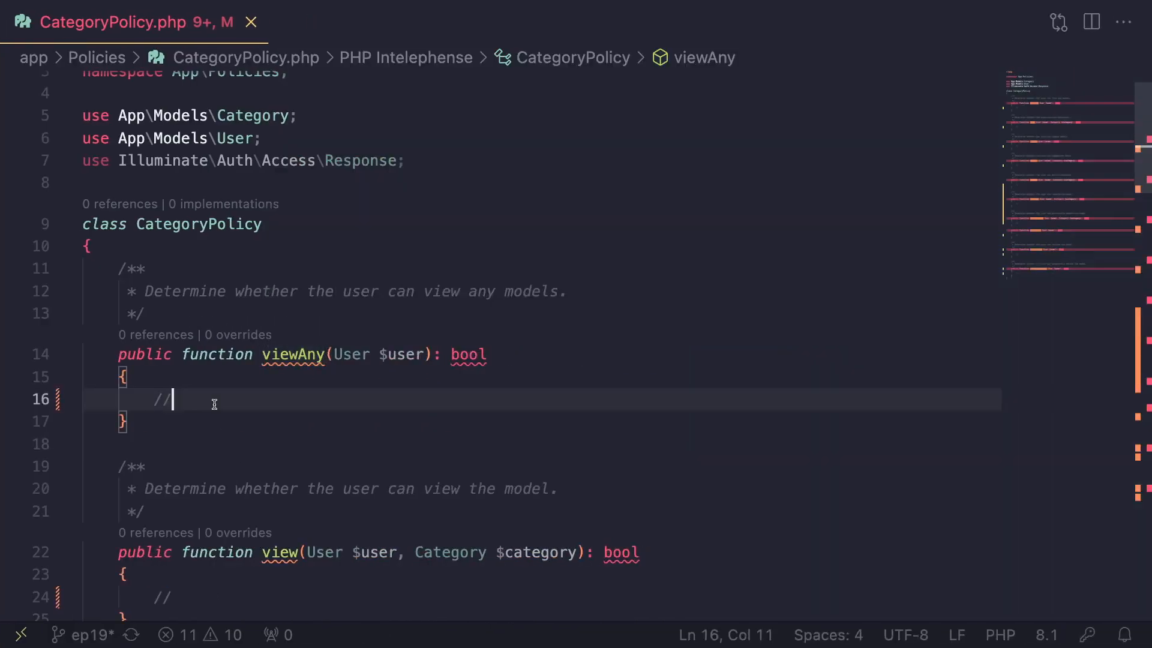
text(return true)
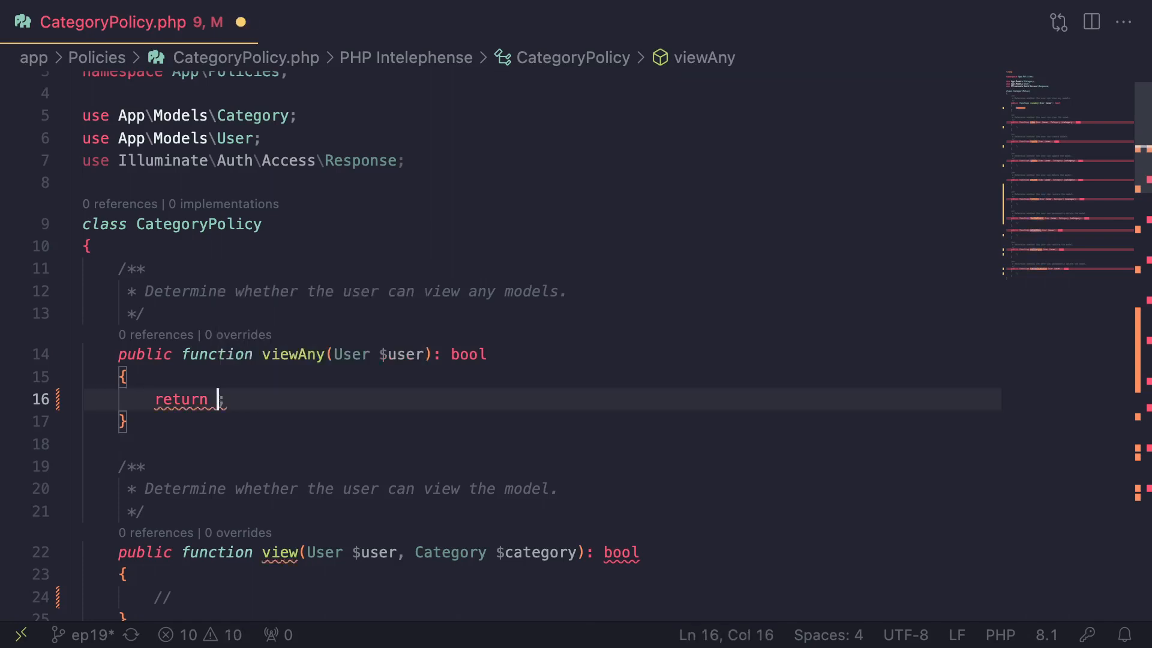
text(false)
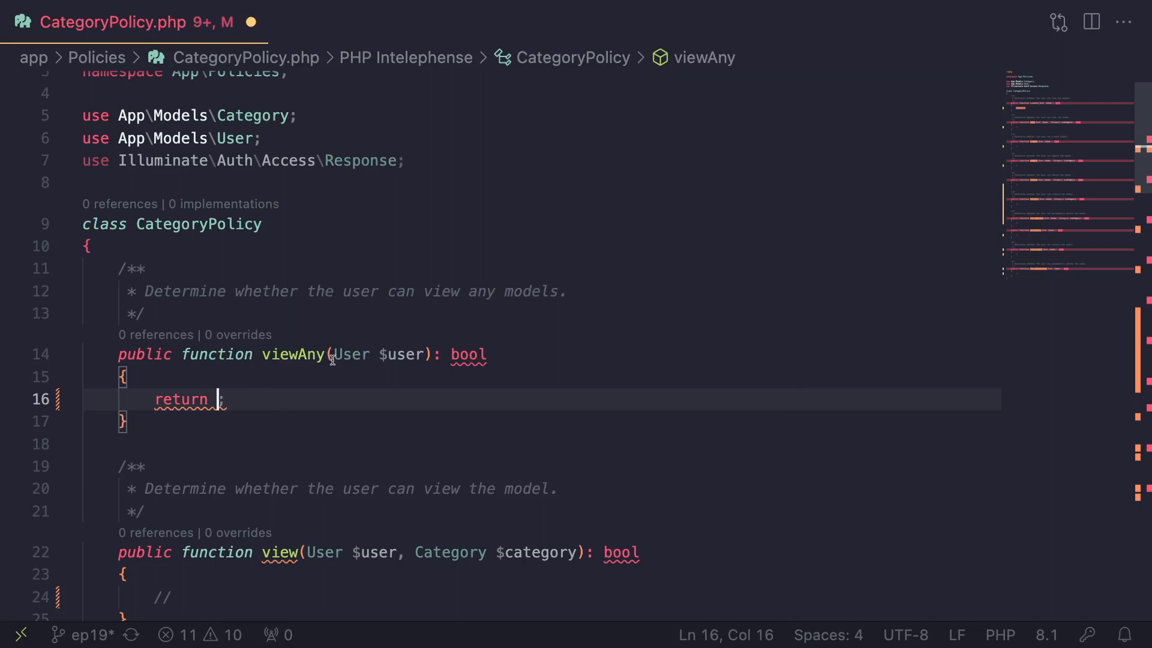
double_click(397, 356)
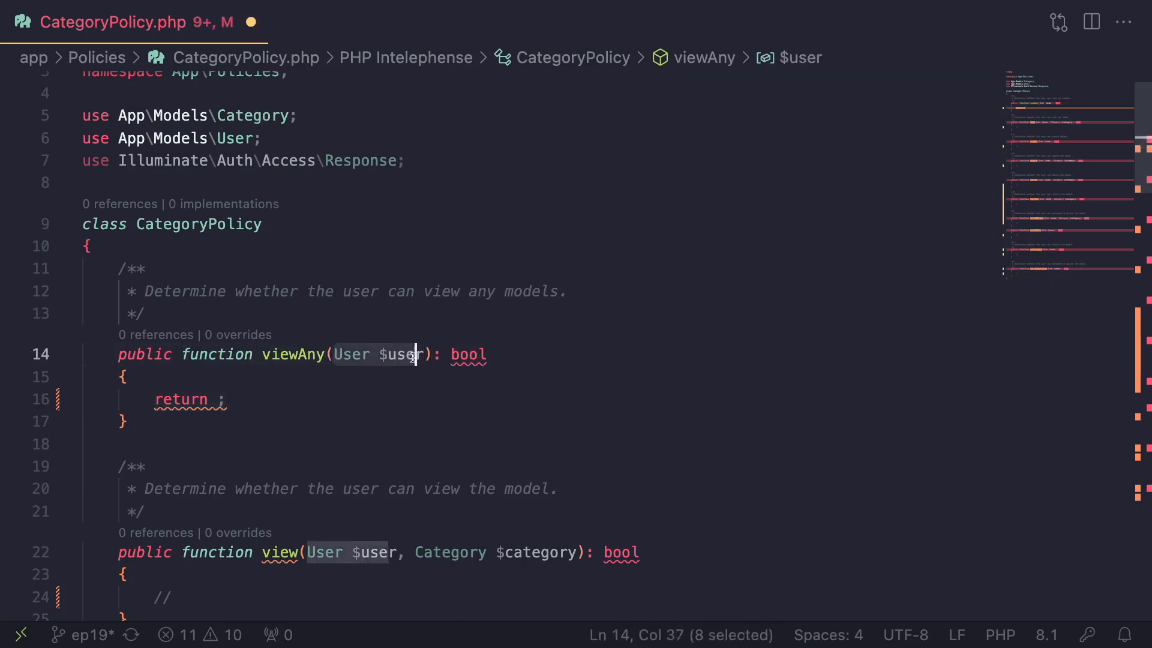
mouse_move(401, 355)
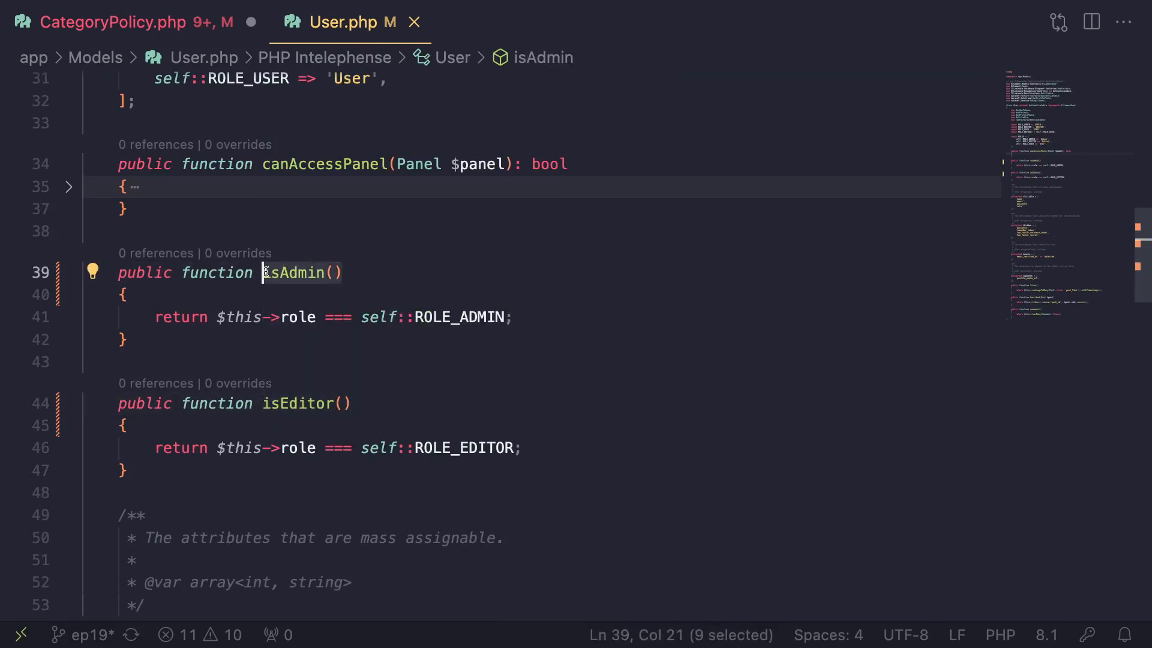
Make viewAny and create return $user->isAdmin() in CategoryPolicy
click(110, 21)
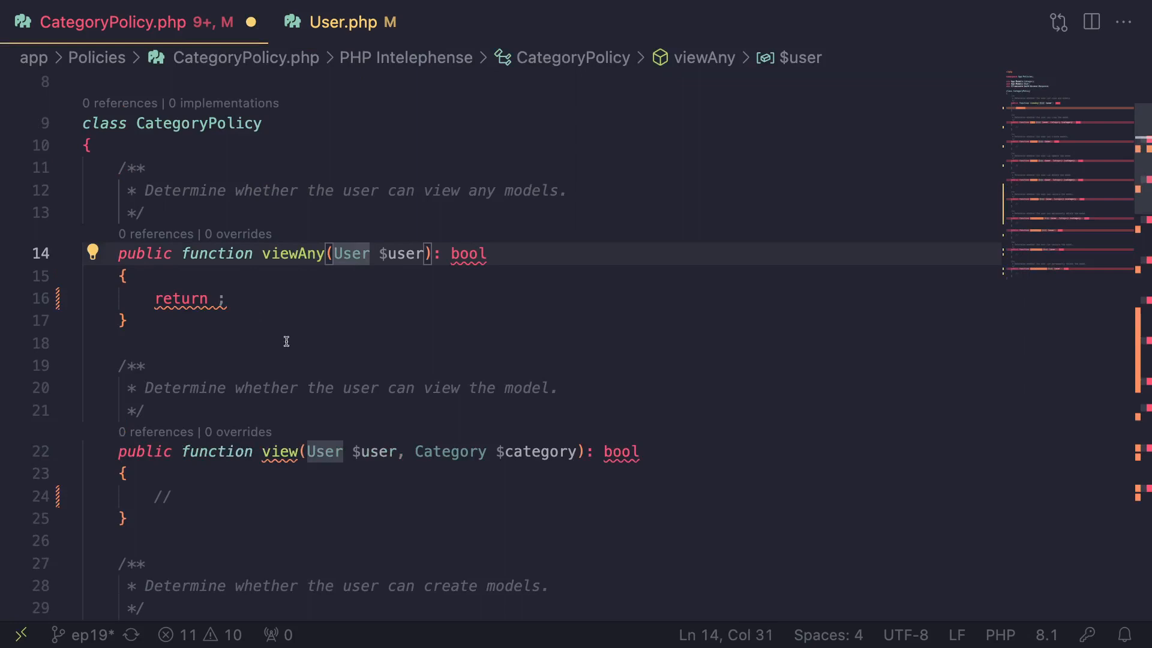
click(191, 124)
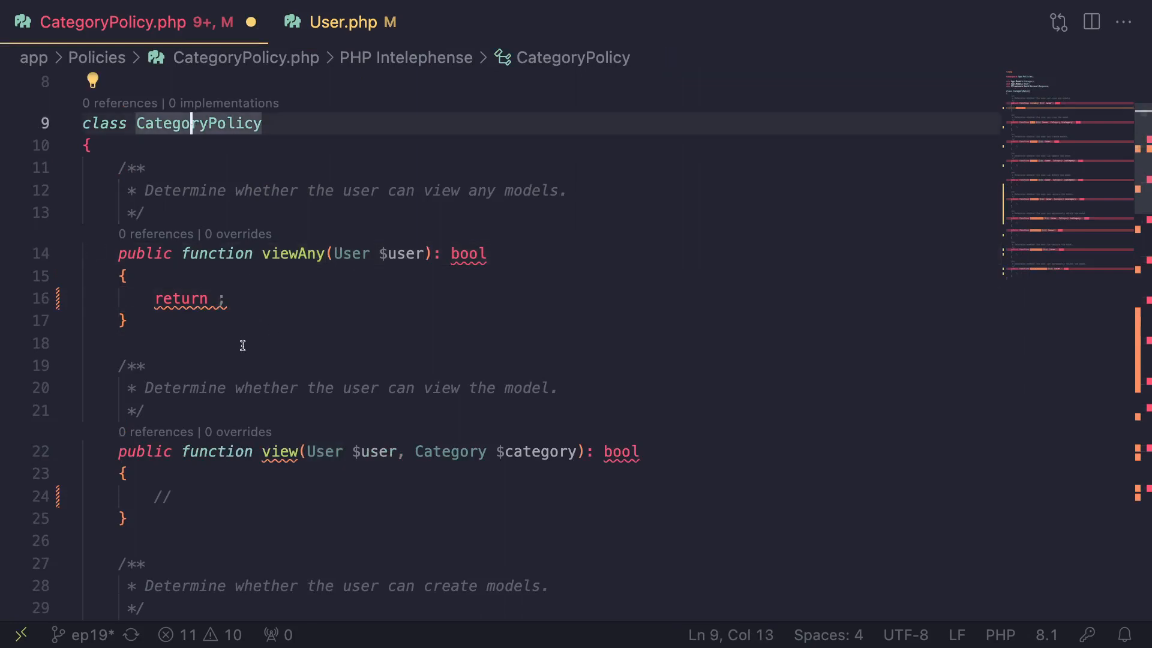
double_click(198, 122)
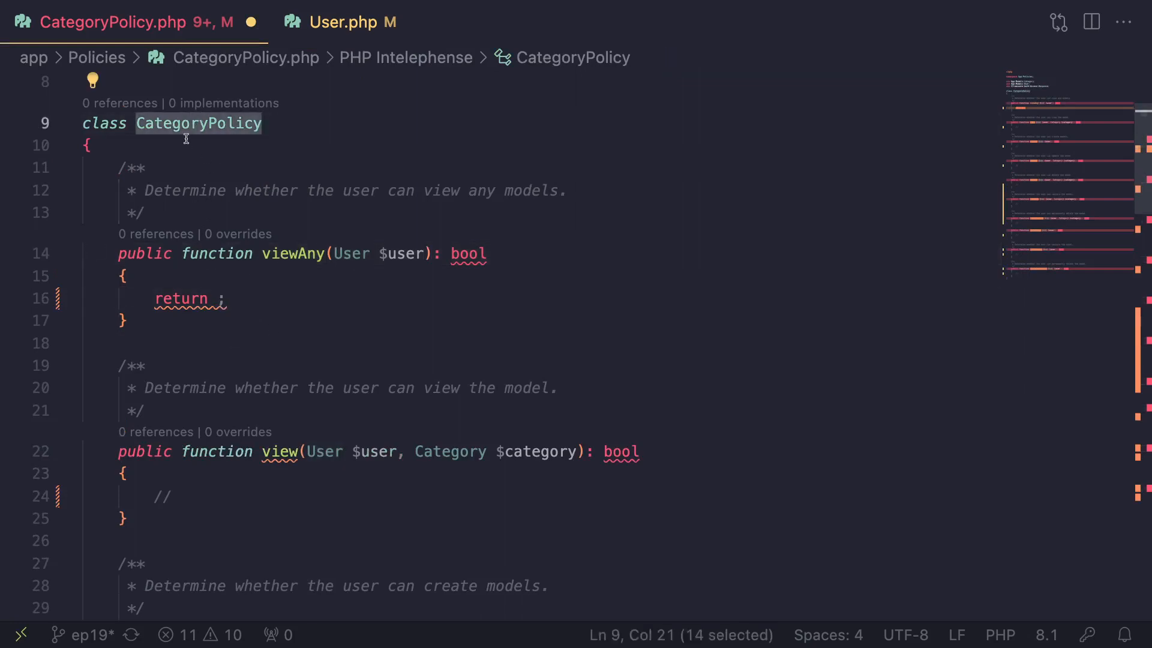
click(228, 299)
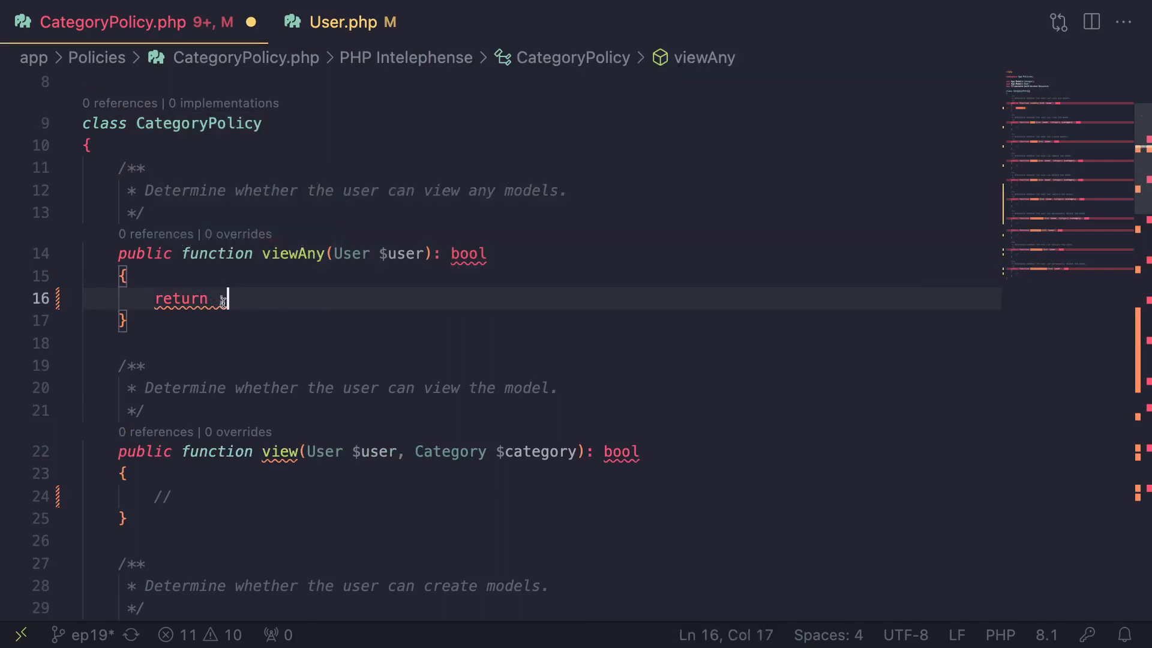
text($user)
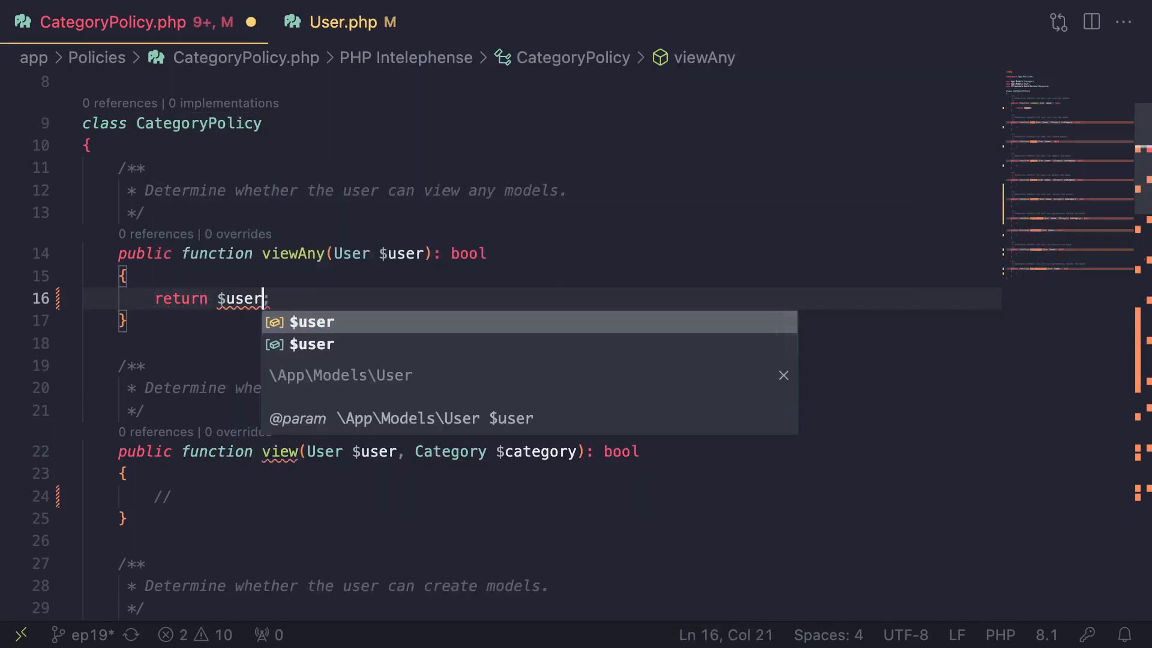
text(->isAdm)
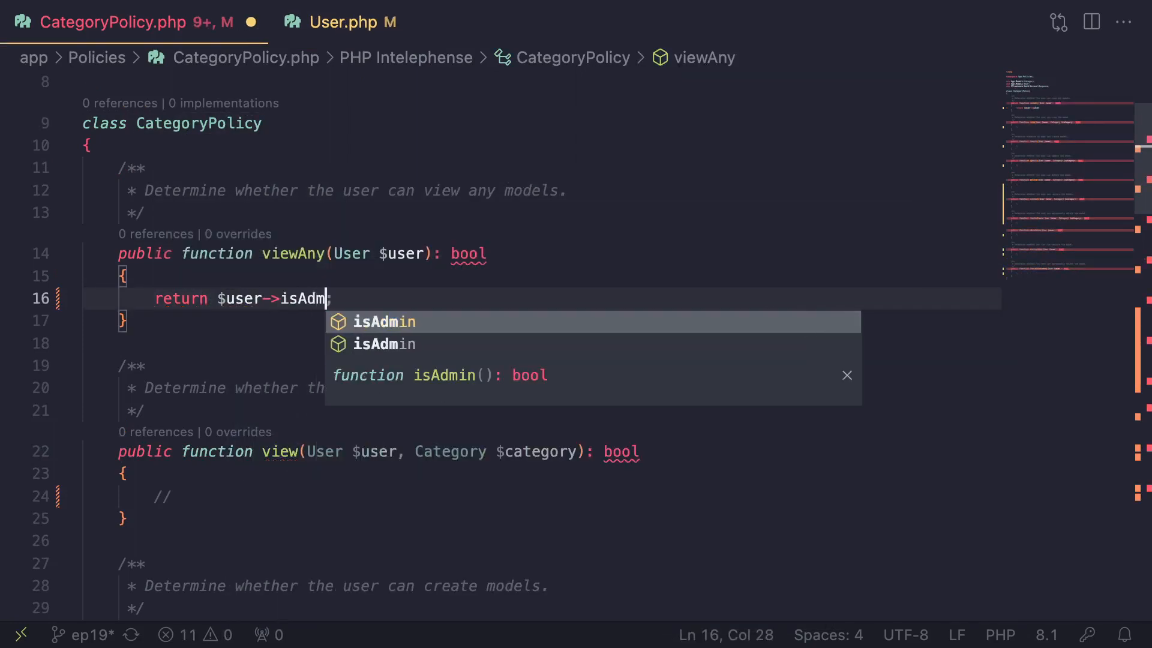
key(Tab)
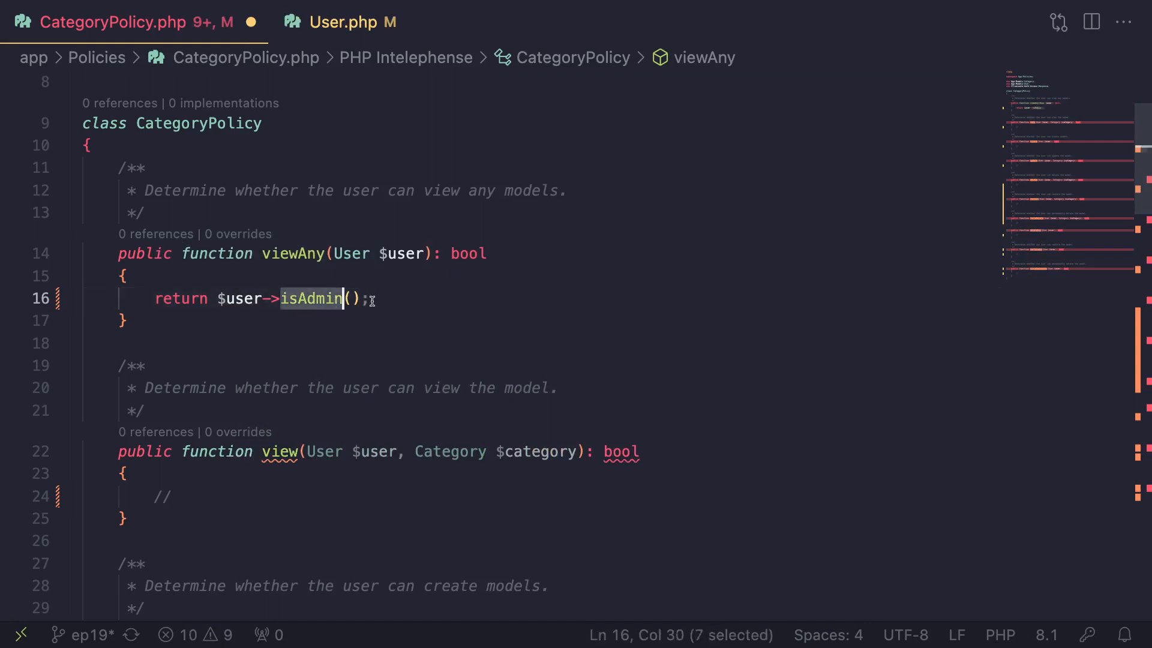
mouse_move(310, 298)
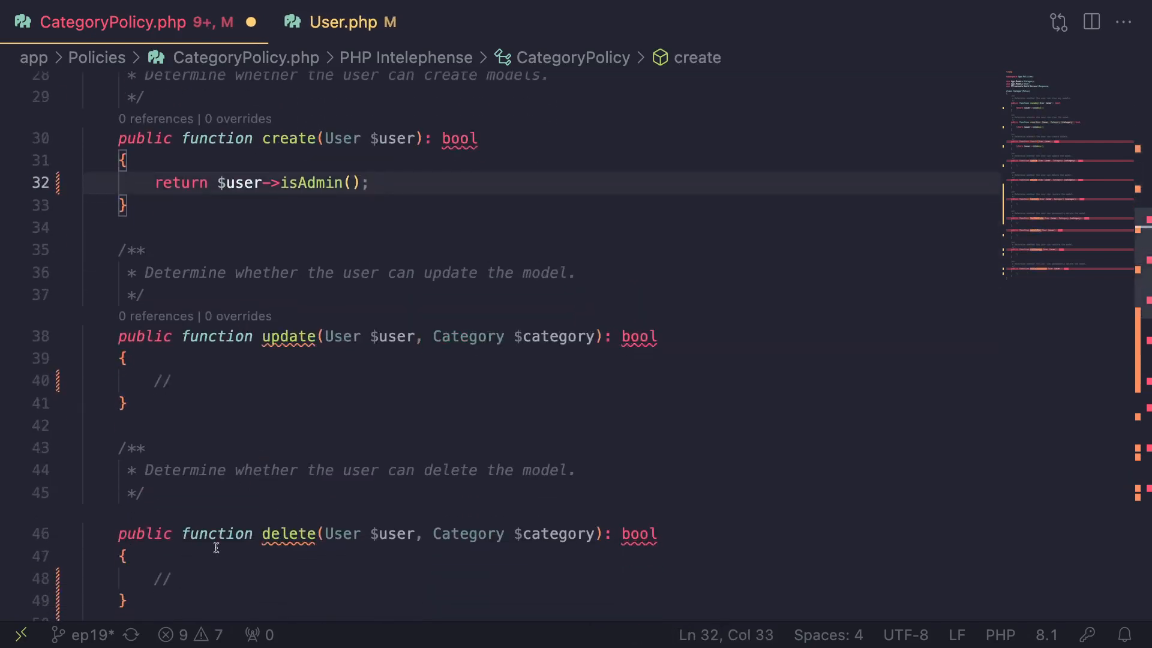
text(return $user->isAdmin();)
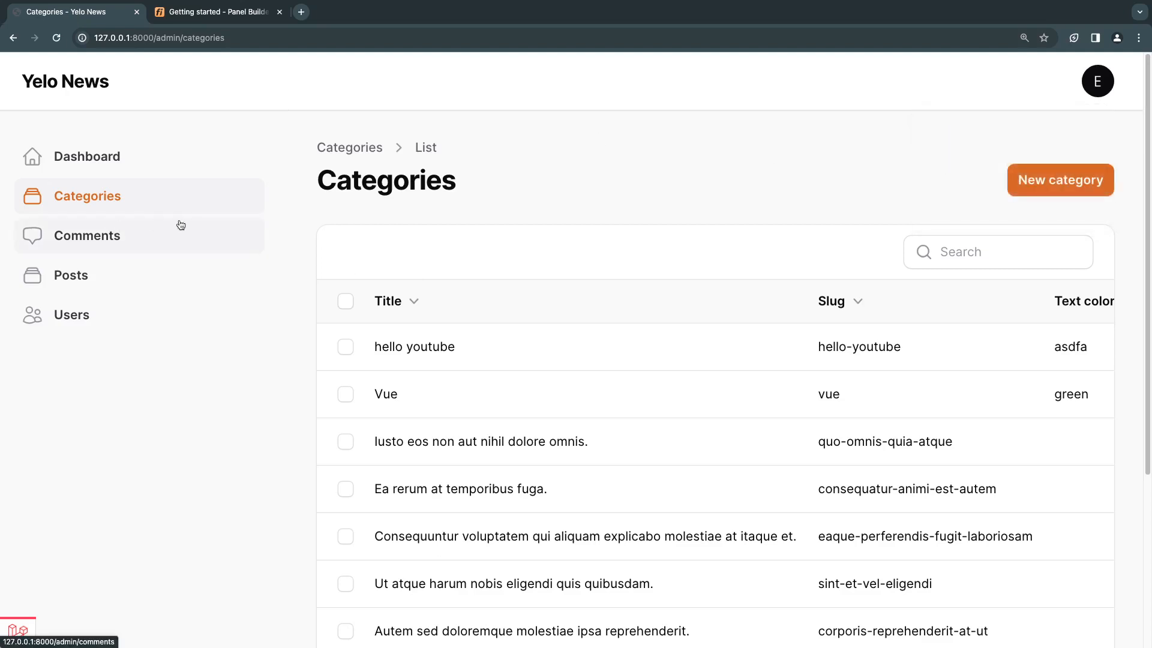
mouse_move(435, 192)
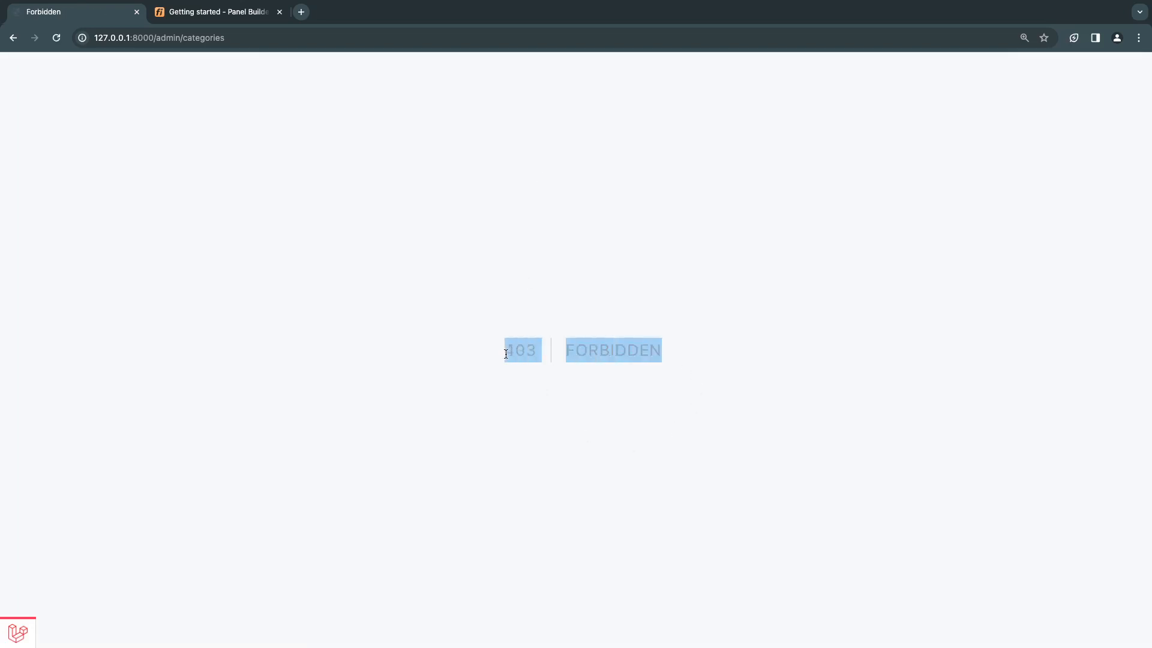
Return from the 403 Forbidden categories page to the Dashboard, where Categories is missing
click(158, 37)
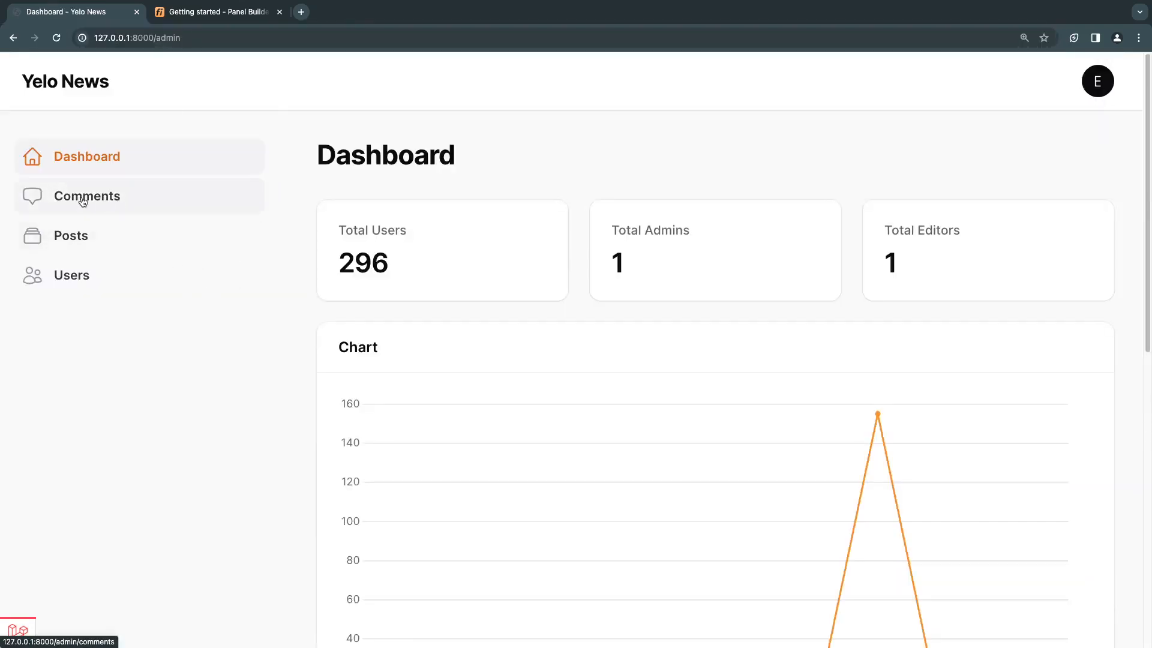
mouse_move(287, 176)
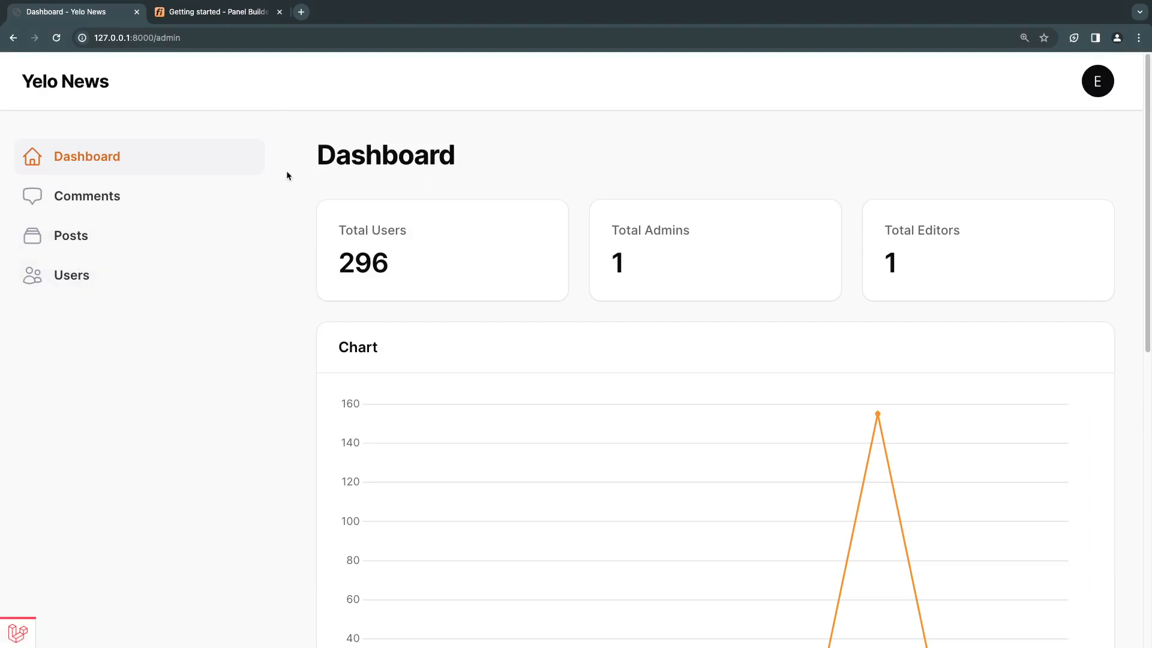
mouse_move(208, 195)
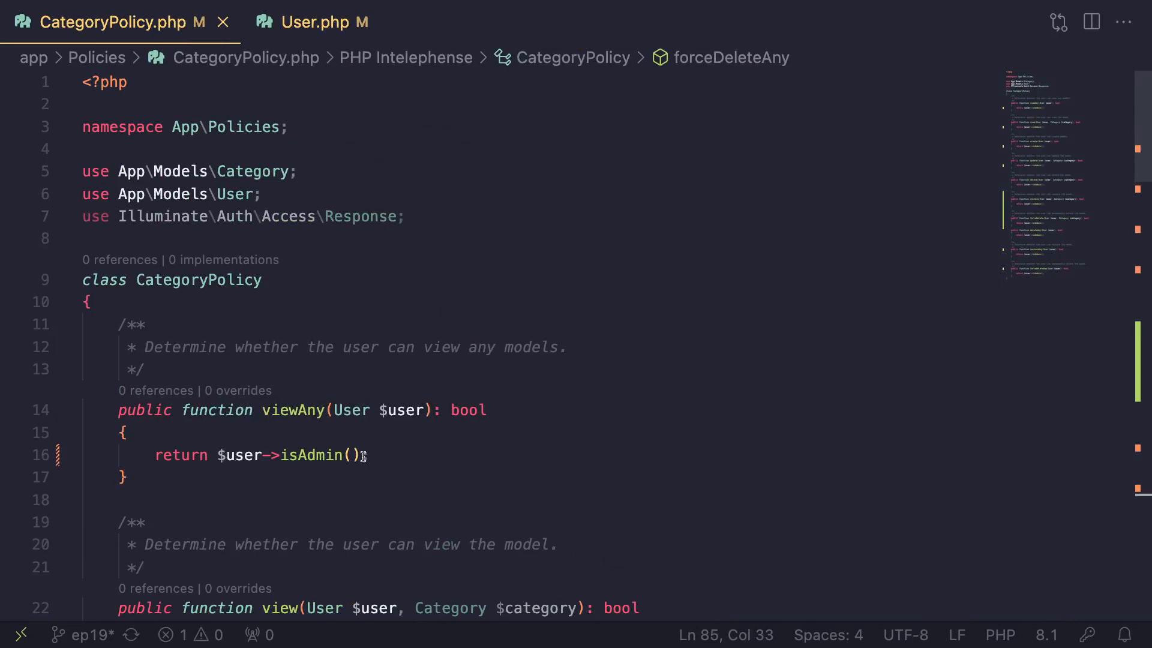
Extend viewAny's return with || $user->isEditor()
text(|| $)
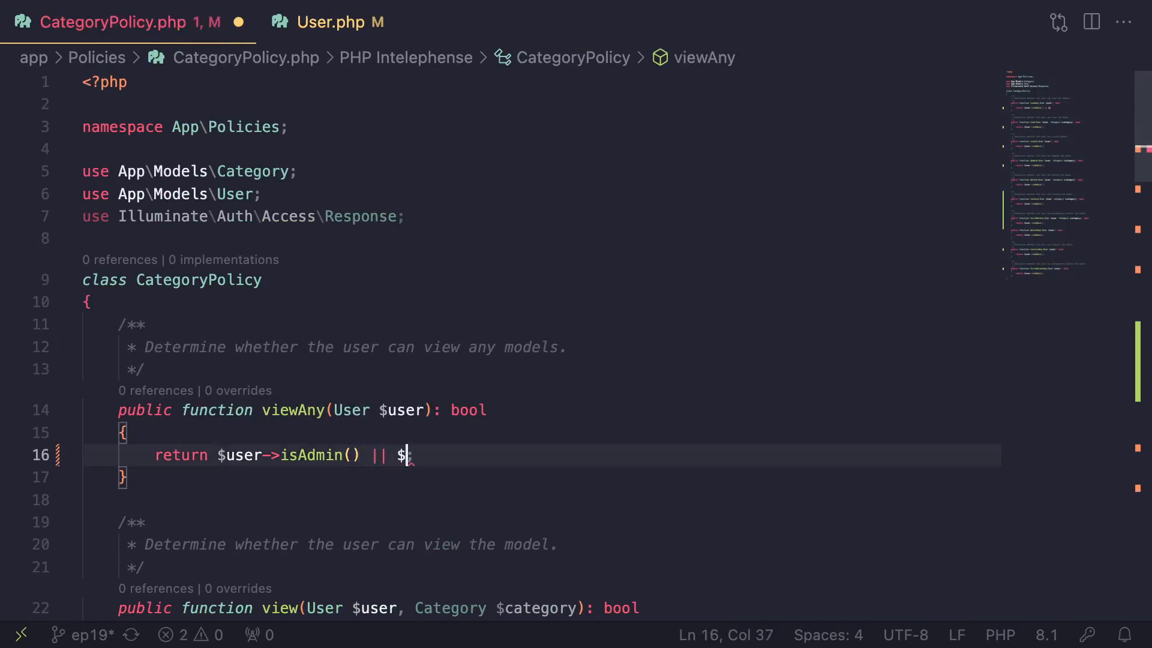
text(user->isEd)
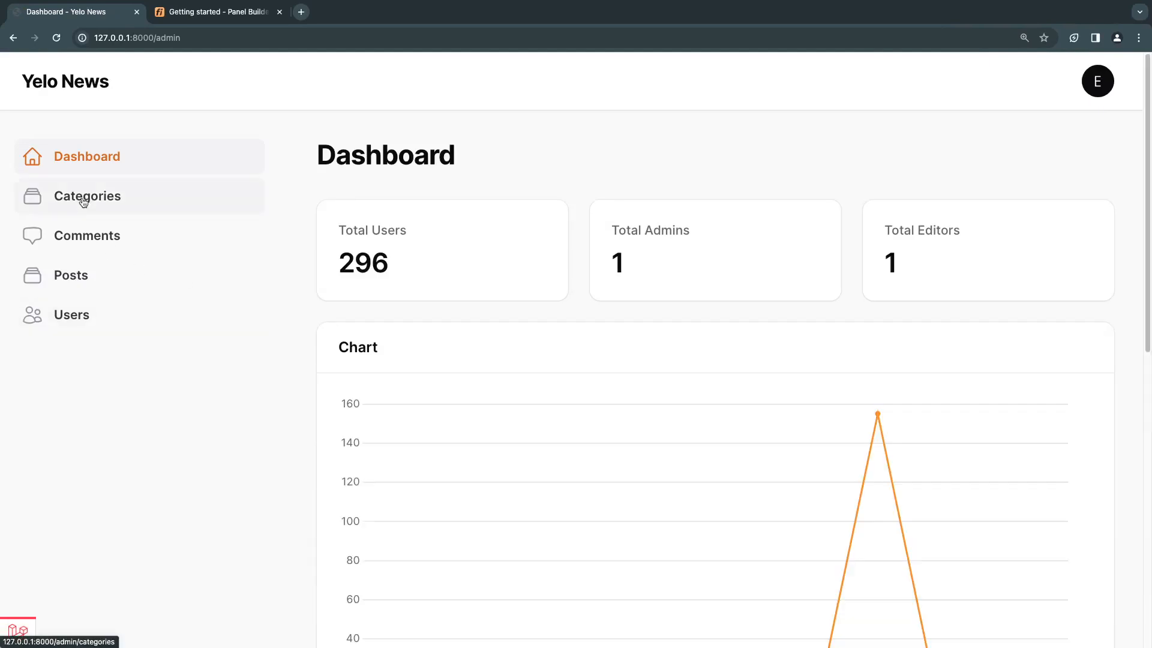
Open the Categories list from the sidebar, now loading for the editor
click(87, 195)
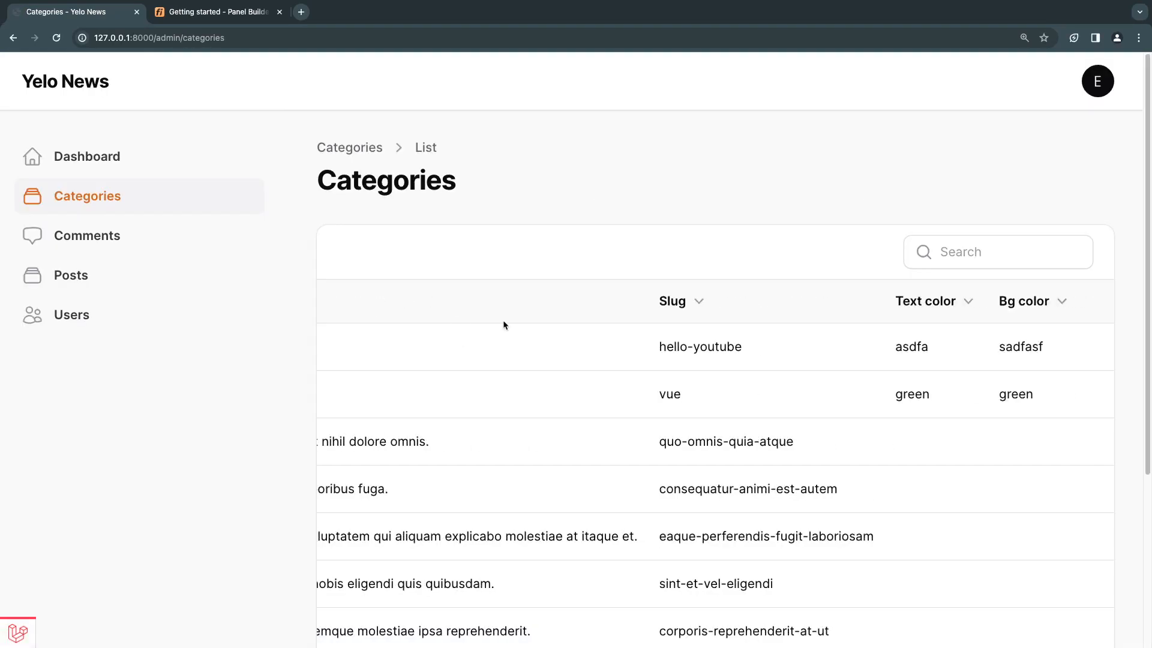
mouse_move(1085, 331)
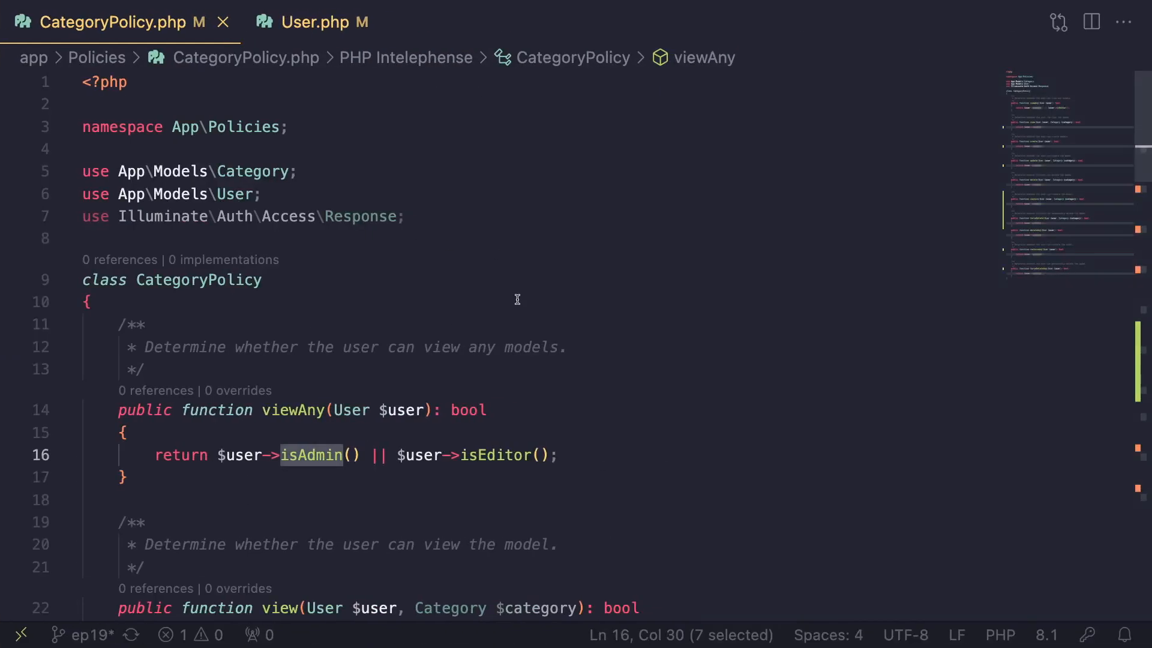
mouse_move(295, 397)
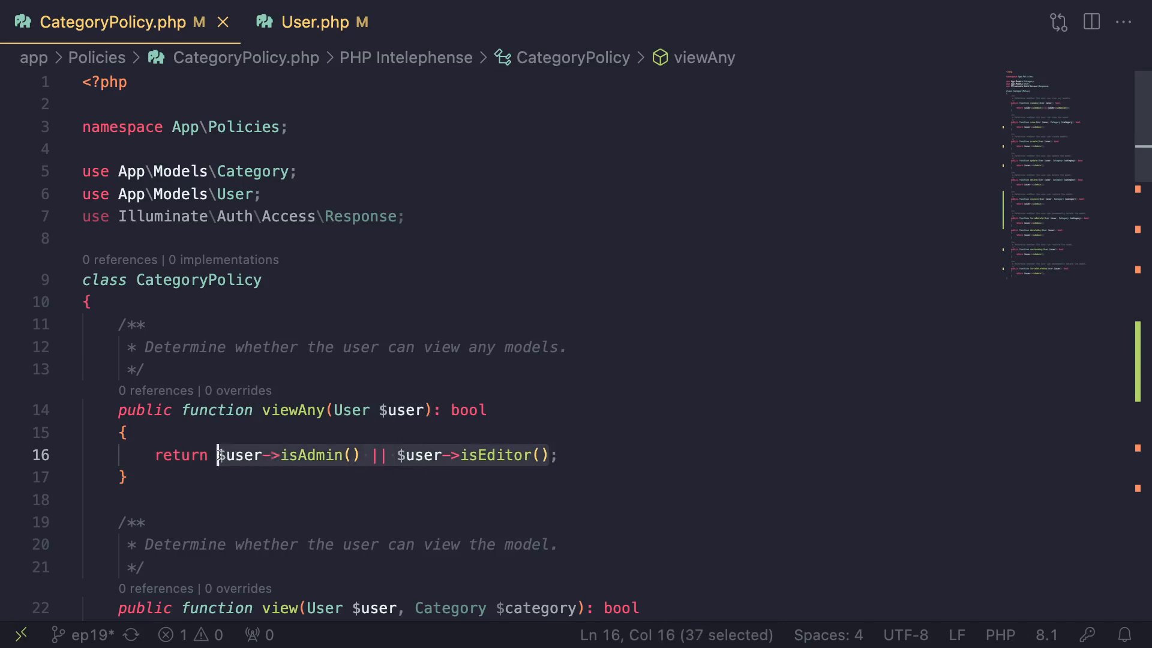
mouse_move(241, 454)
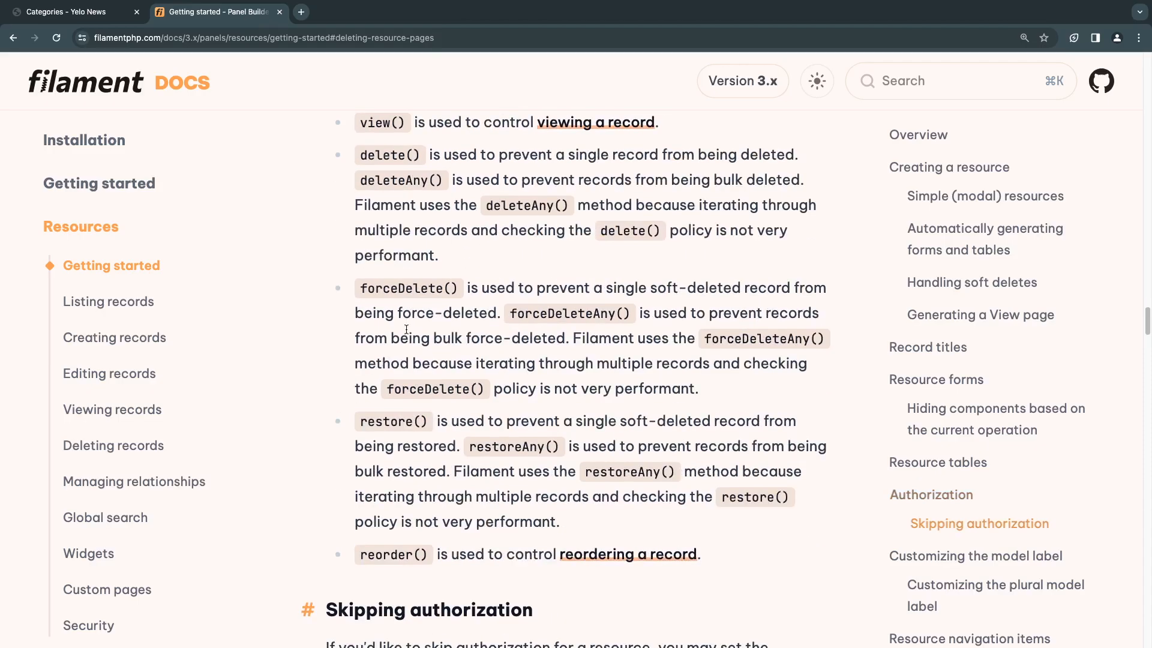
double_click(393, 554)
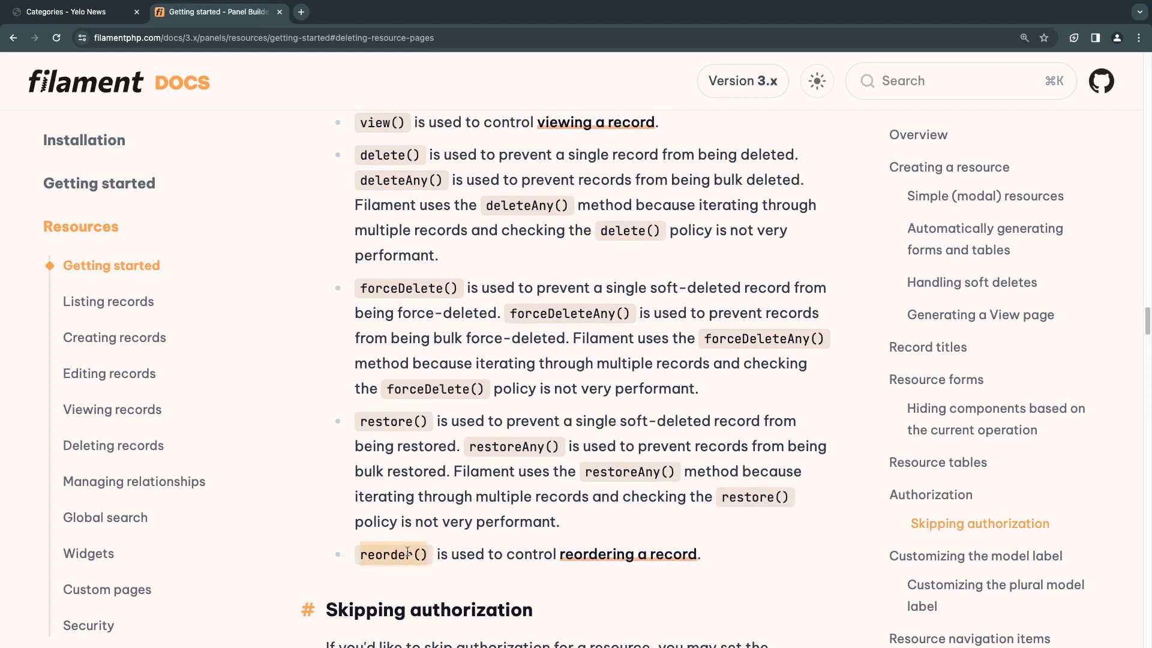
scroll(down, 3)
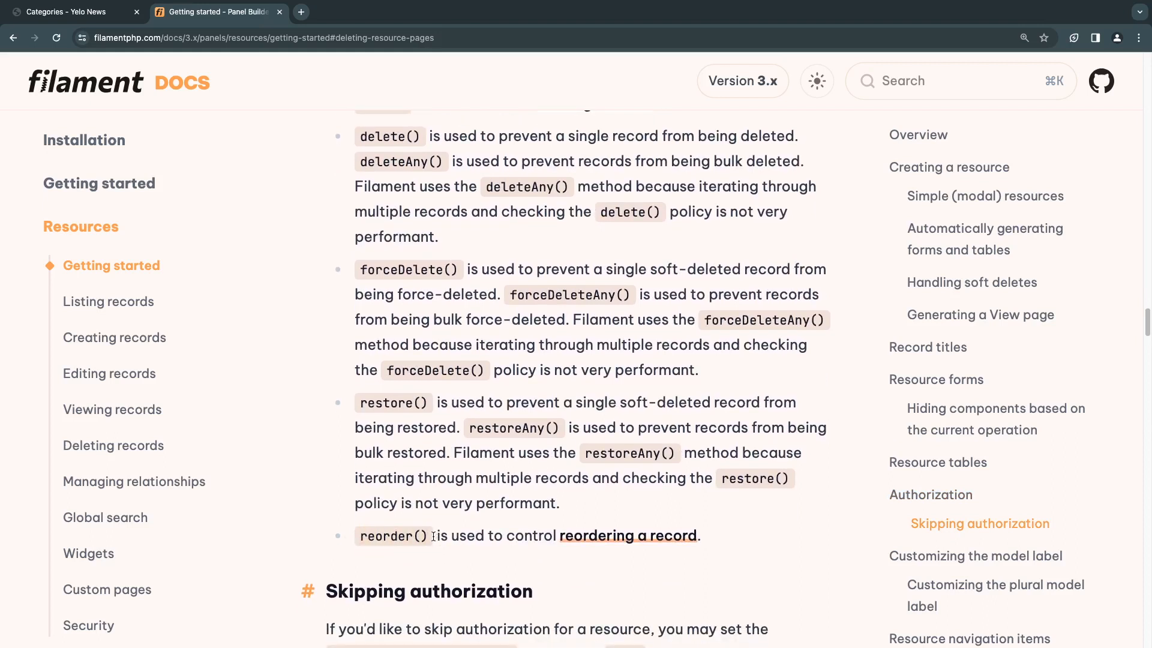
mouse_move(492, 515)
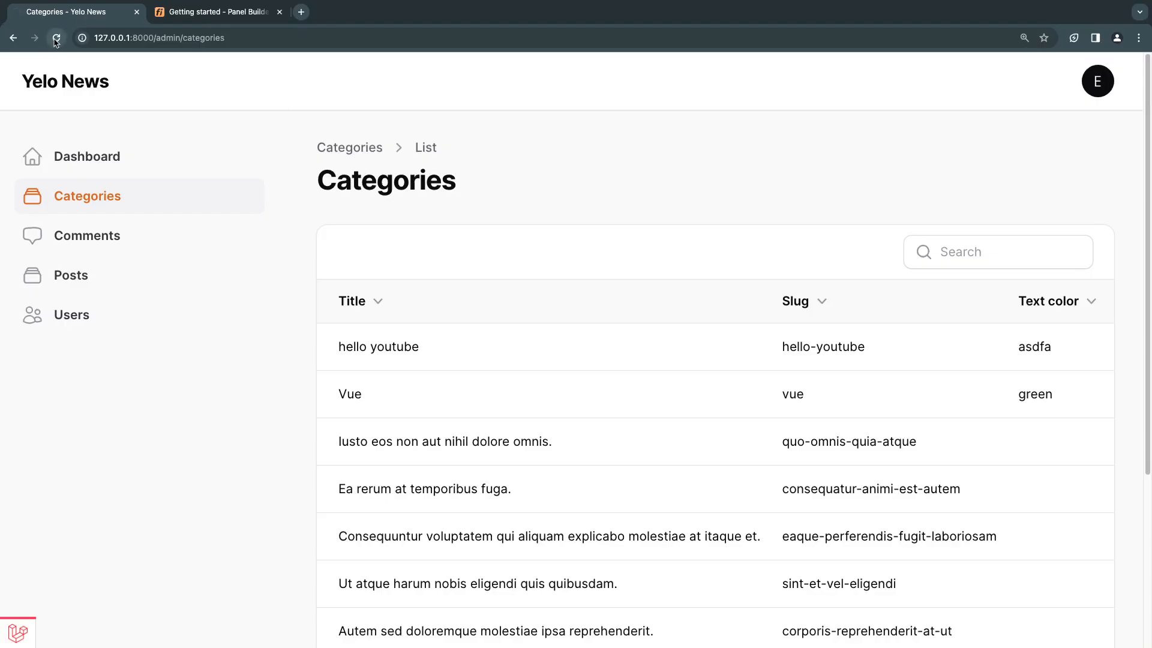
Reload the Categories list so the admin-only delete and restore rules take effect
click(56, 37)
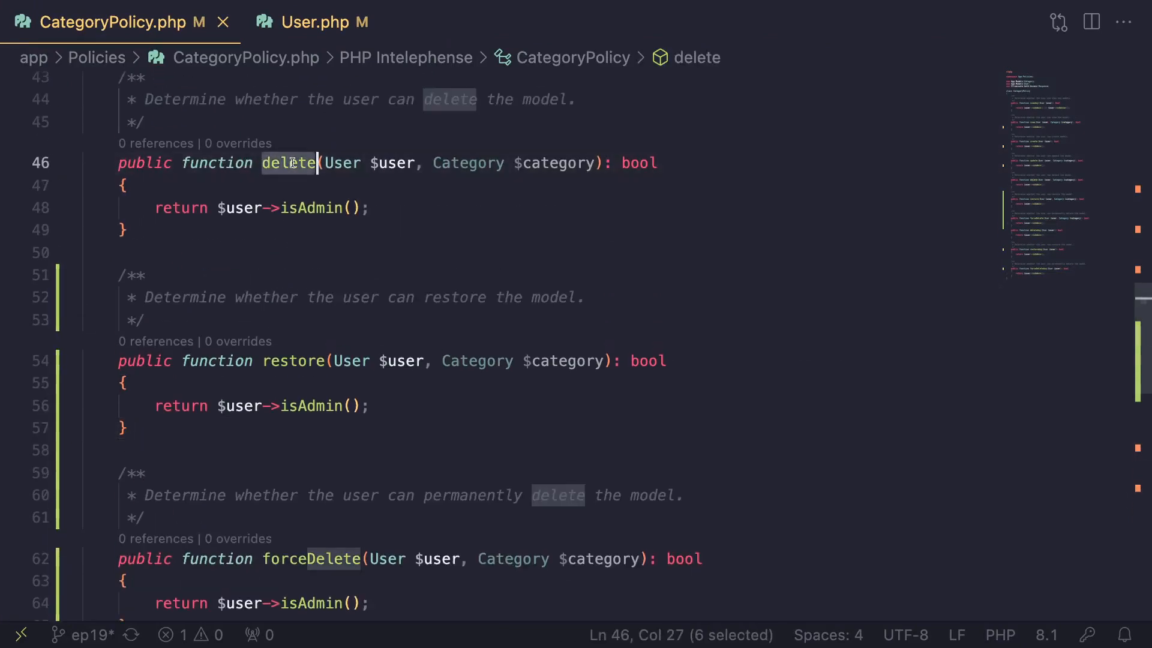
mouse_move(289, 162)
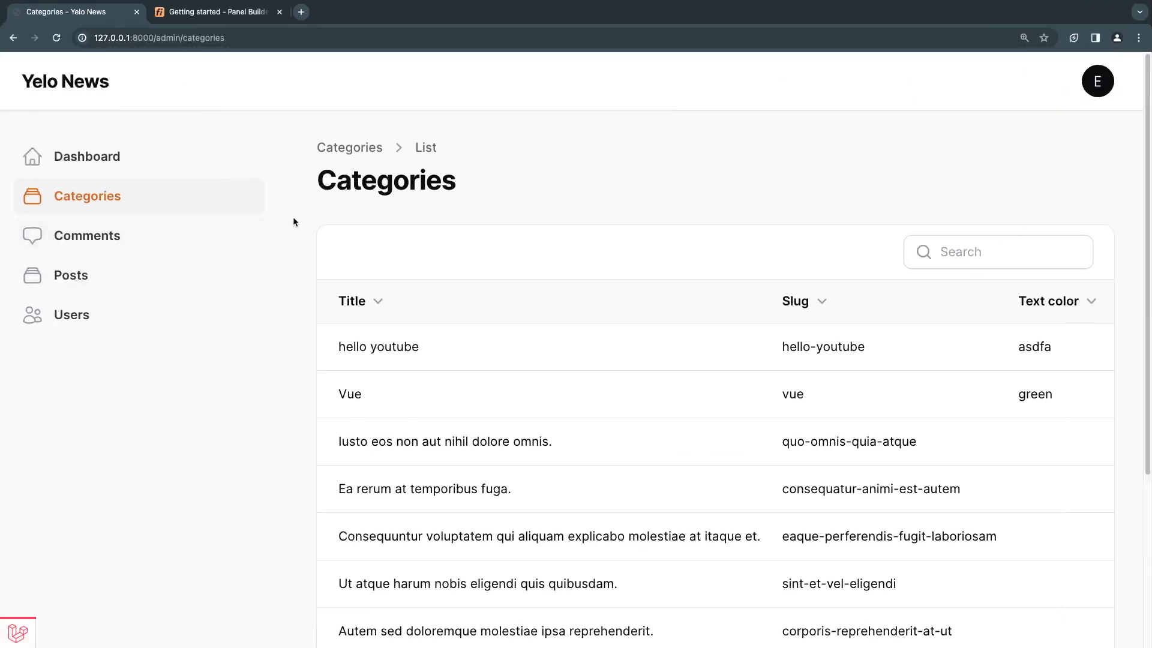
Locate and select the 'protected static bool $shouldSkipAuthorization = true;' line in the Filament docs
click(213, 12)
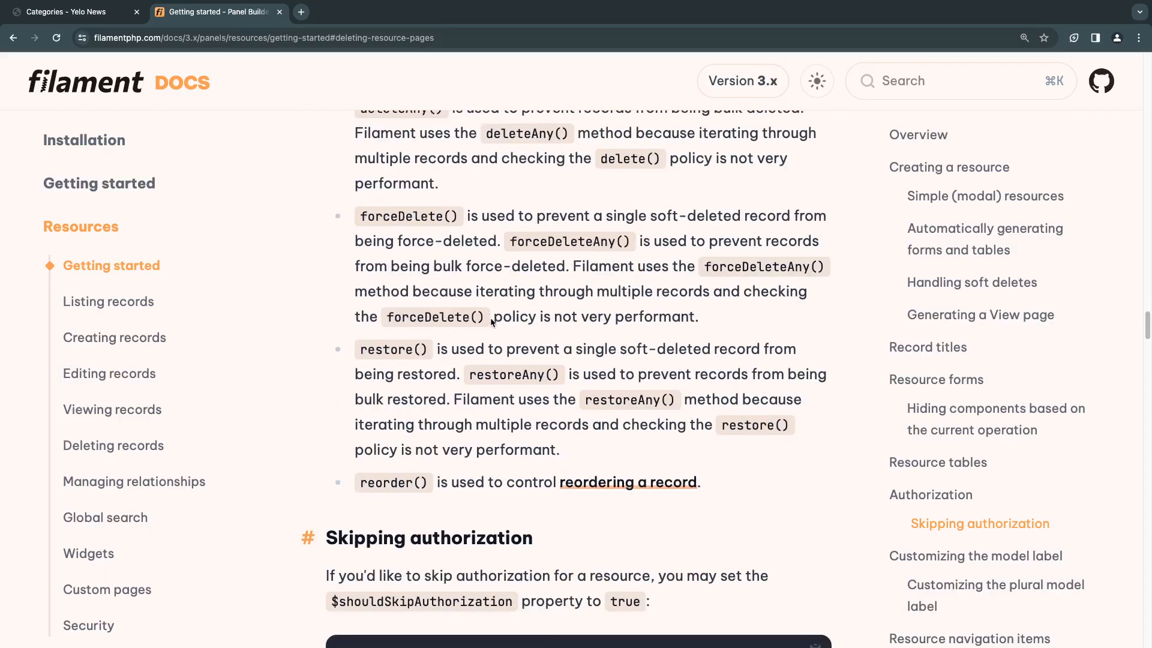
scroll(down, 3)
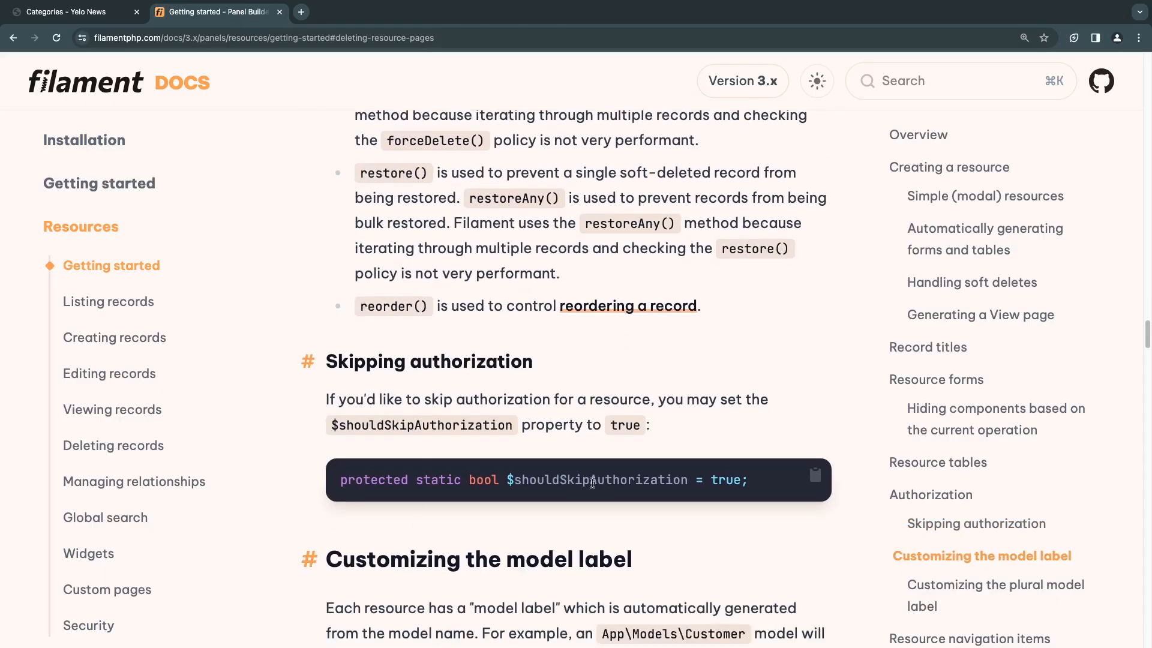
double_click(595, 480)
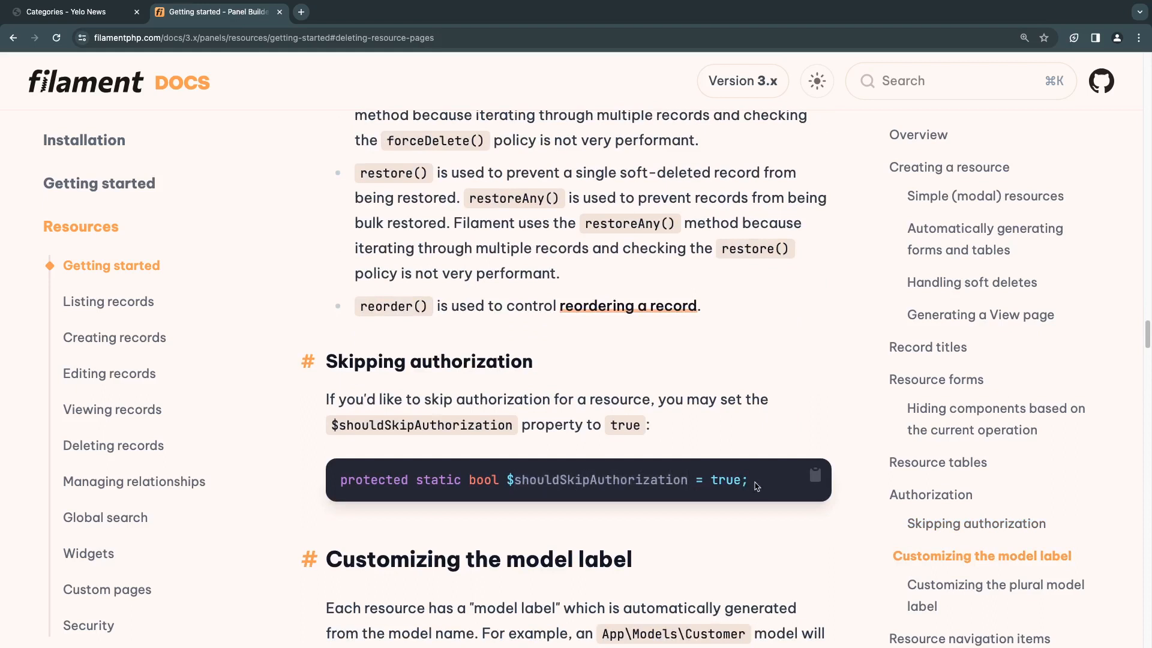
mouse_move(449, 456)
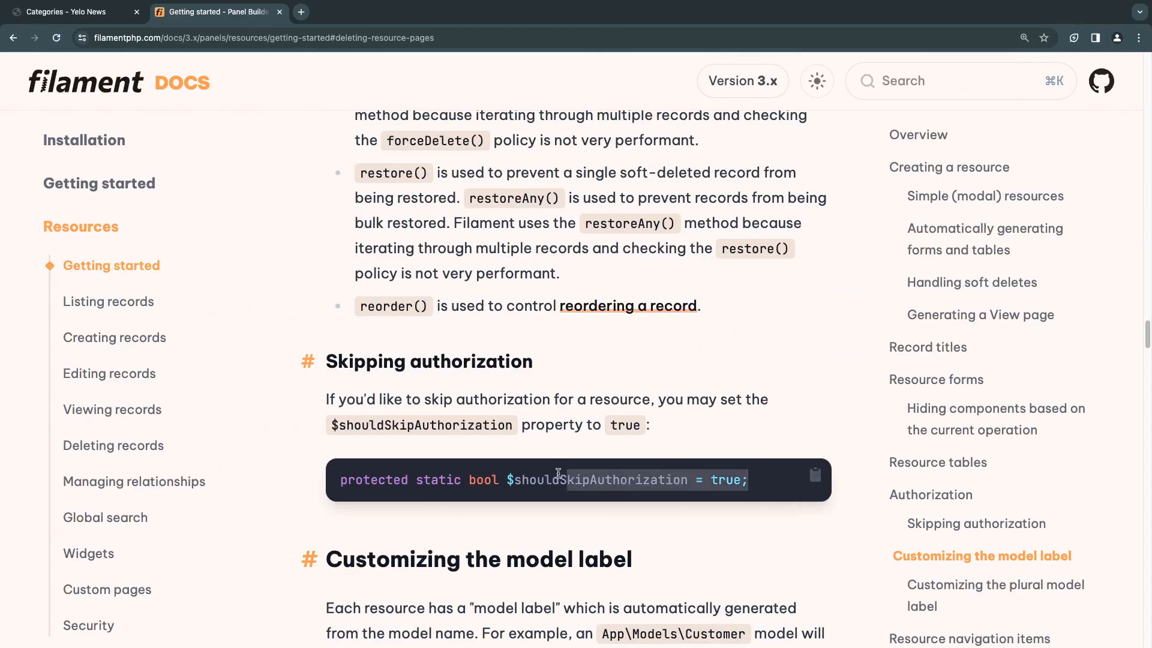
scroll(down, 3)
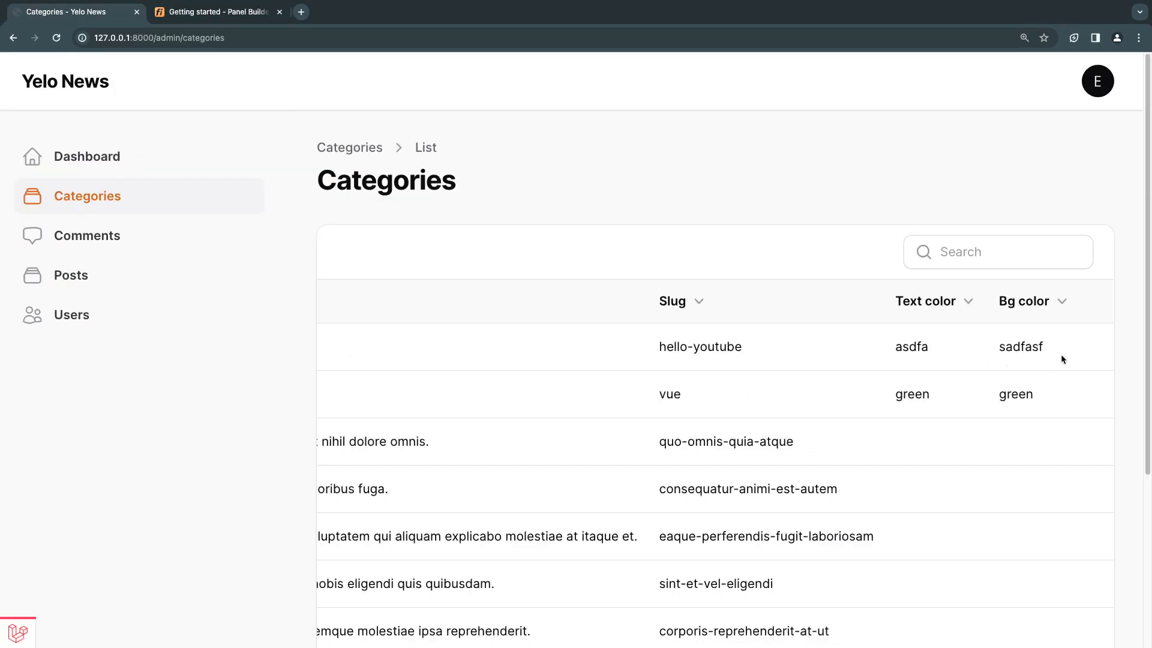
mouse_move(1087, 346)
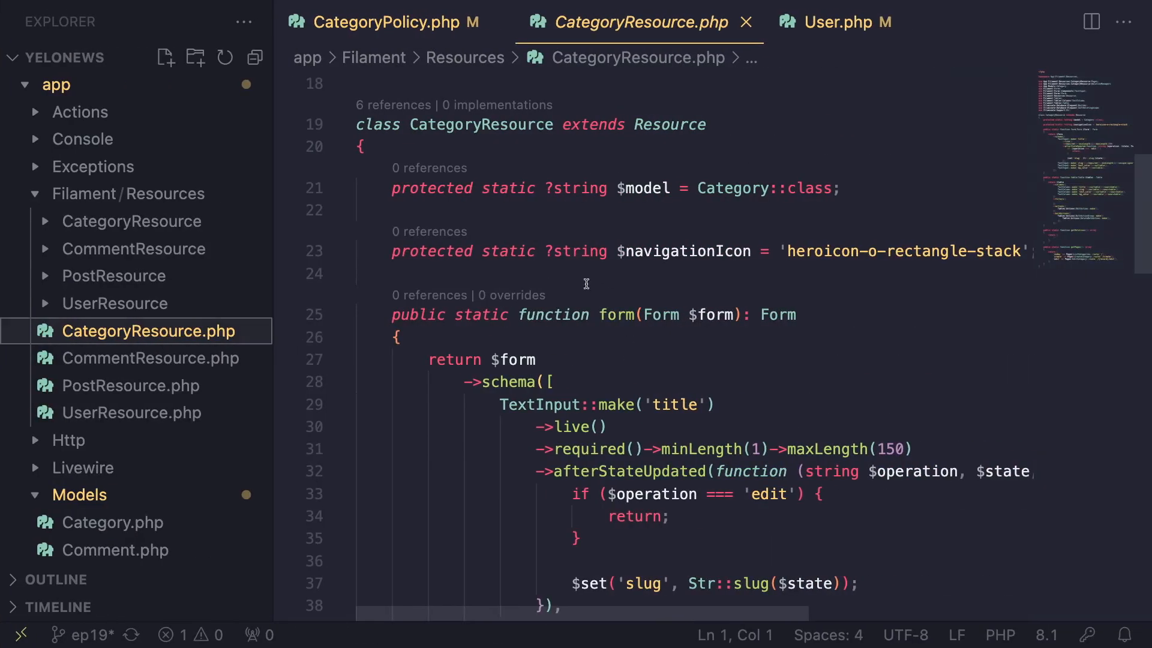
Declare 'protected static bool $shouldSkipAuthorization = true;' in CategoryResource below $navigationIcon
text(protected static bool $shouldSkipAuthorization = true;)
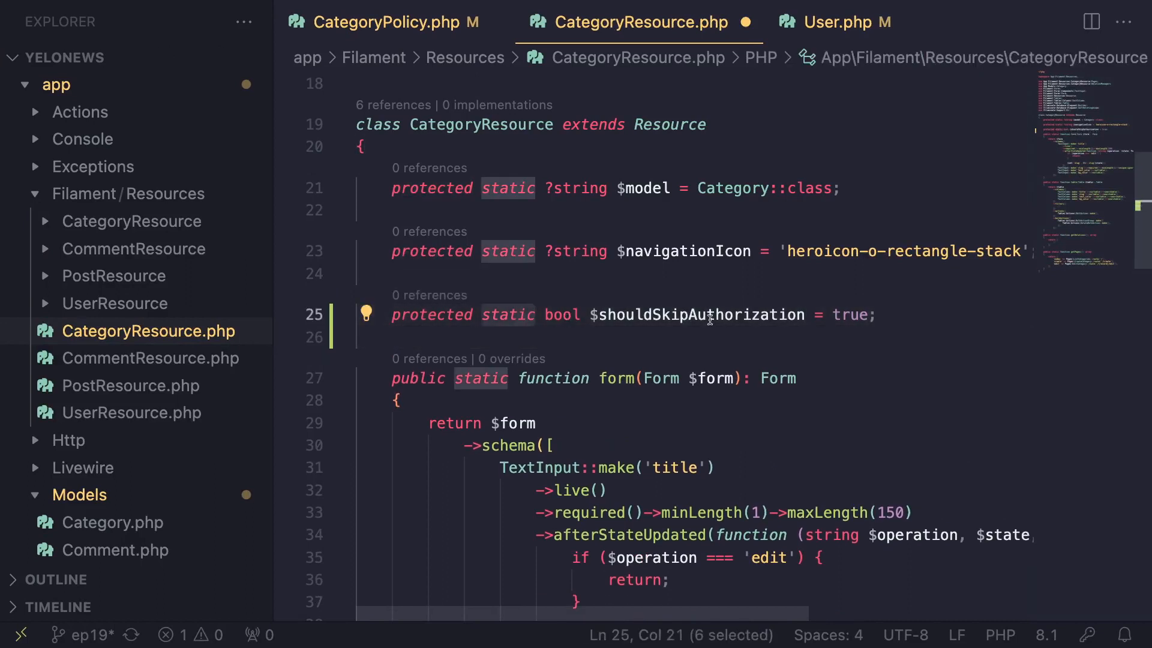
double_click(848, 315)
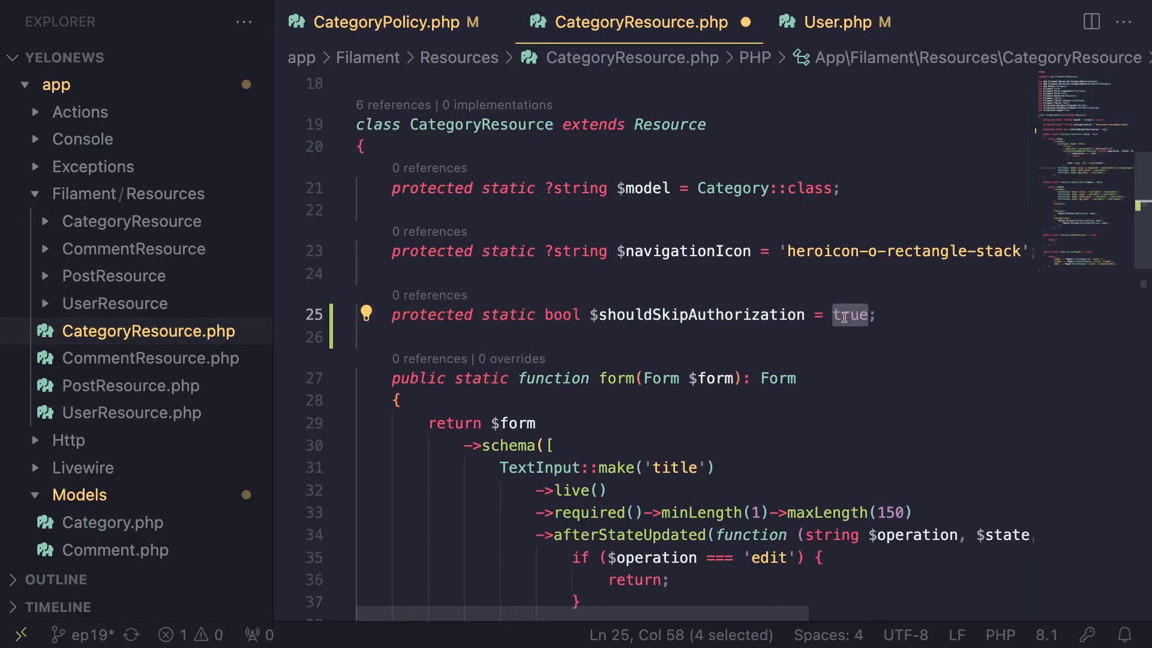
click(878, 314)
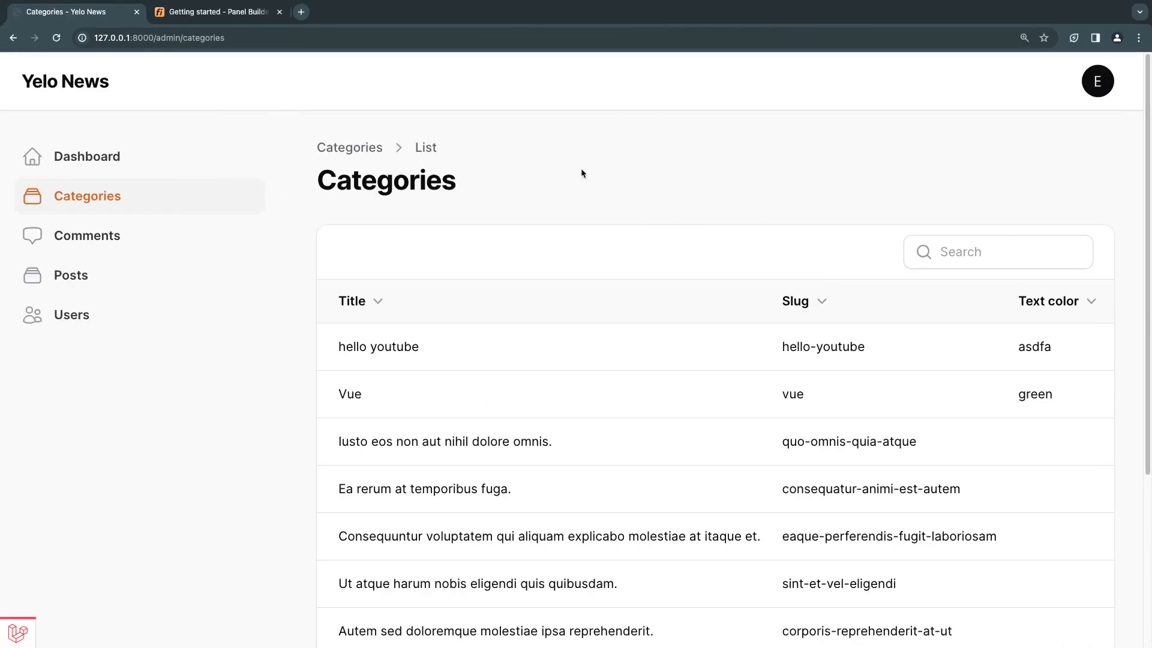
Confirm a category's Edit page opens, then return to the Categories list via the dashboard
scroll(right, 3)
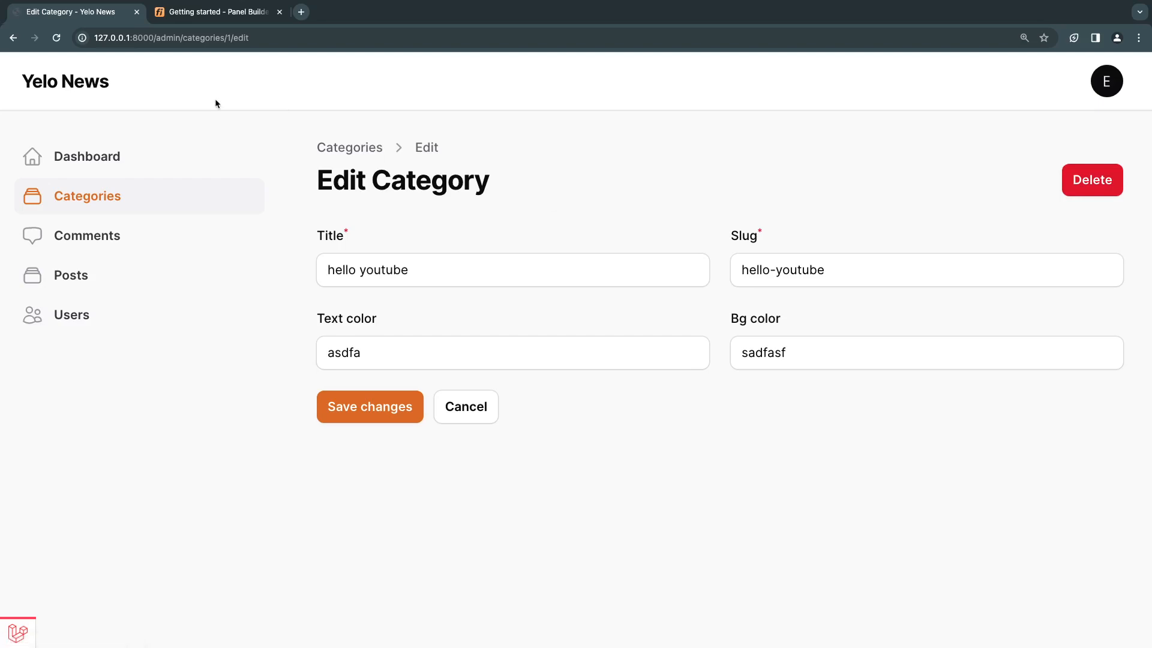
click(370, 407)
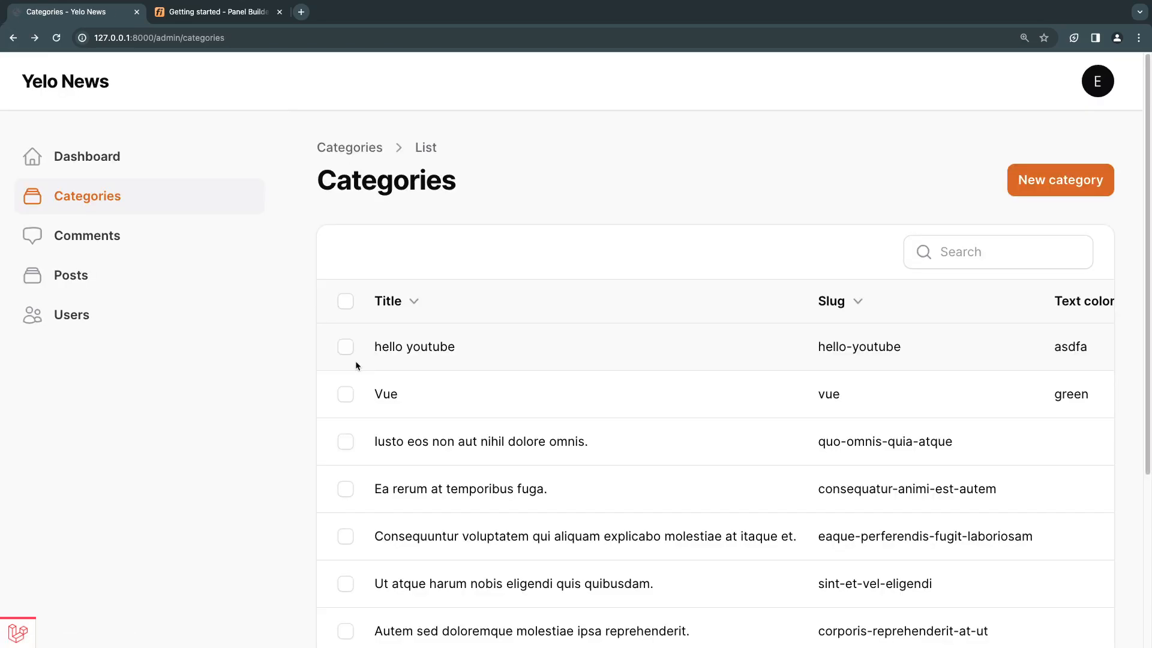
click(86, 156)
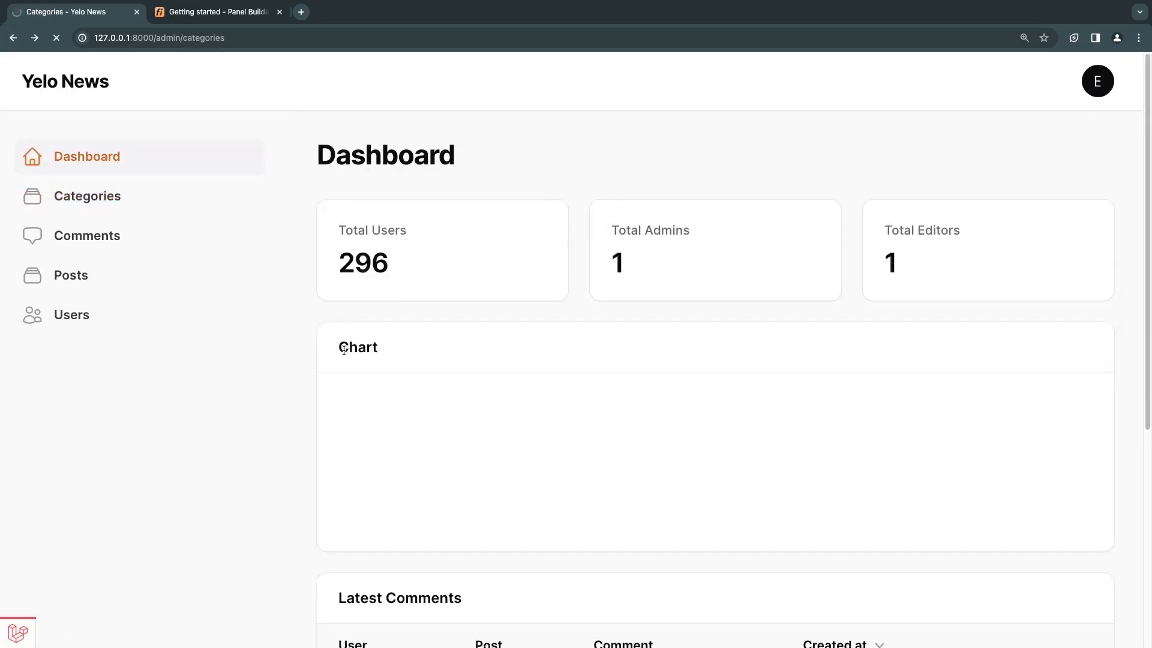
click(89, 195)
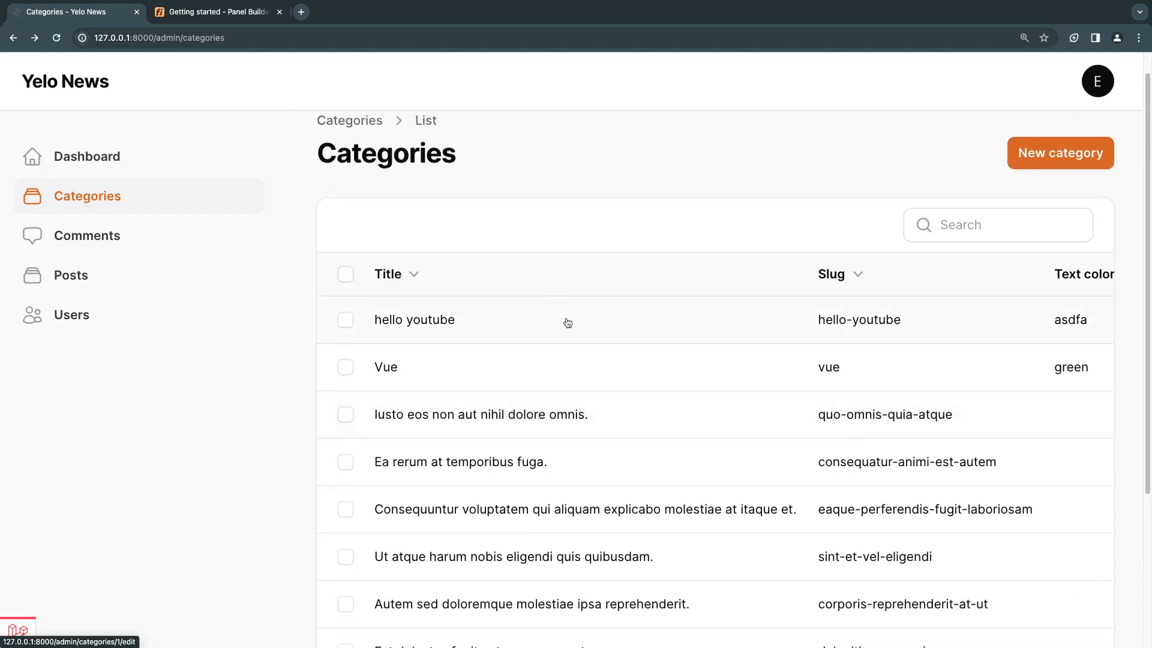
mouse_move(416, 322)
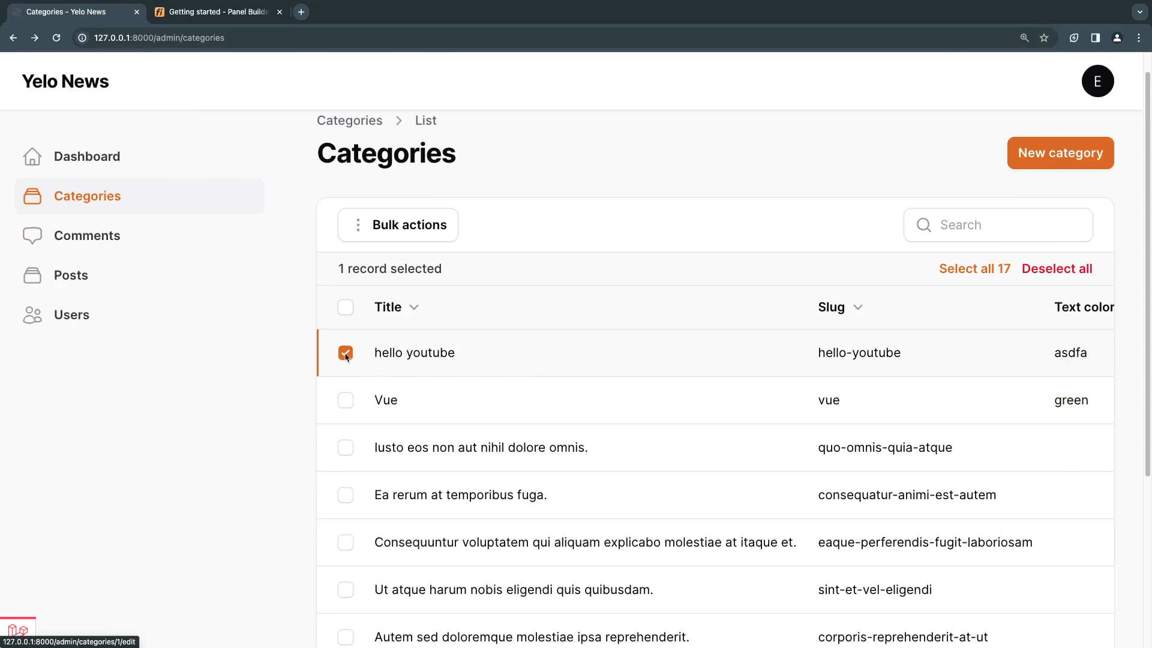
Tick and untick category rows to confirm bulk delete actions appear again
click(345, 352)
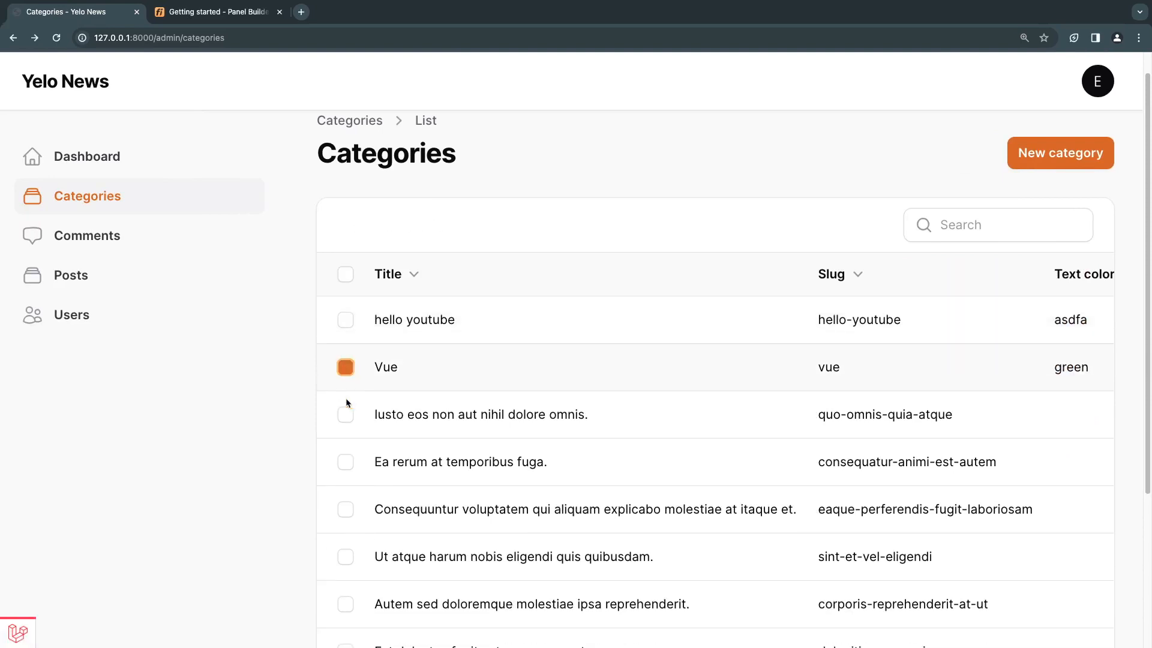
click(346, 367)
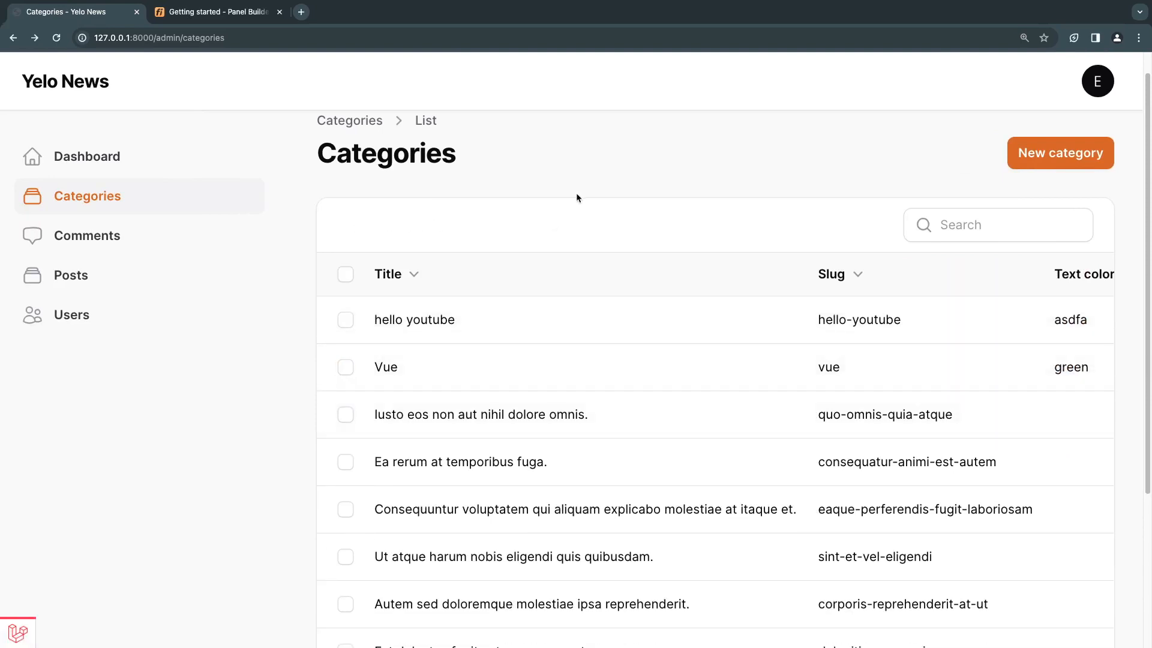
mouse_move(534, 188)
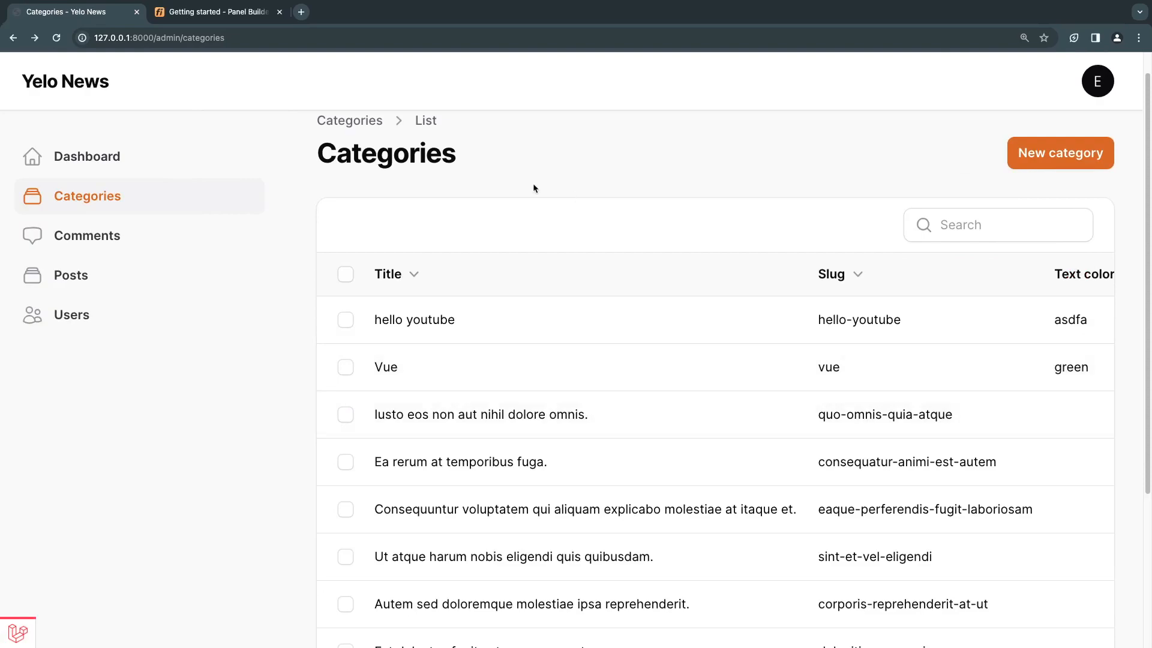
click(213, 12)
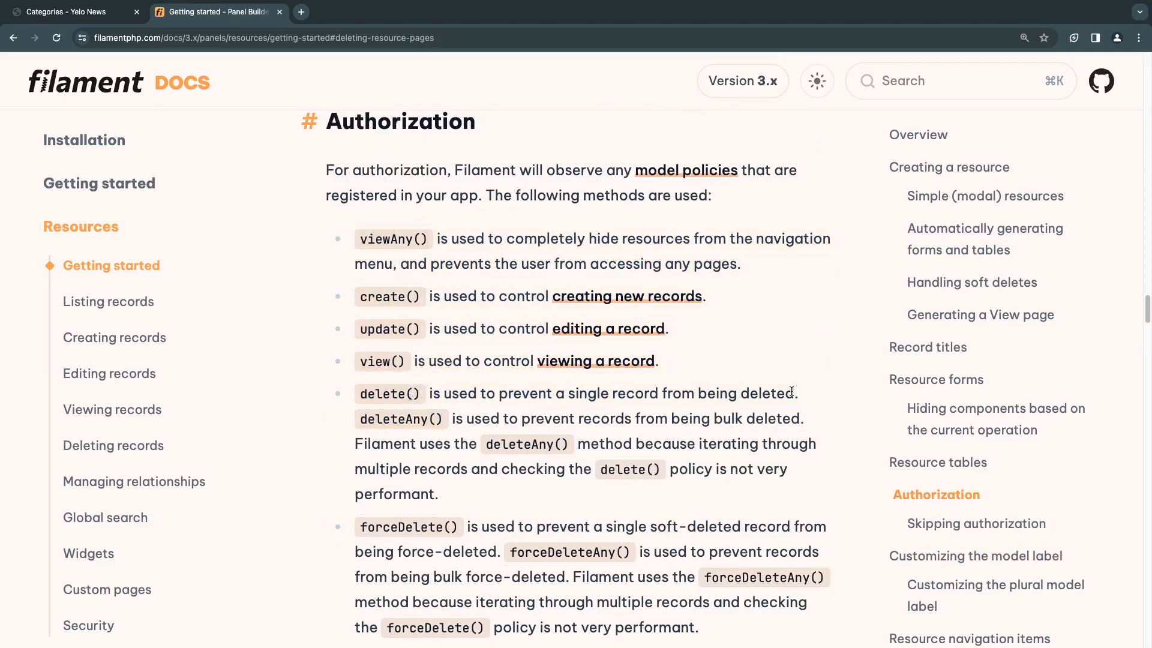
Scroll the Filament docs through the Authorization section's policy method list
scroll(down, 3)
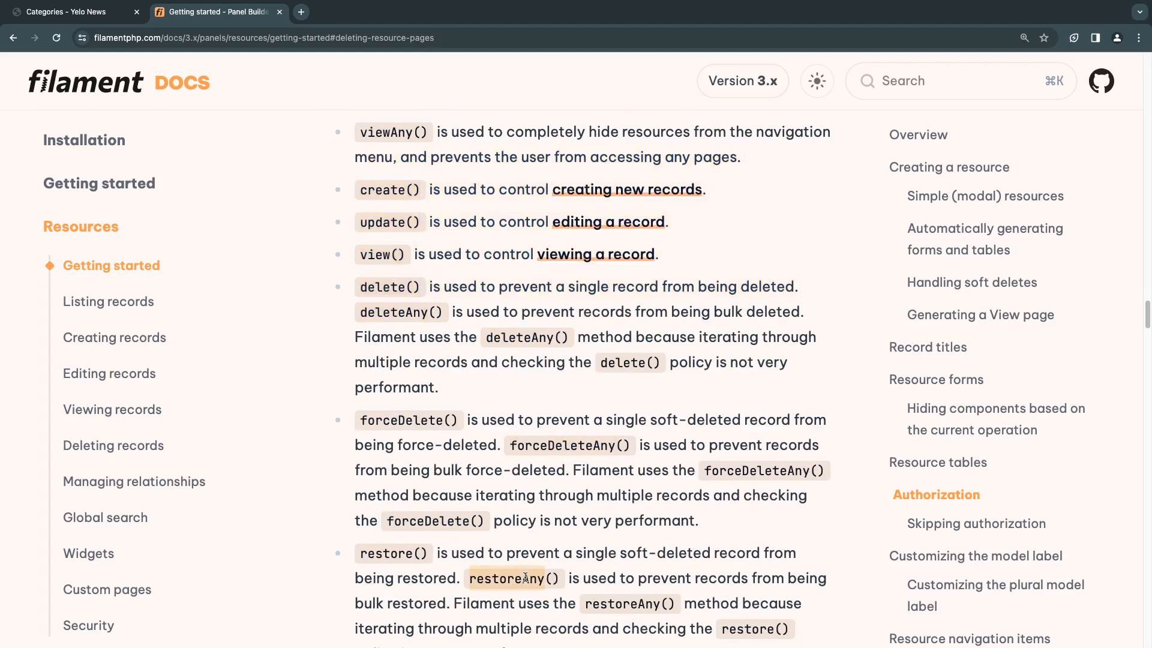
scroll(down, 3)
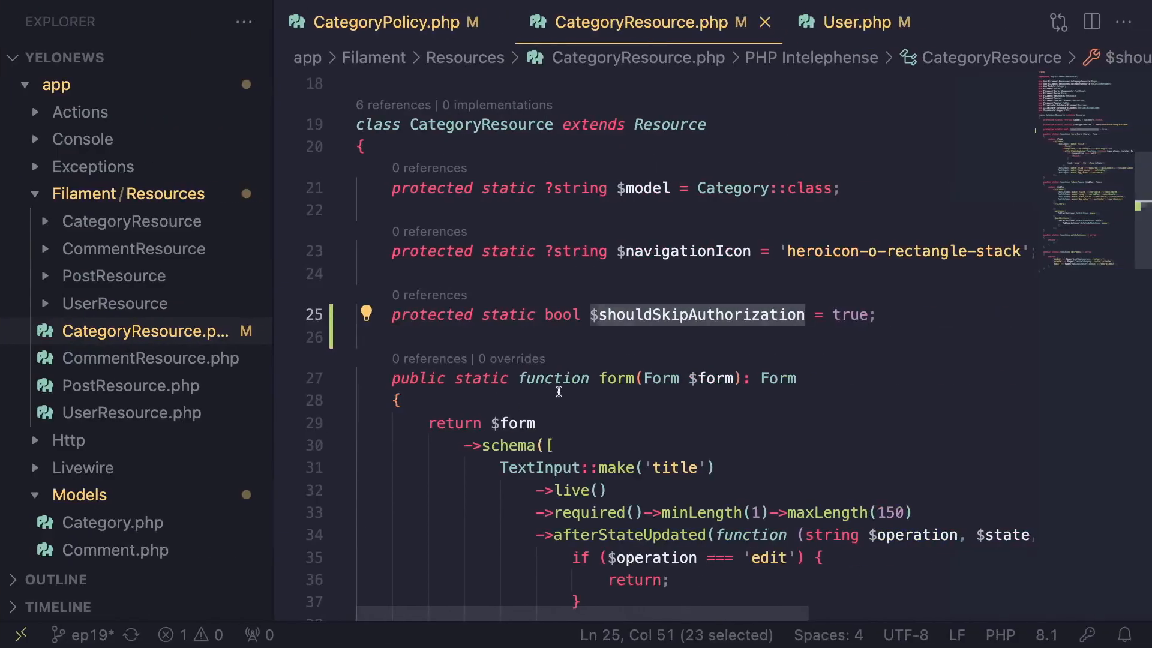
Revisit CategoryPolicy's viewAny rule admitting admins or editors, then return to the Categories page
click(385, 21)
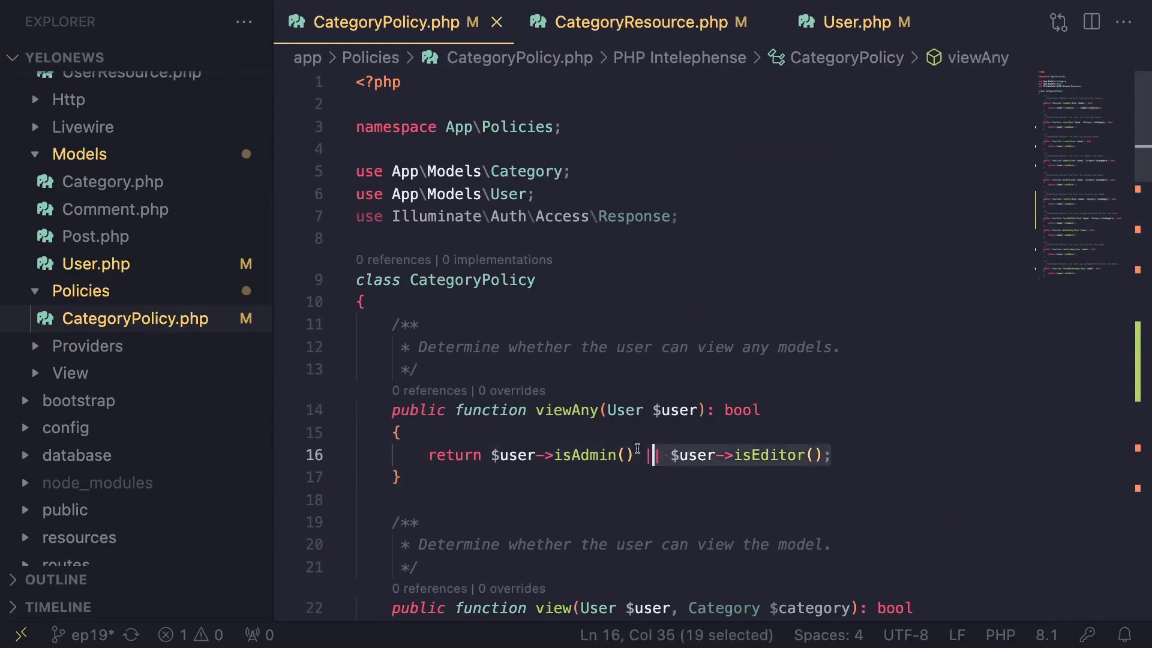
mouse_move(588, 455)
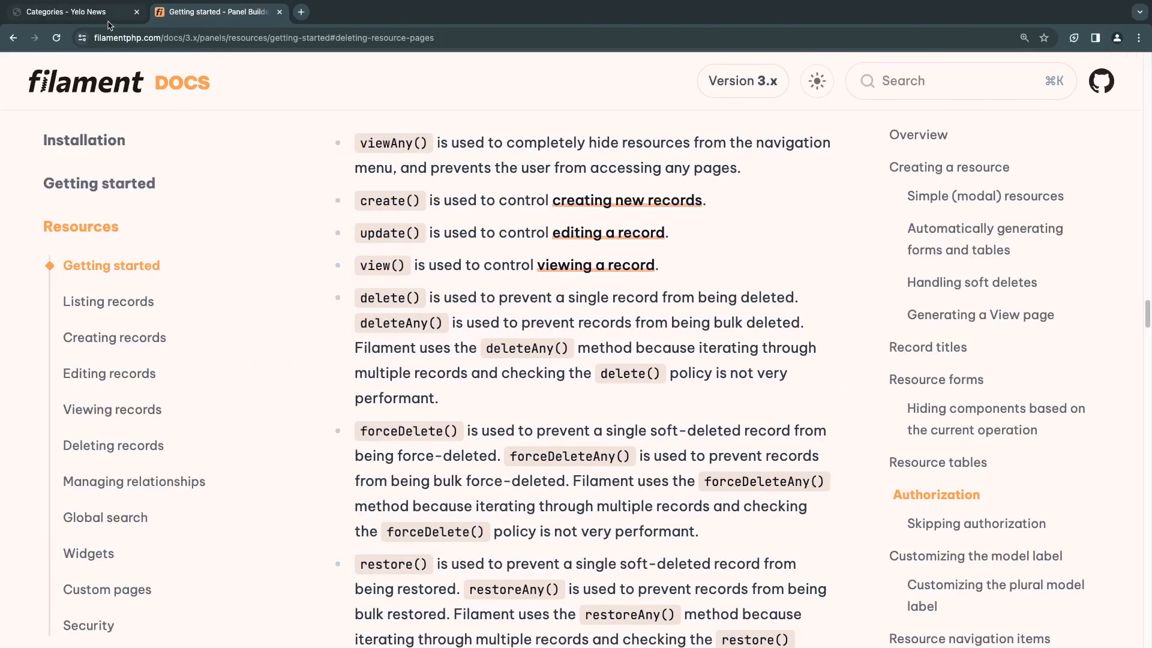
click(66, 12)
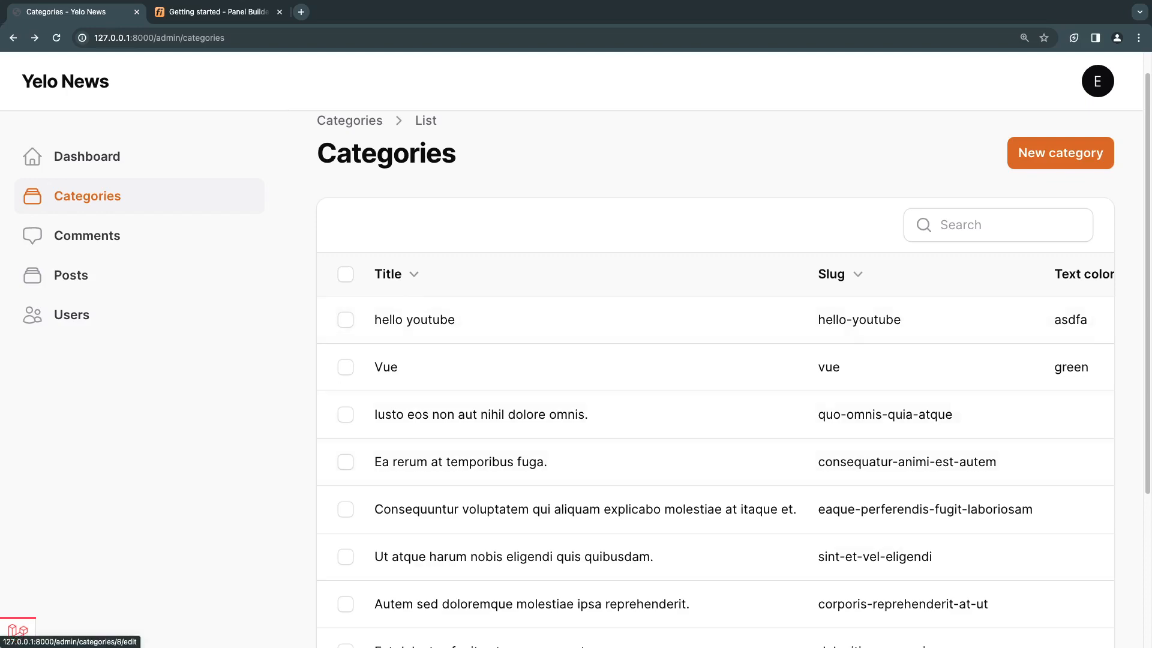